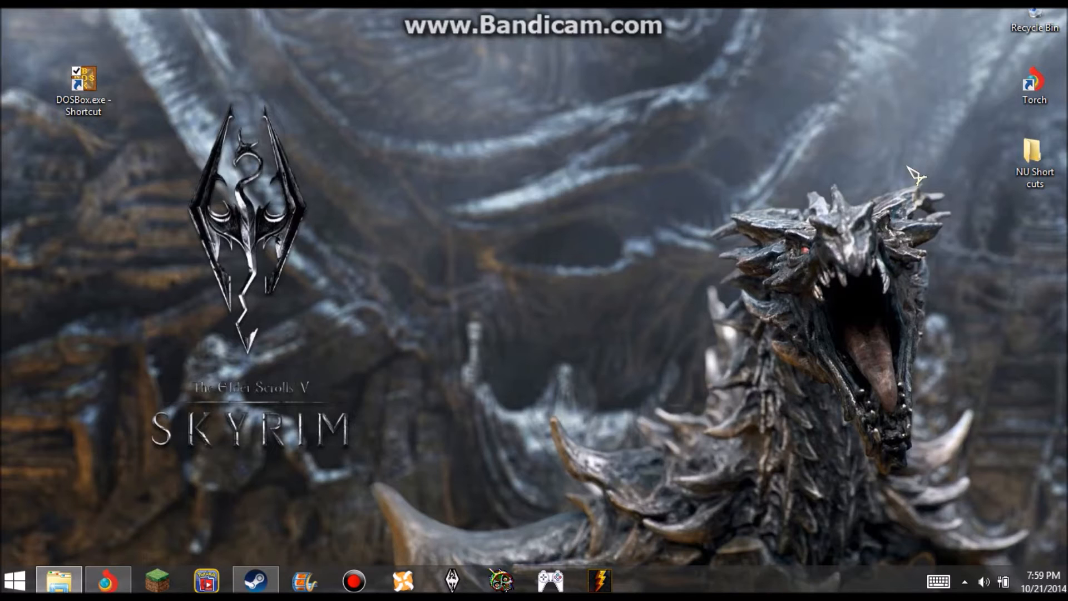
pyautogui.moveTo(866, 172)
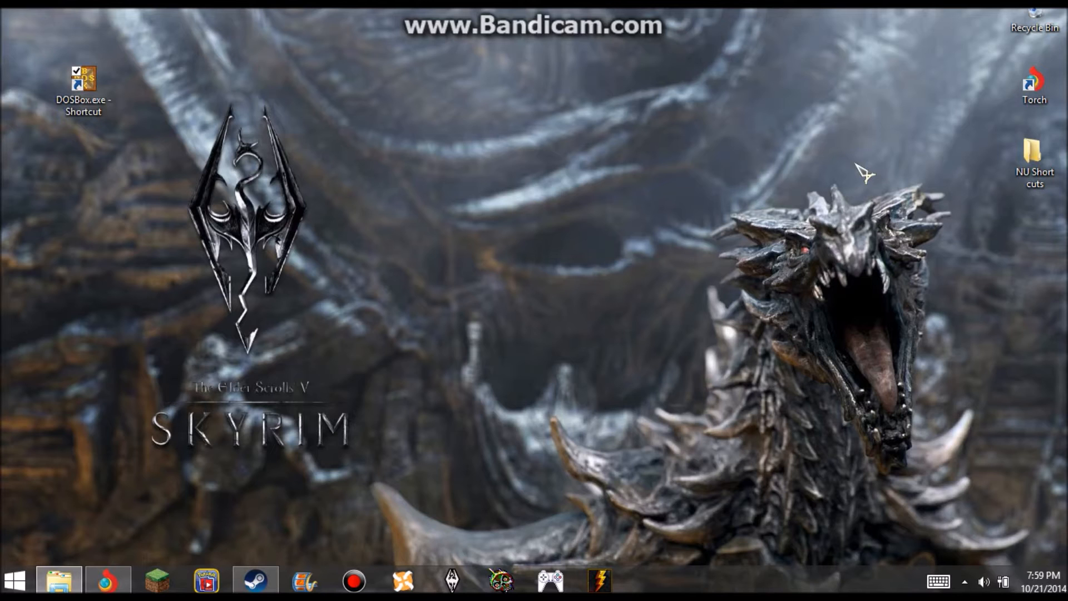
pyautogui.moveTo(85, 562)
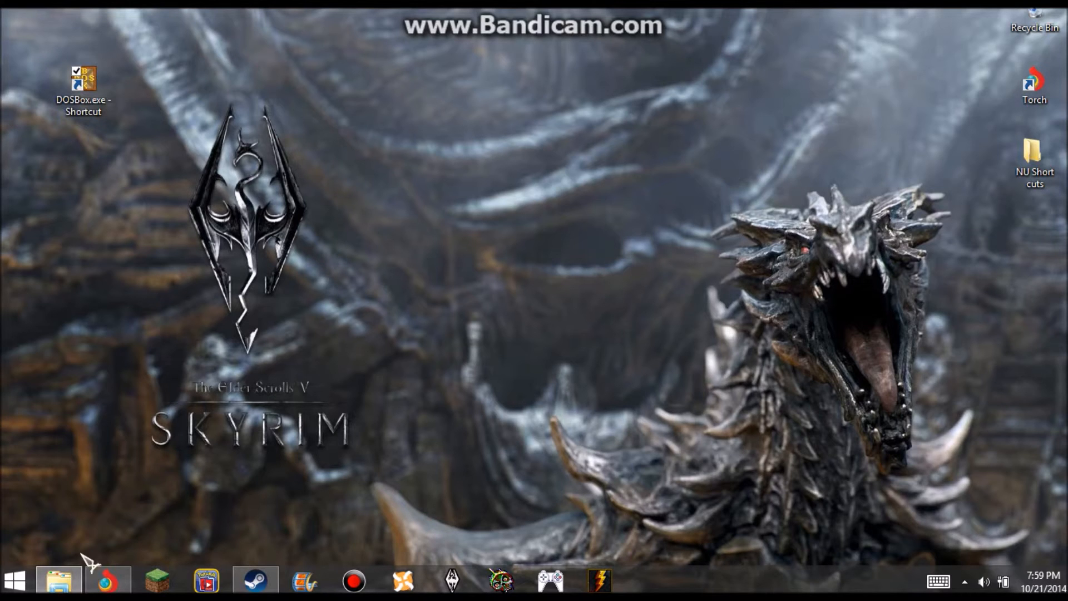
# Right-click the bottom-left corner of the Windows 8.1 desktop.
pyautogui.rightClick(13, 582)
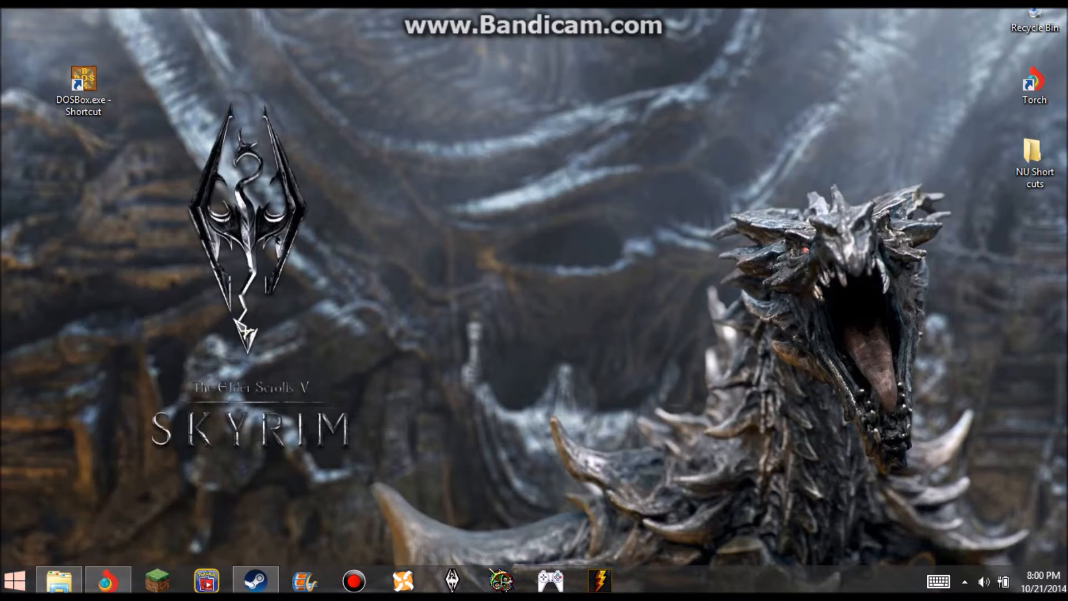
pyautogui.moveTo(869, 109)
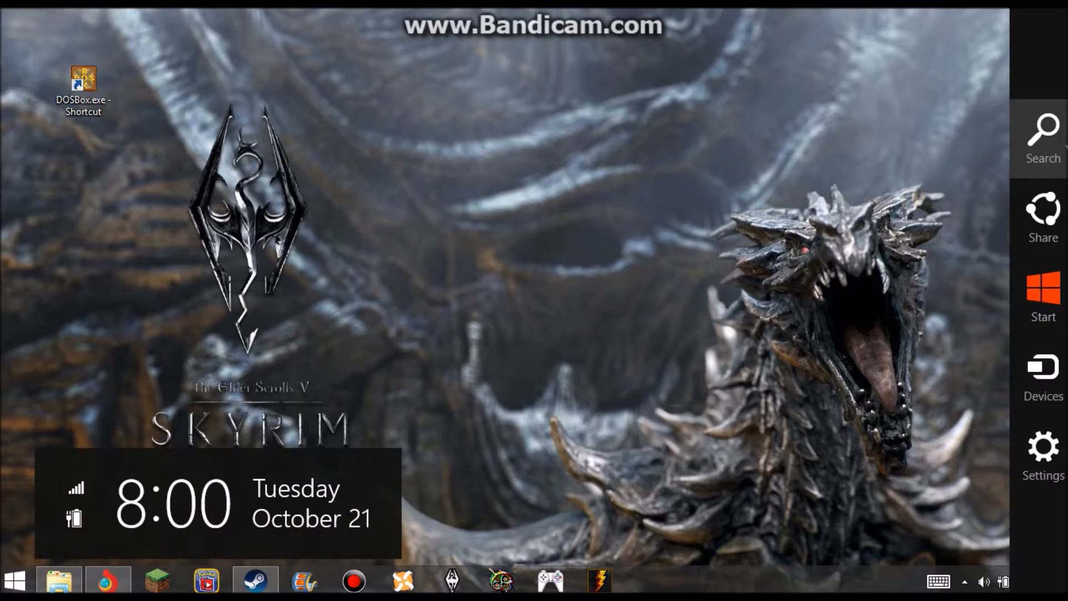
# Search for 'dosbox' and open DOSBox 0.74 Options, dosbox-0.74.conf, in Notepad.
pyautogui.click(1042, 133)
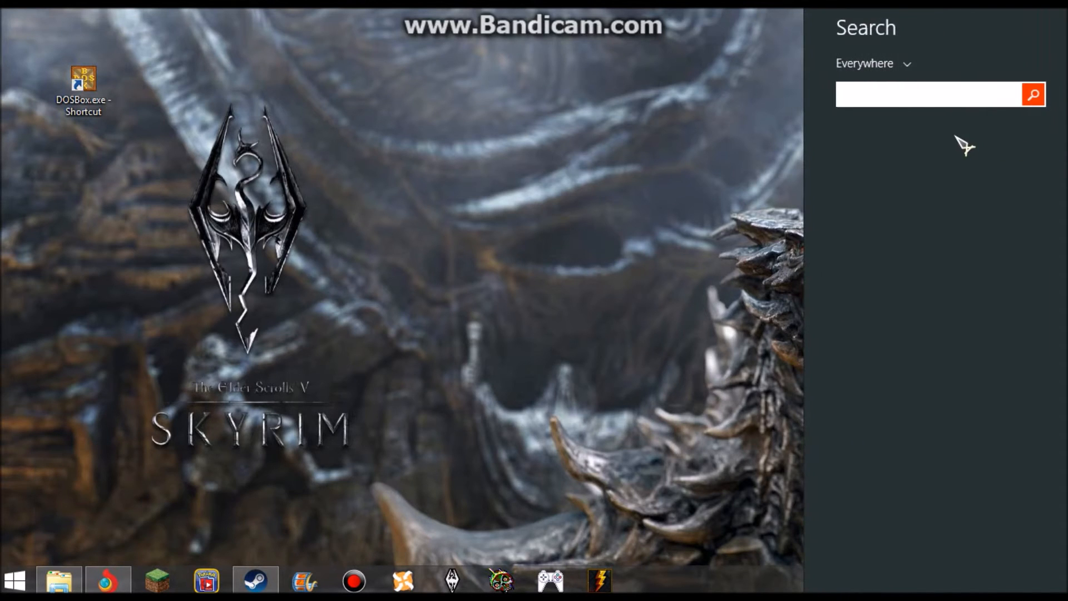
pyautogui.write('dosdo')
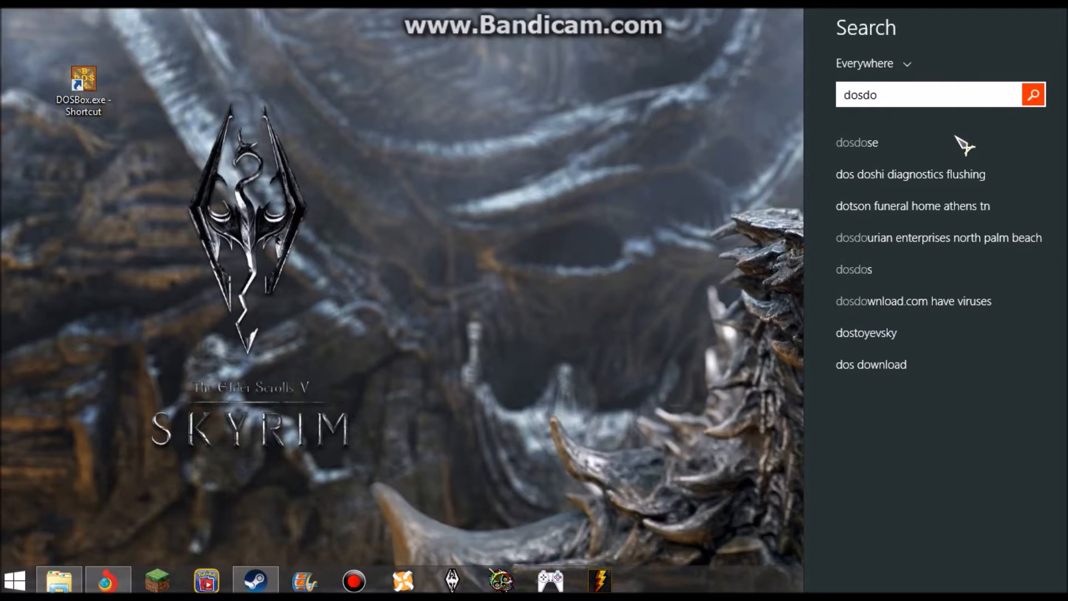
pyautogui.write('x')
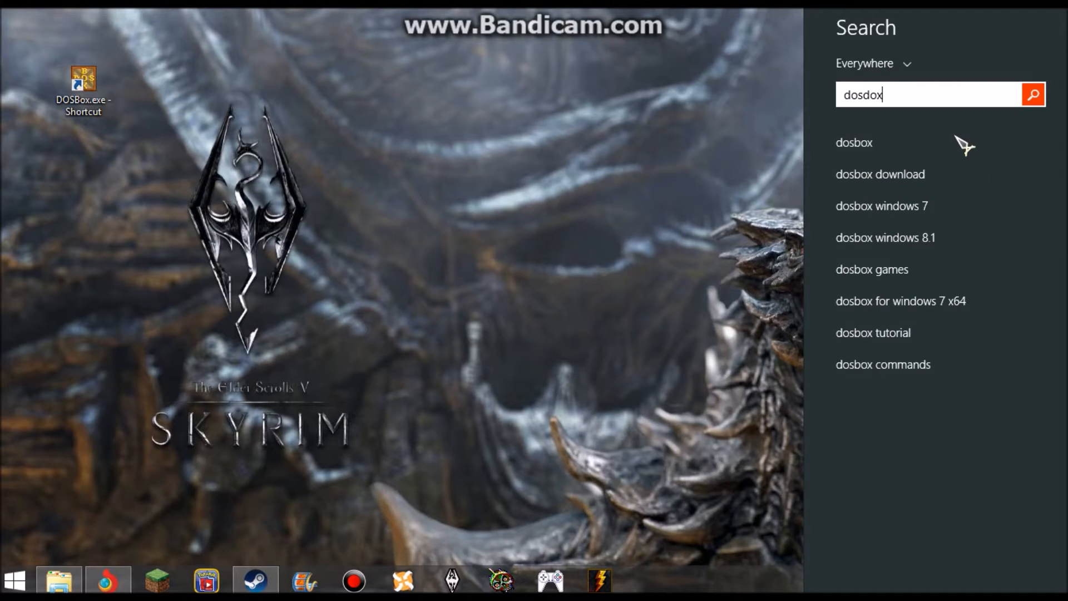
pyautogui.moveTo(978, 212)
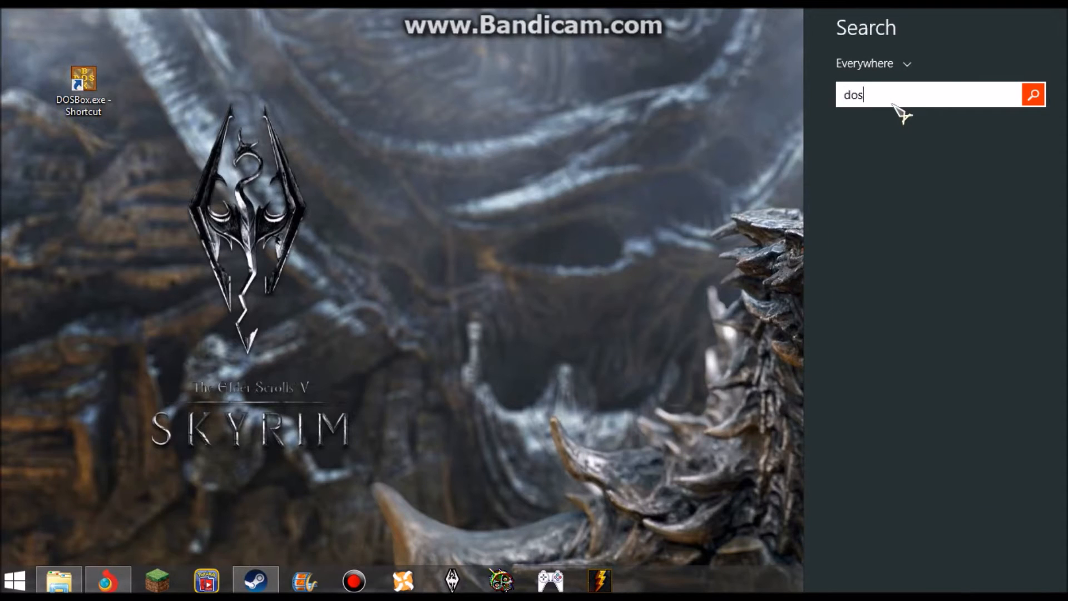
pyautogui.write('box 0.74 Options')
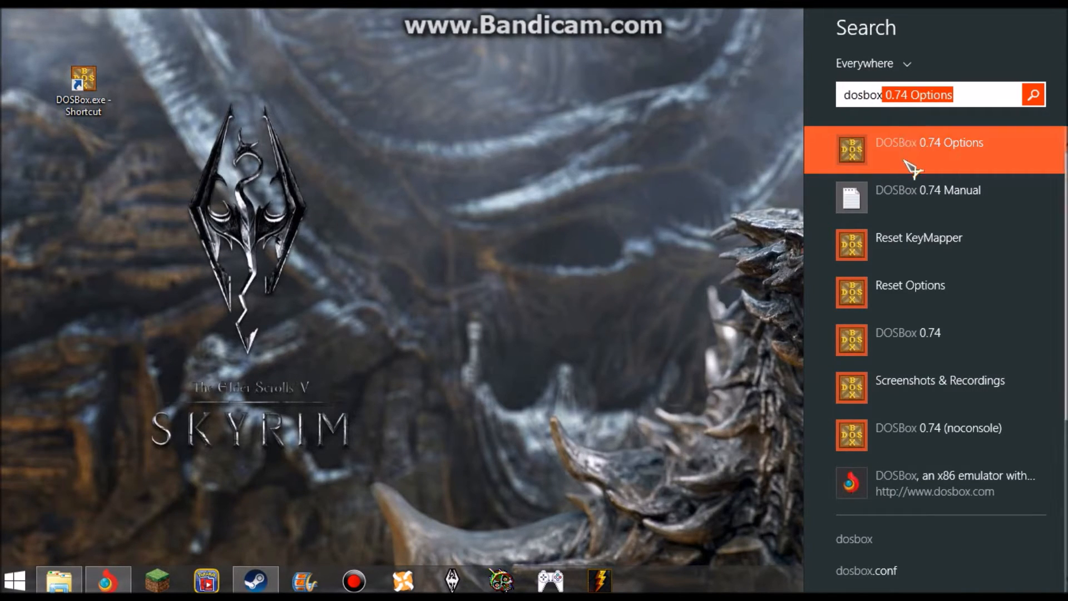
pyautogui.click(930, 149)
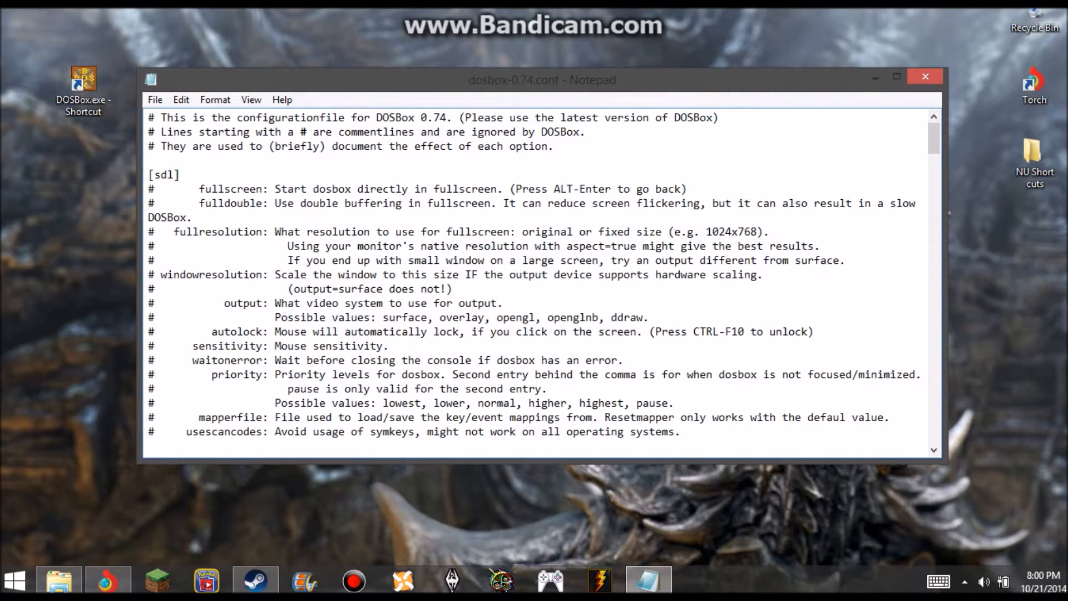
# At the end of the config, type the mount line for c:/games/Daggerfall.
pyautogui.scroll(-3)
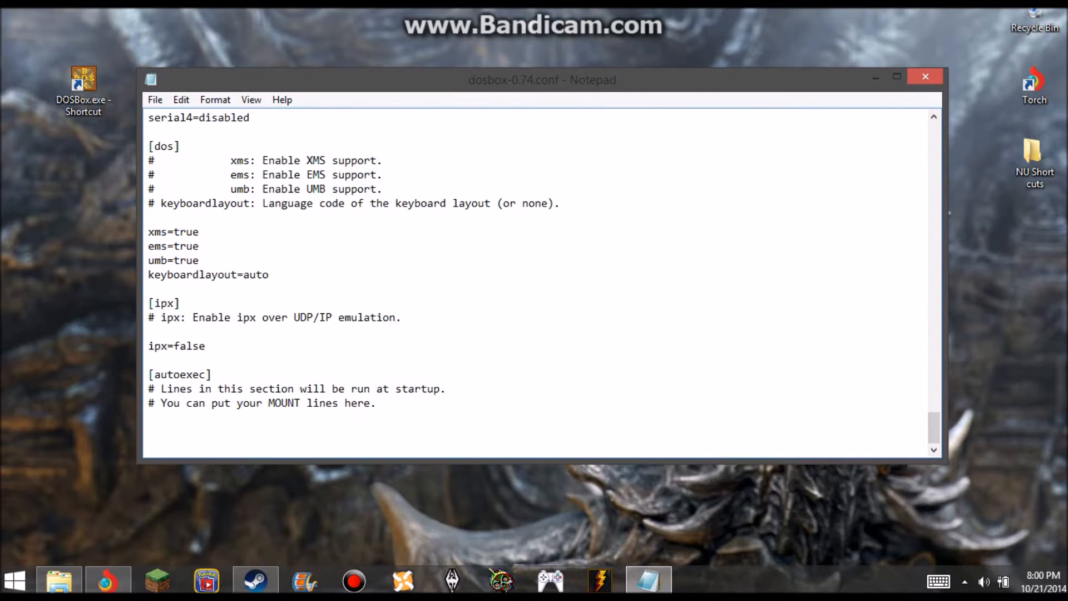
pyautogui.write('monutc c')
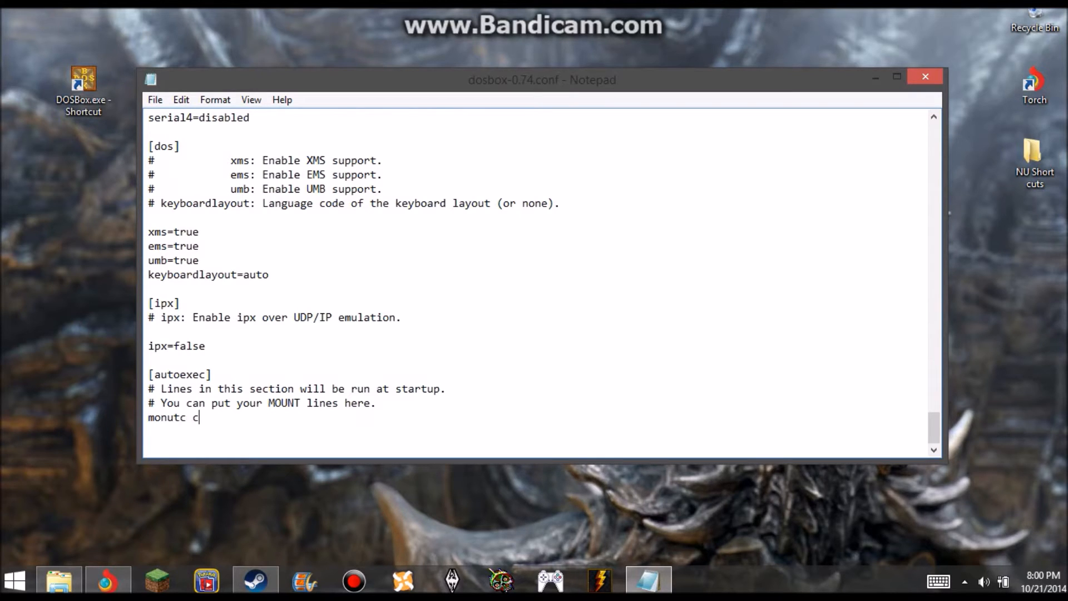
pyautogui.press('BackSpace')
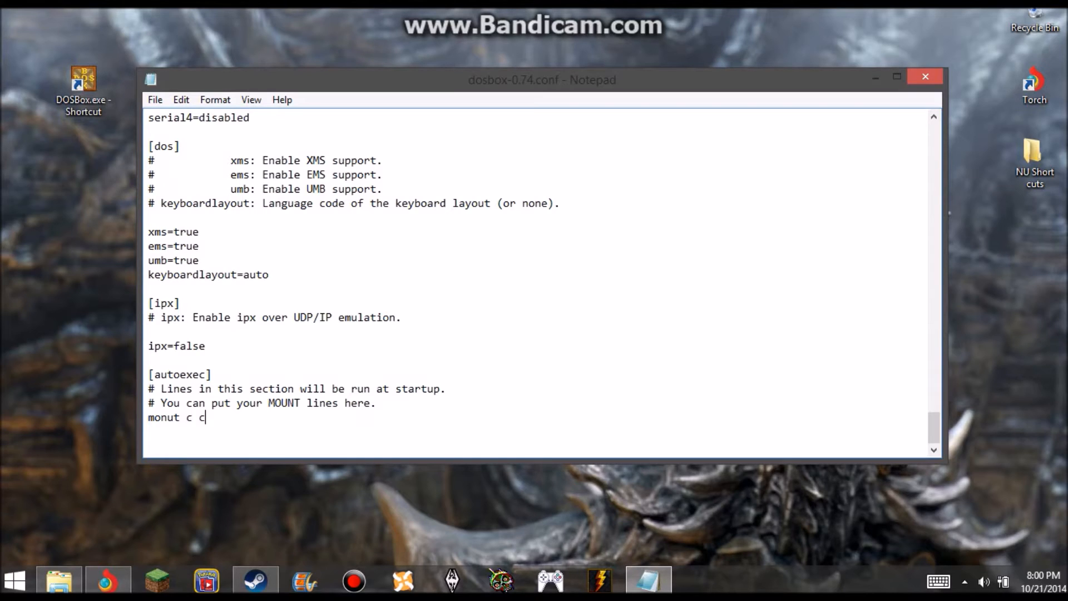
pyautogui.write(':/')
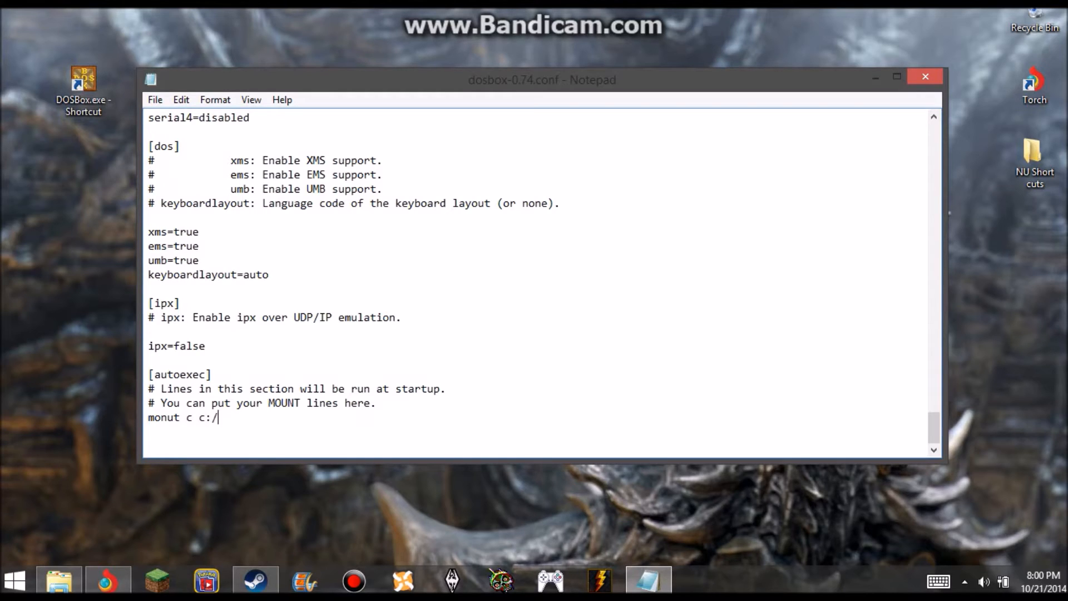
pyautogui.write('games')
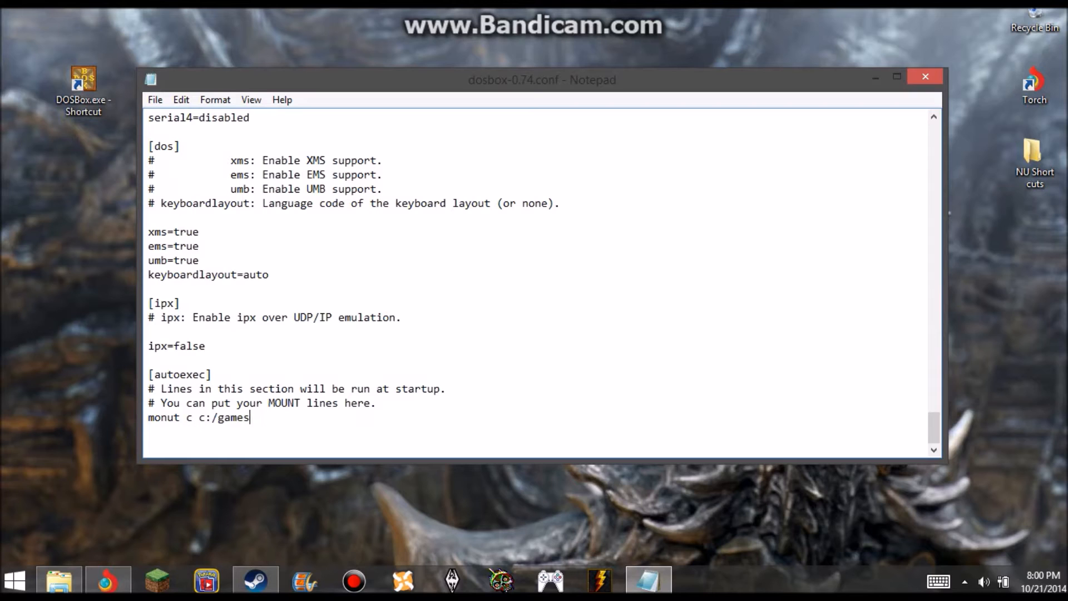
pyautogui.write('/Dagg')
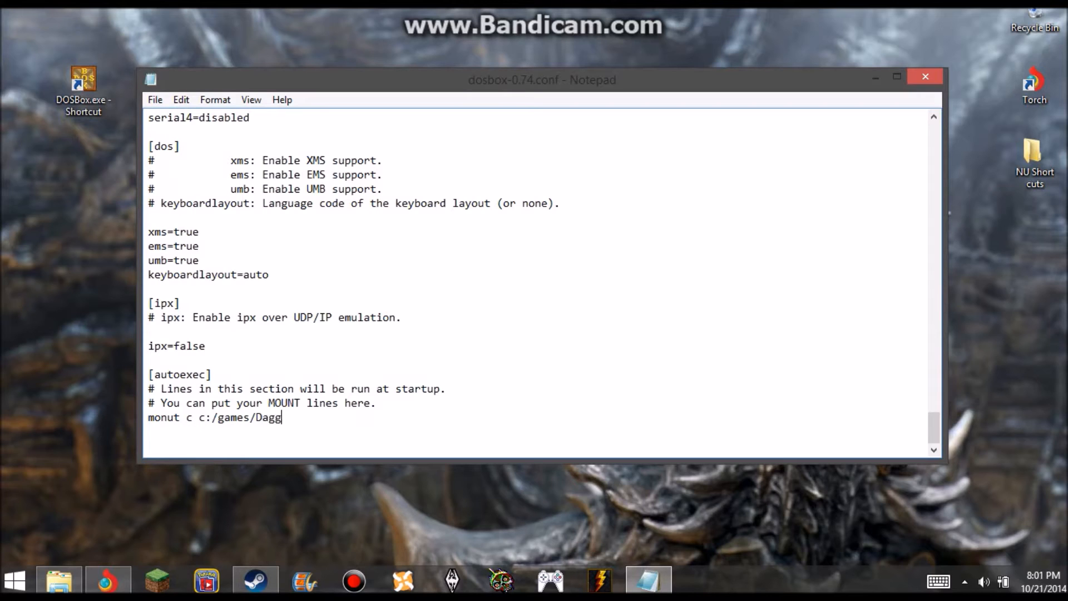
pyautogui.write('erfall')
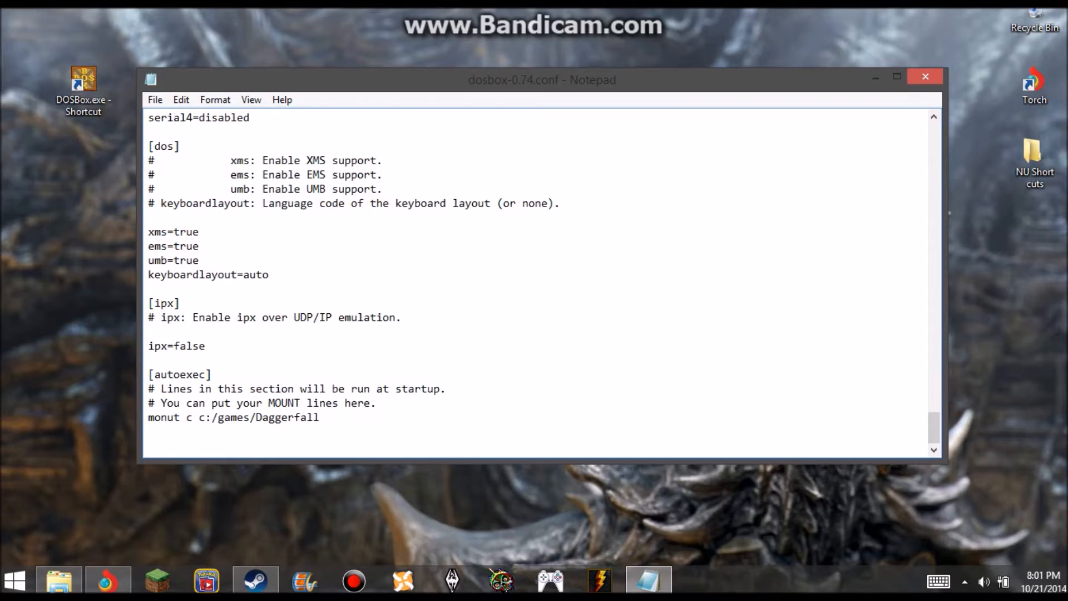
# Append -freesize 1024 to the end of the mount line.
pyautogui.click(318, 417)
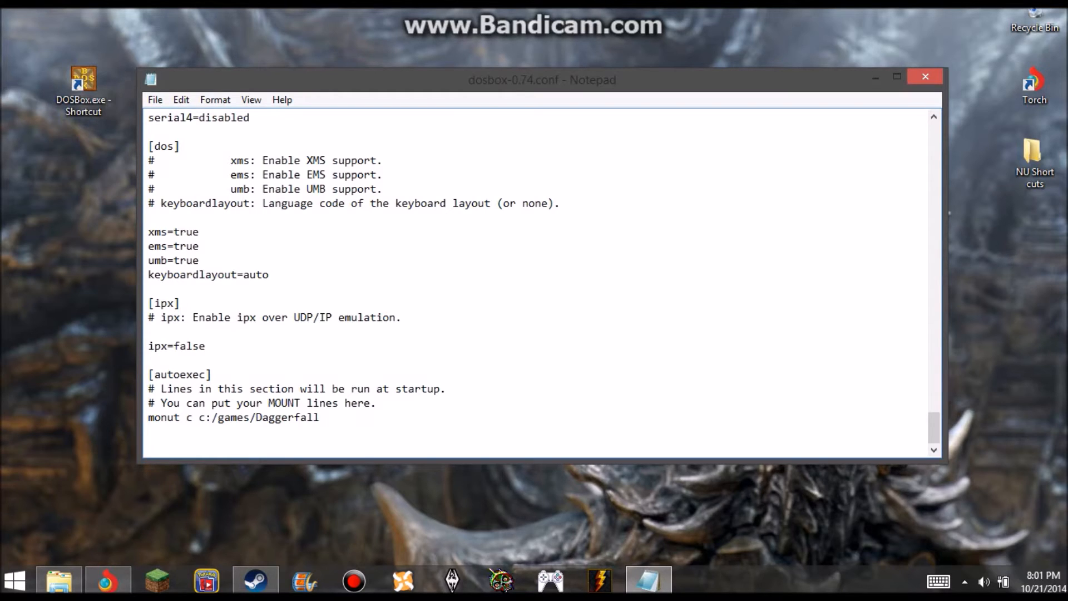
pyautogui.click(319, 417)
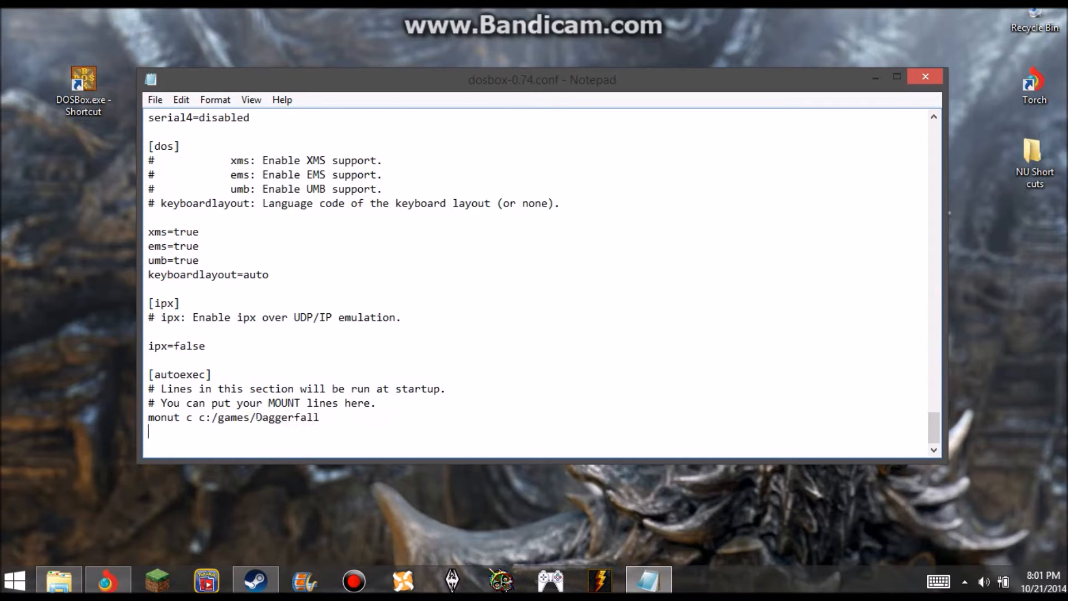
pyautogui.doubleClick(287, 417)
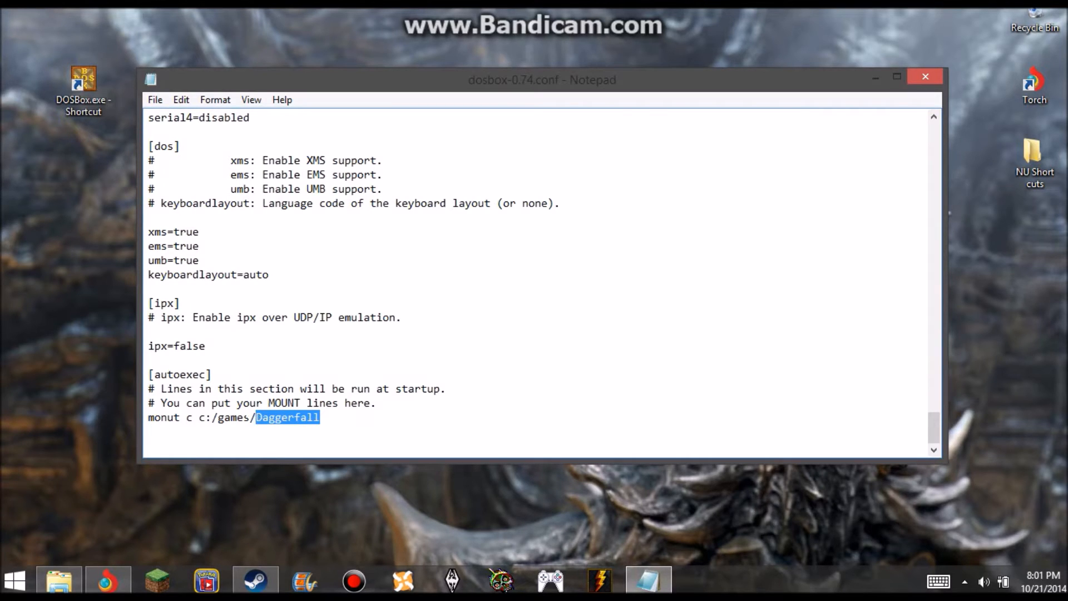
pyautogui.doubleClick(232, 417)
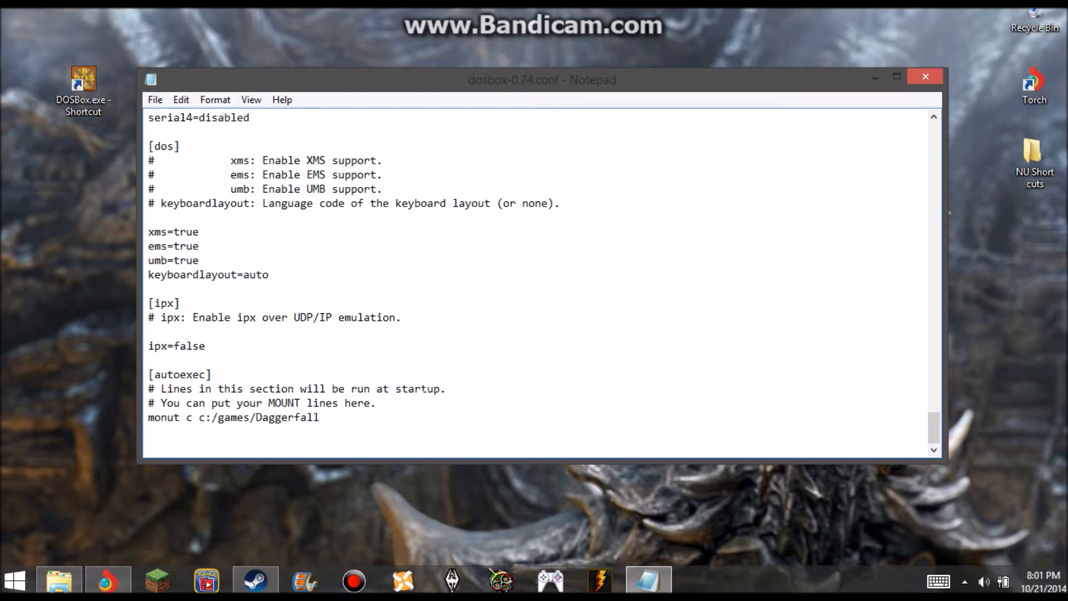
pyautogui.write('-fr')
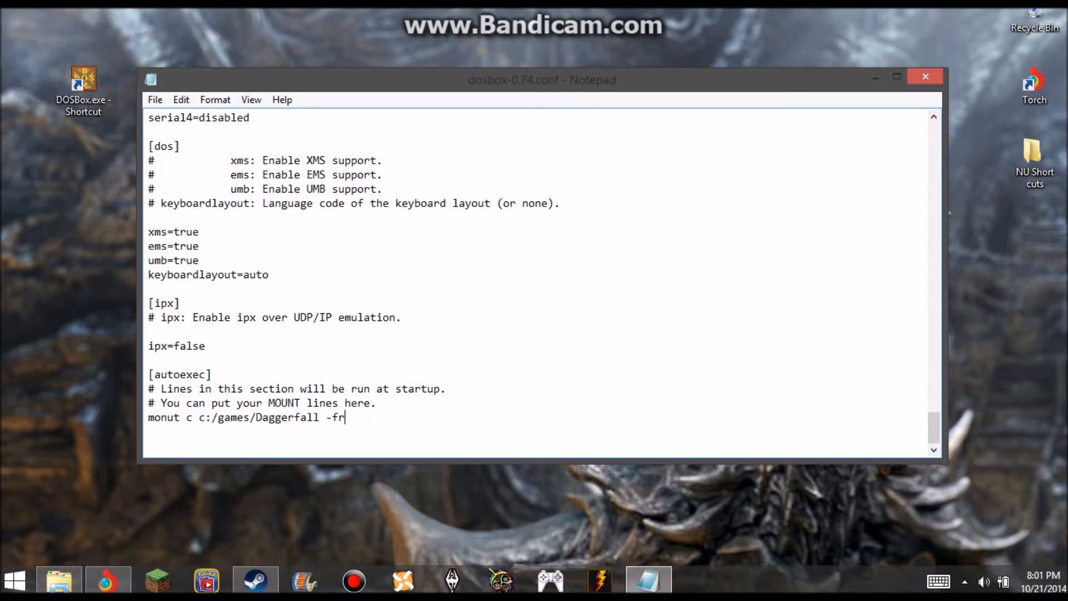
pyautogui.write('eesi')
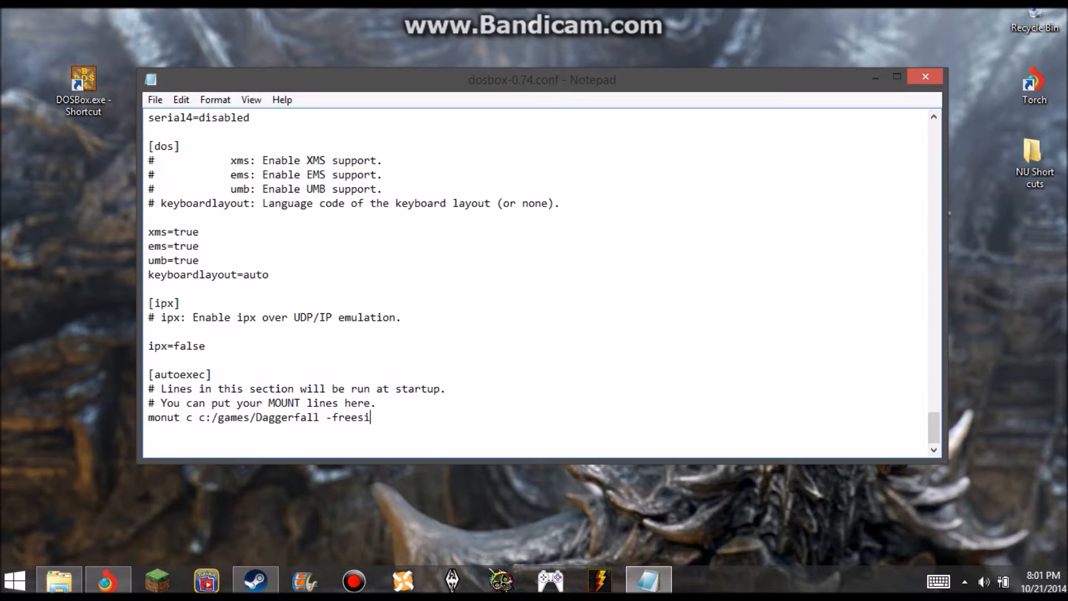
pyautogui.write('ze')
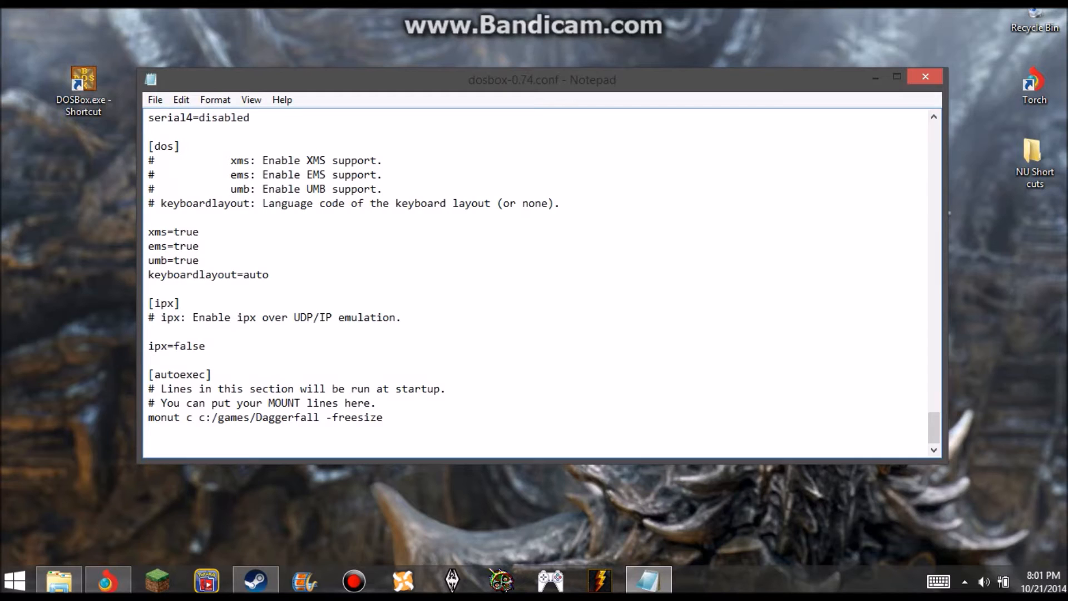
pyautogui.write('101')
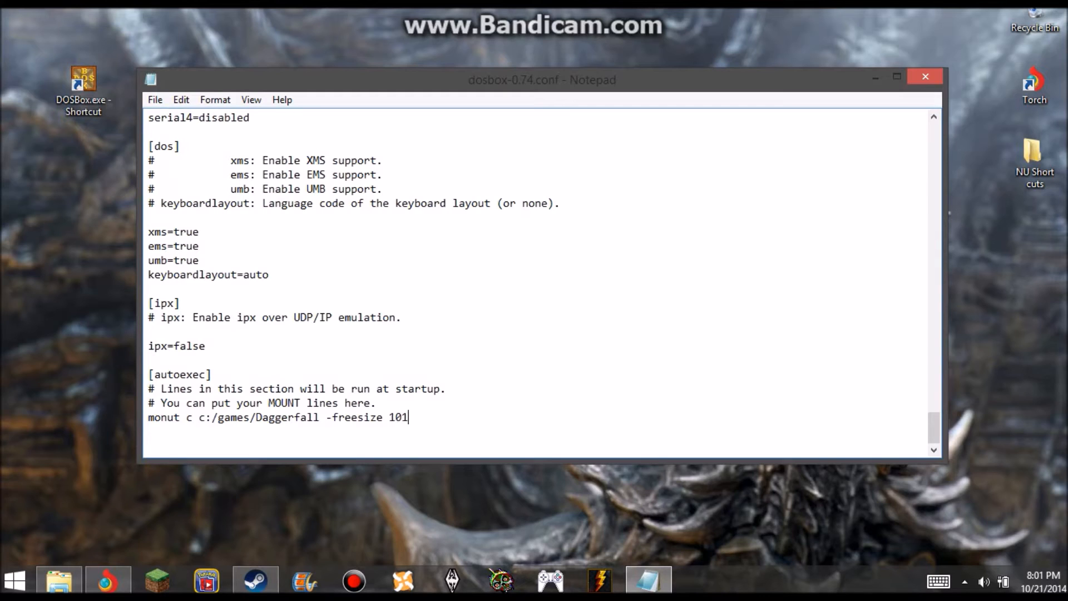
pyautogui.write('24')
pyautogui.write('mo')
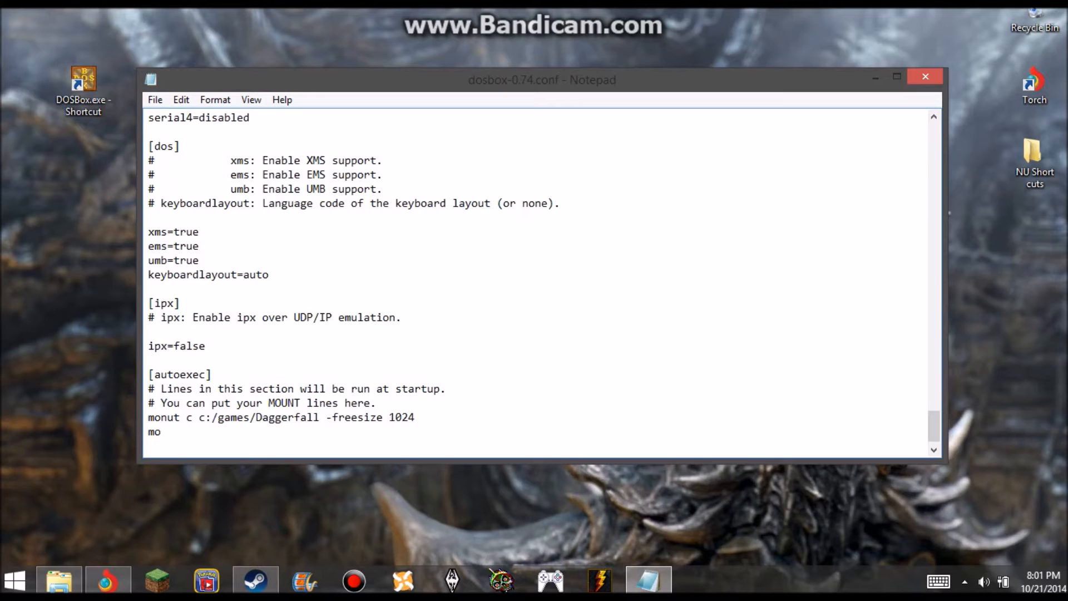
# Type a mount d line pointing at c:/games/Daggerfall/DFCD.
pyautogui.write('un')
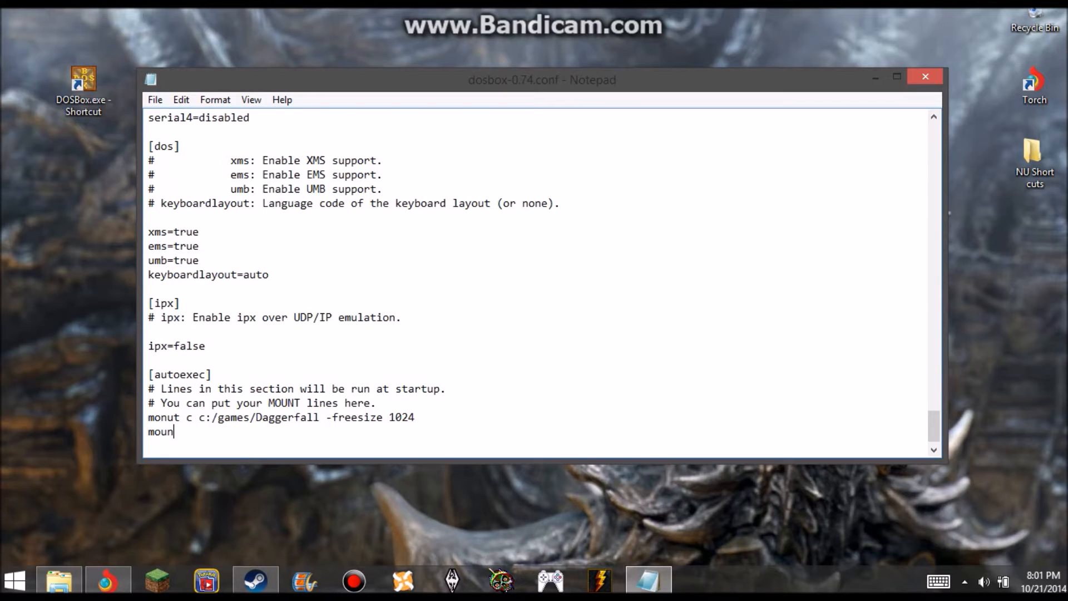
pyautogui.write('t')
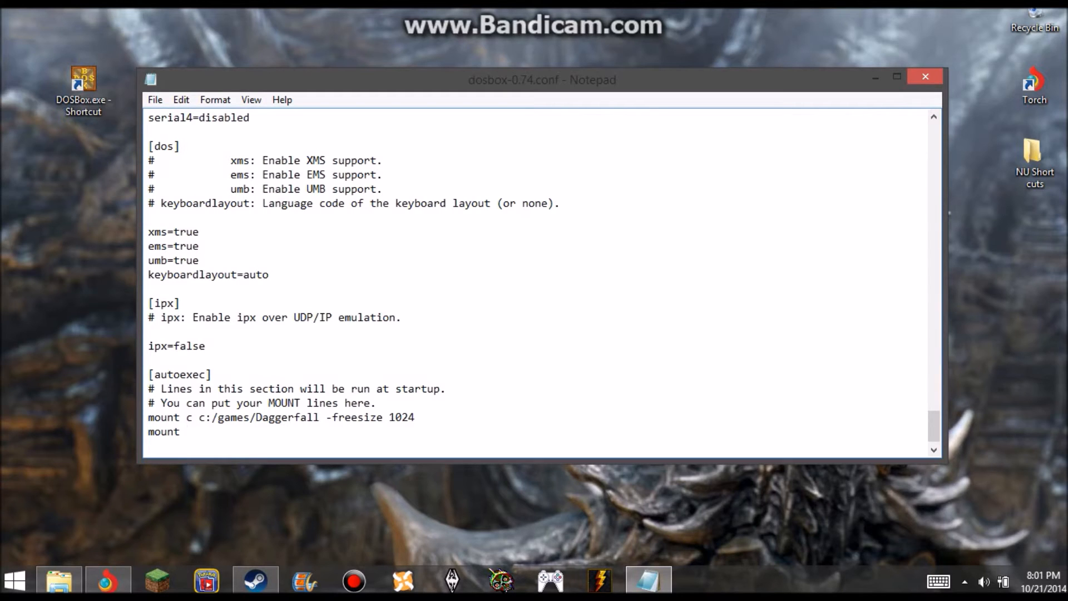
pyautogui.write('d')
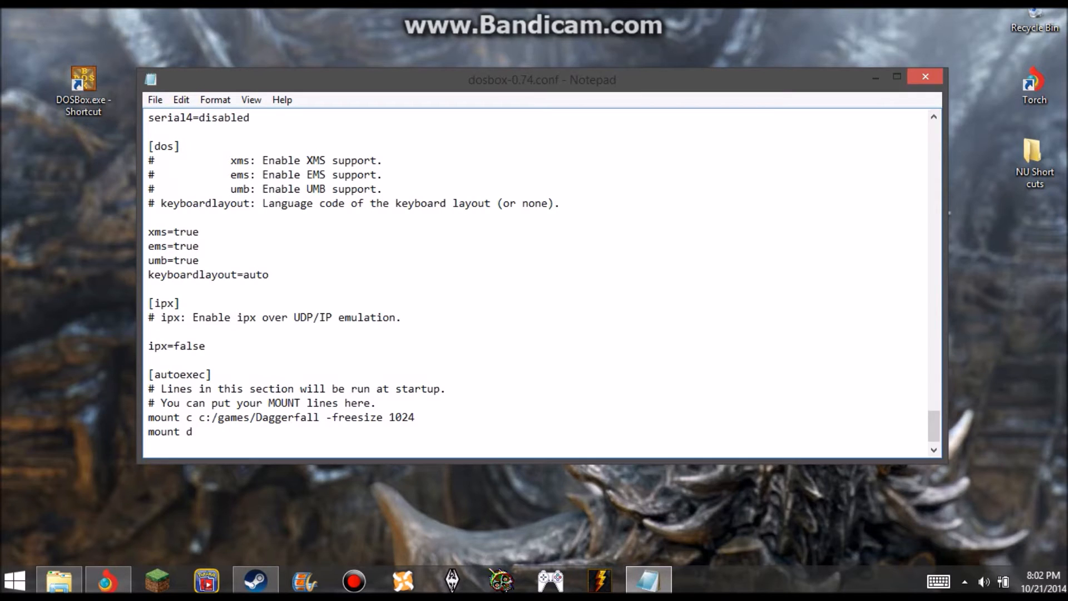
pyautogui.write('c')
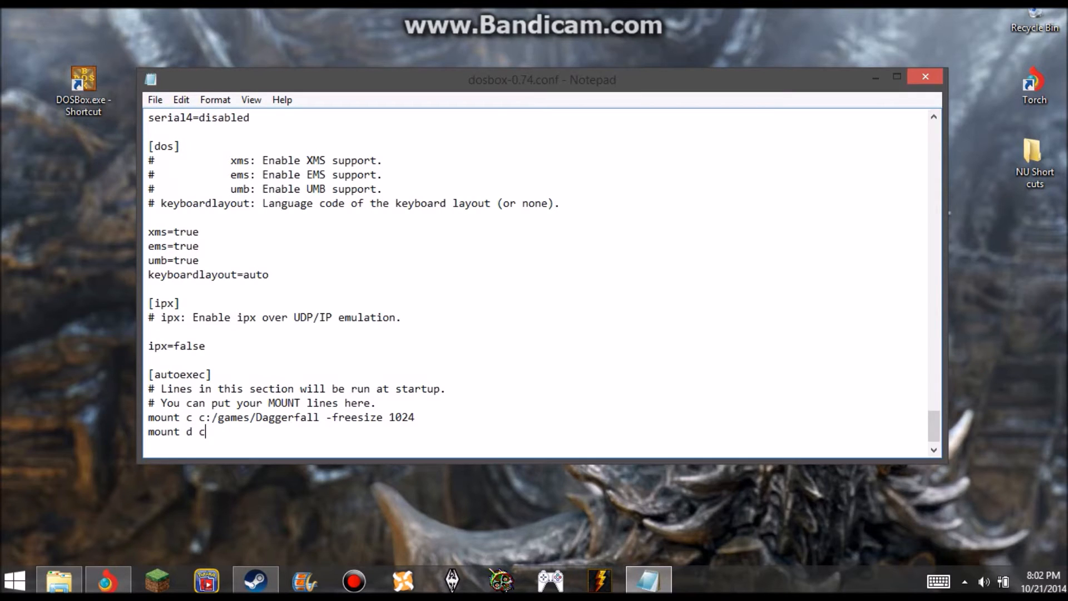
pyautogui.write(':/game')
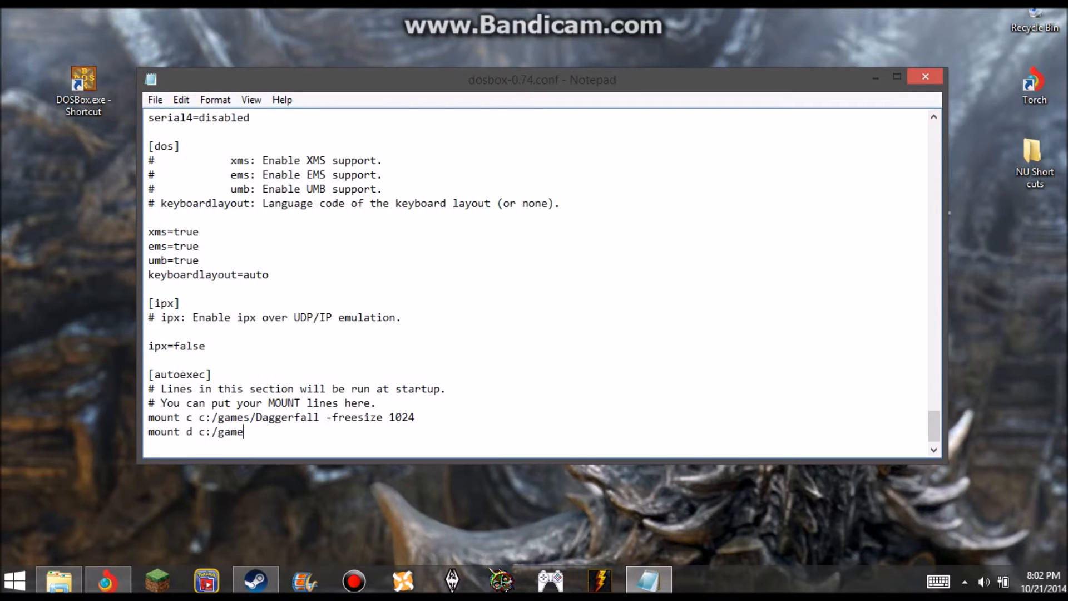
pyautogui.write('s')
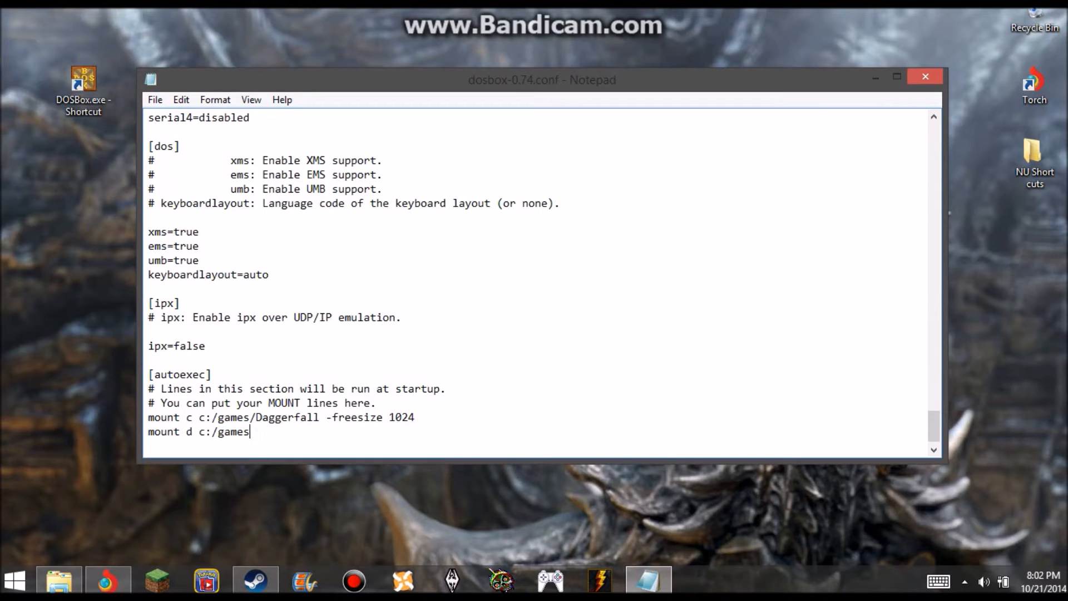
pyautogui.write('/')
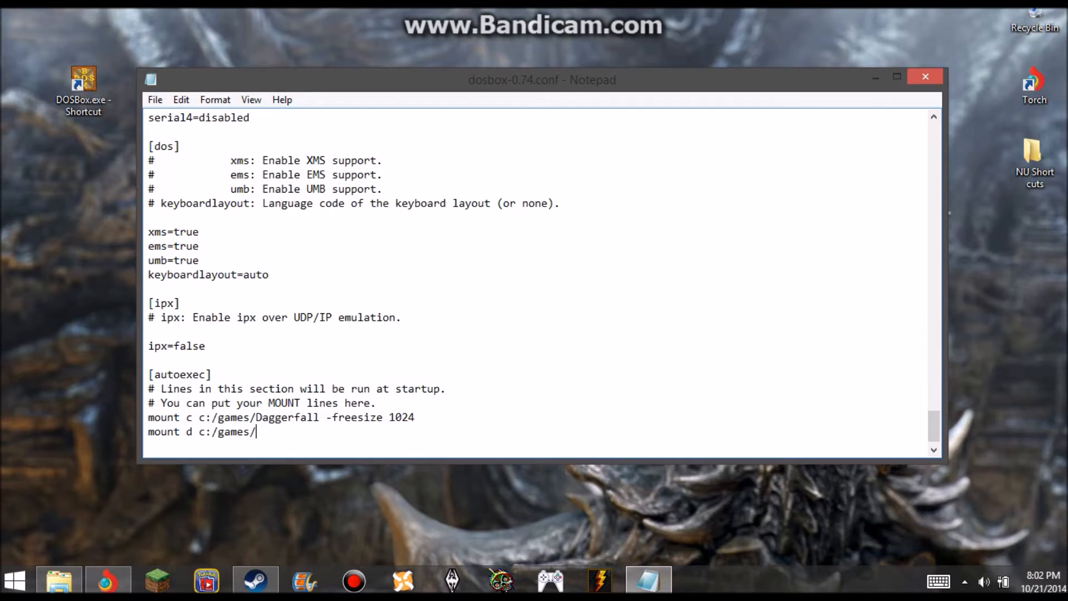
pyautogui.write('Dagger')
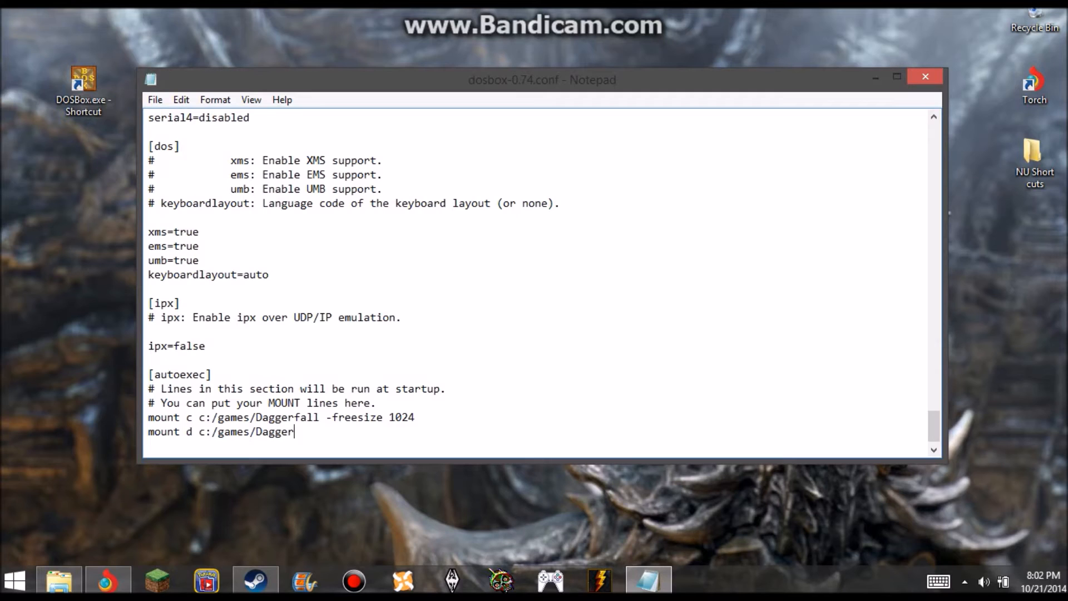
pyautogui.write('fall')
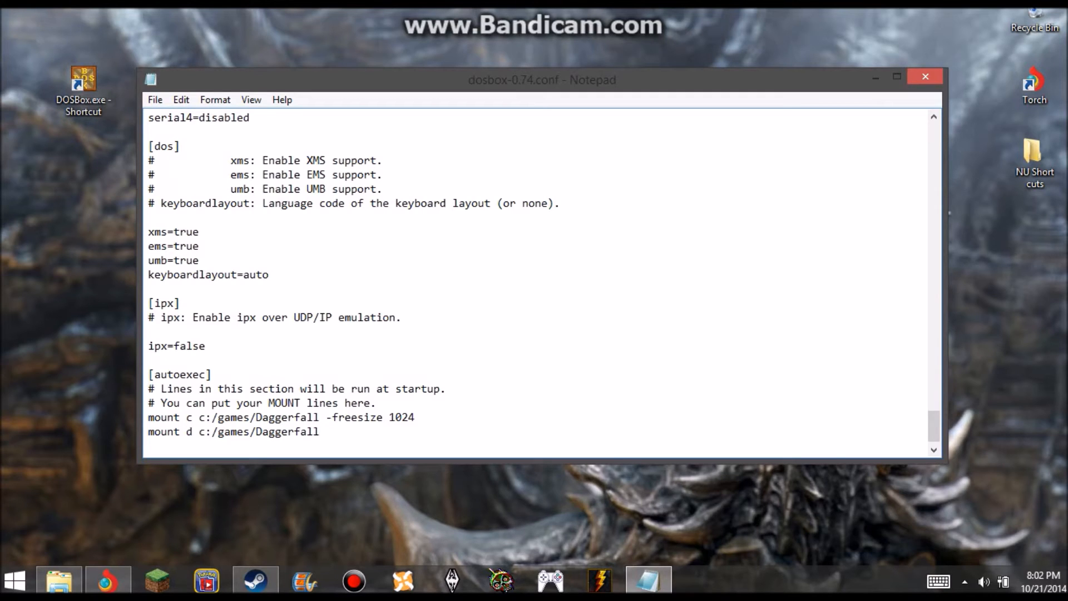
pyautogui.write('/DF')
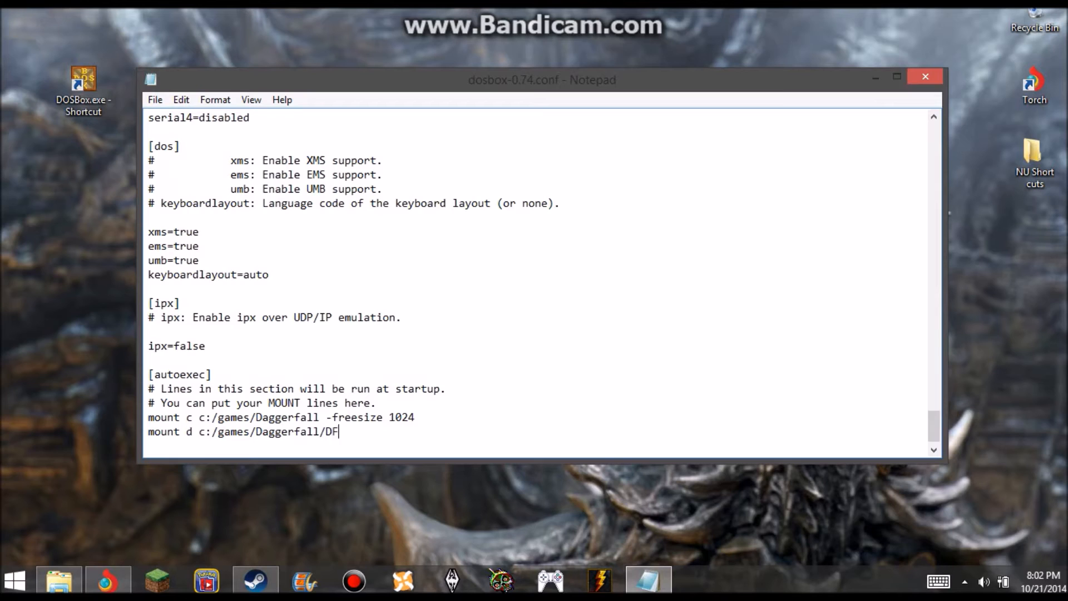
pyautogui.write('CD')
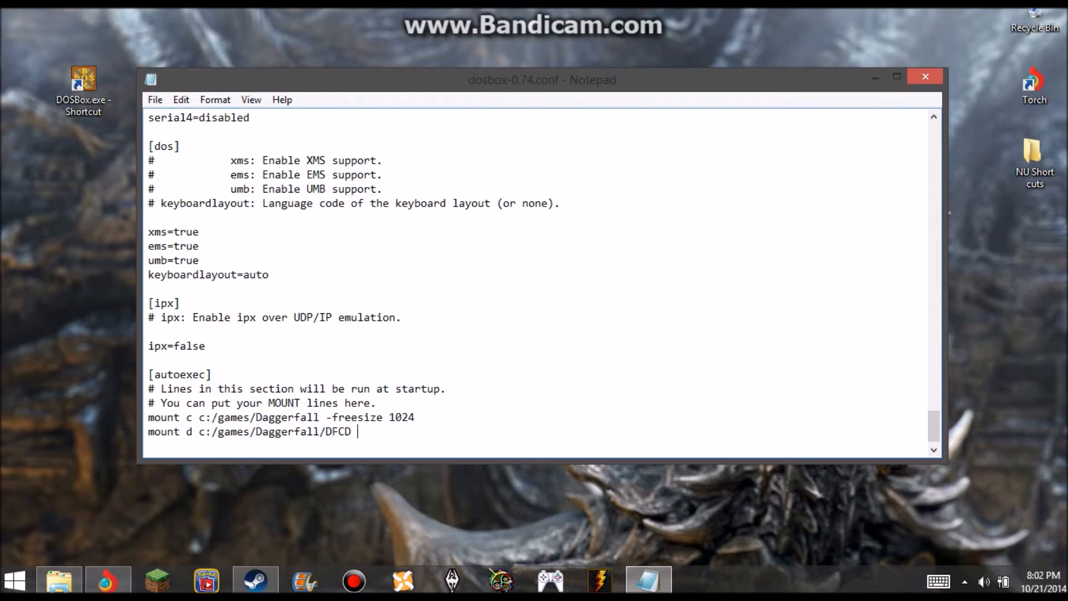
# Add -t cdroom -label Daggerfall to the drive D mount line.
pyautogui.write('-t')
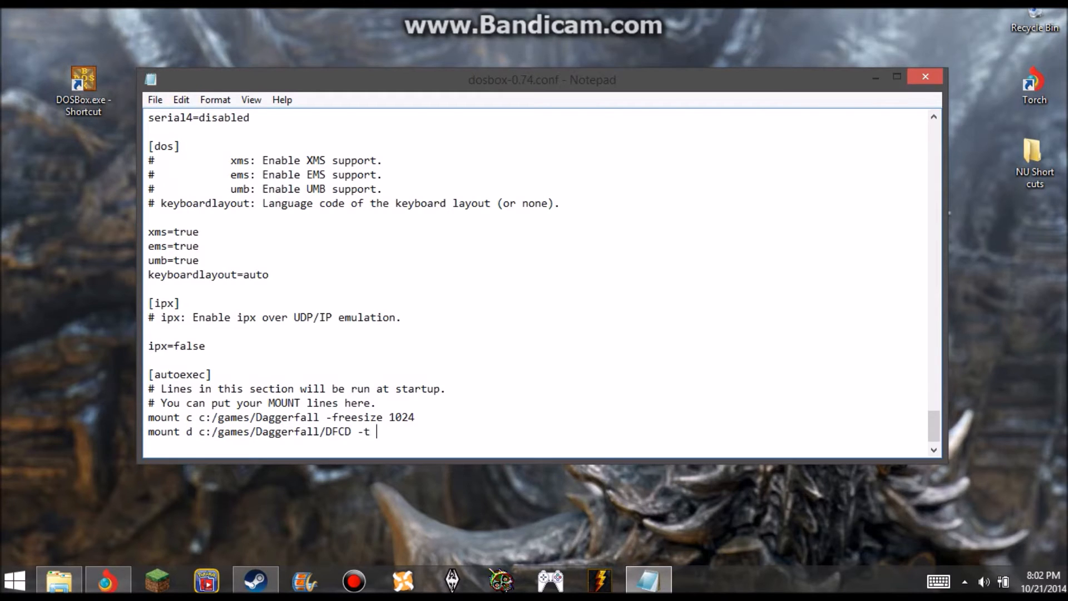
pyautogui.write('cdroom -')
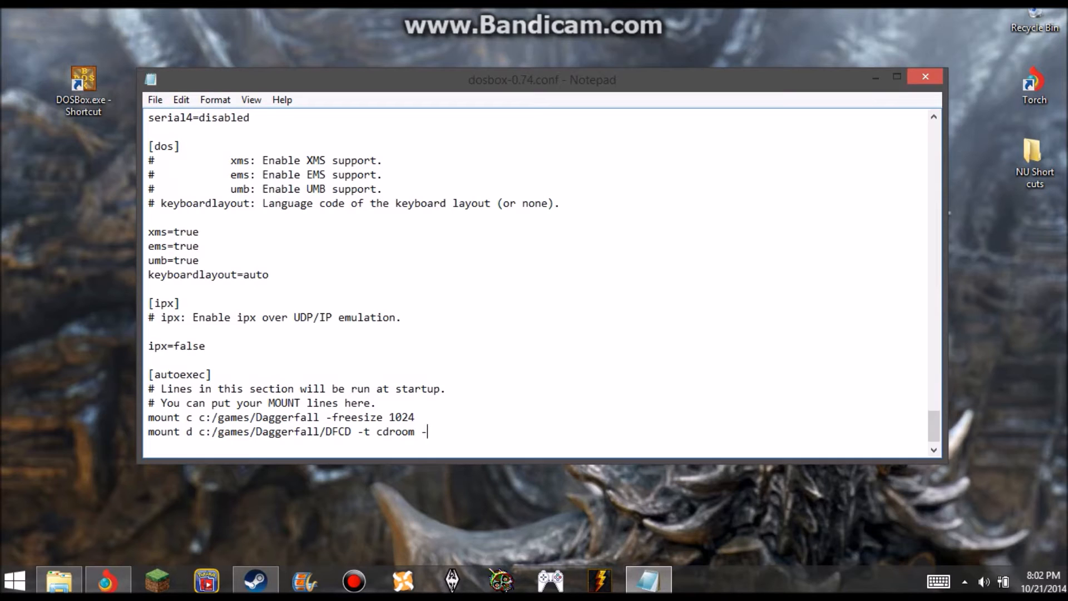
pyautogui.write('l')
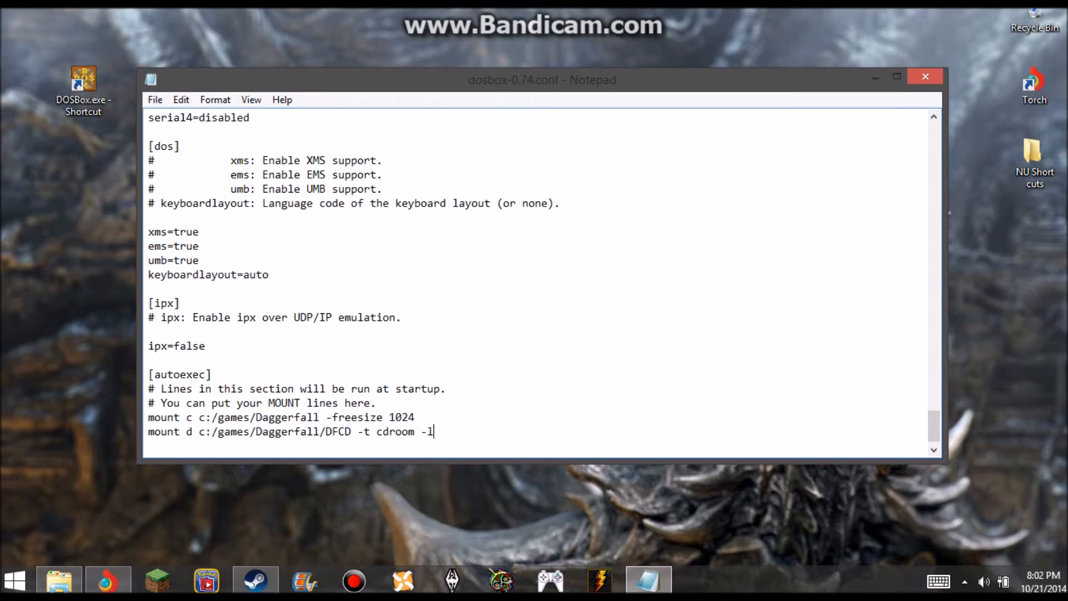
pyautogui.write('abel')
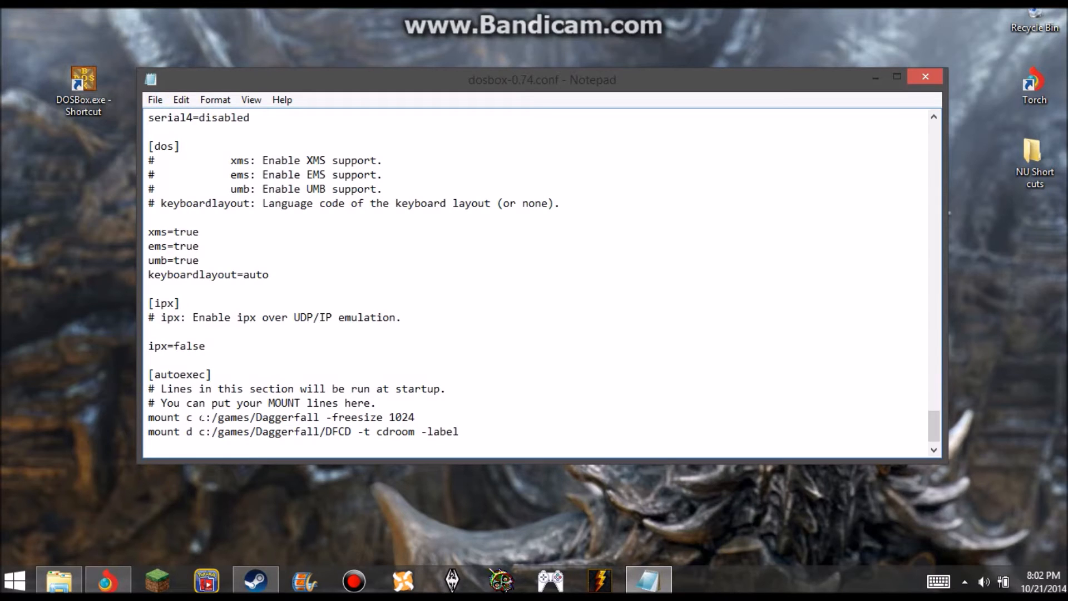
pyautogui.write('Dagg')
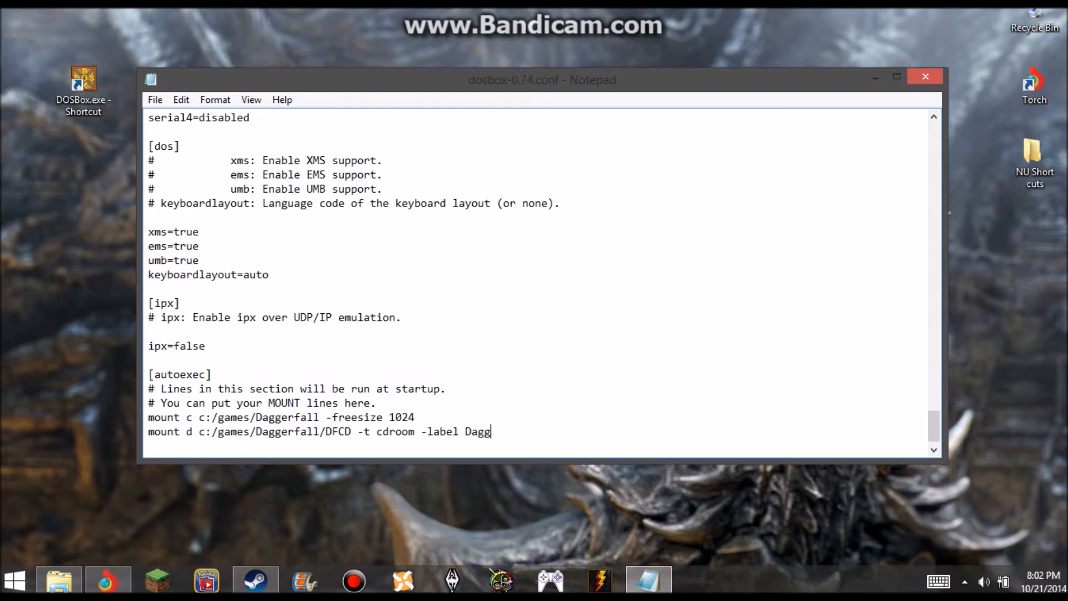
pyautogui.write('erfa')
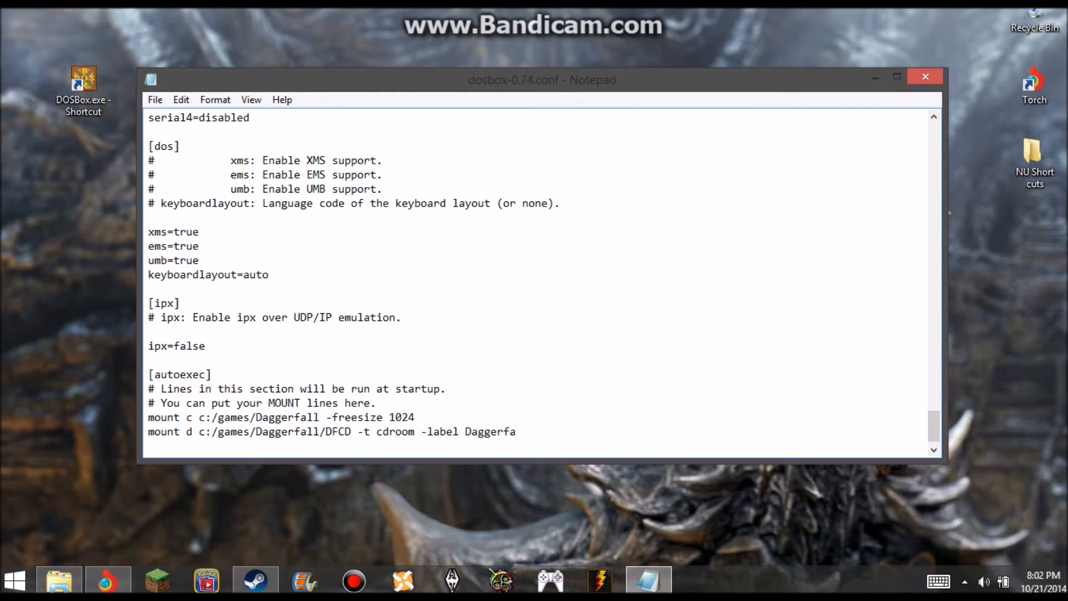
pyautogui.write('ll')
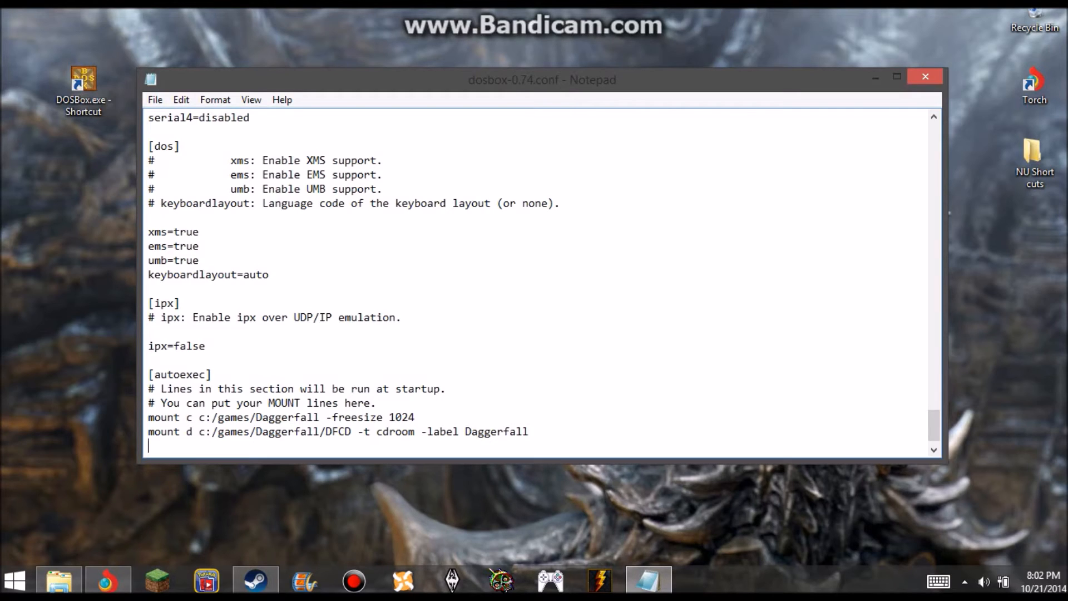
# Add the startup lines c:, cd dagger and fall.exe z.cfg.
pyautogui.write('c:')
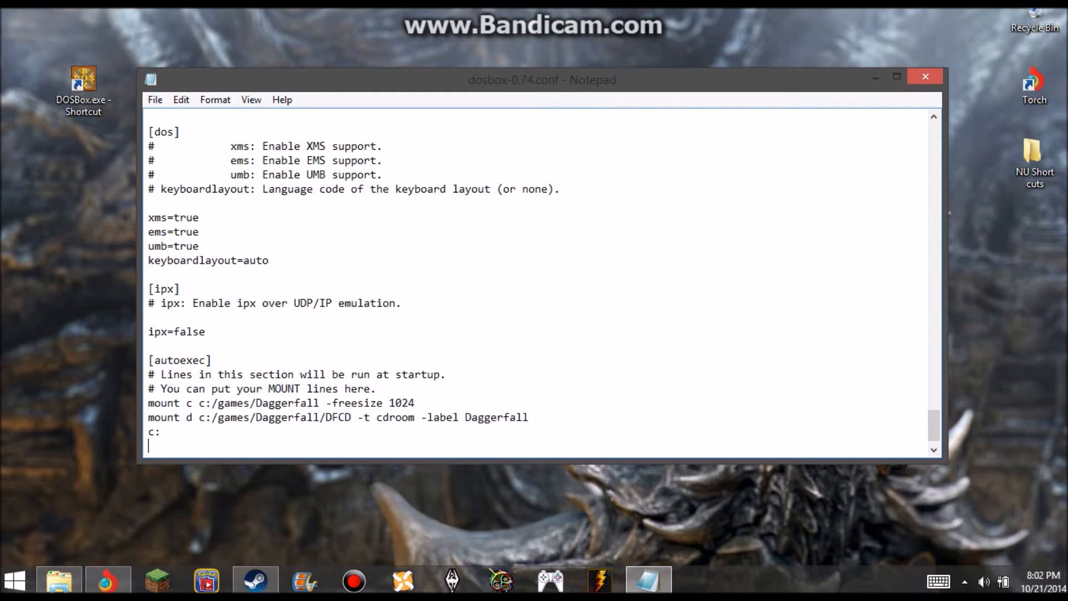
pyautogui.write('cd dag')
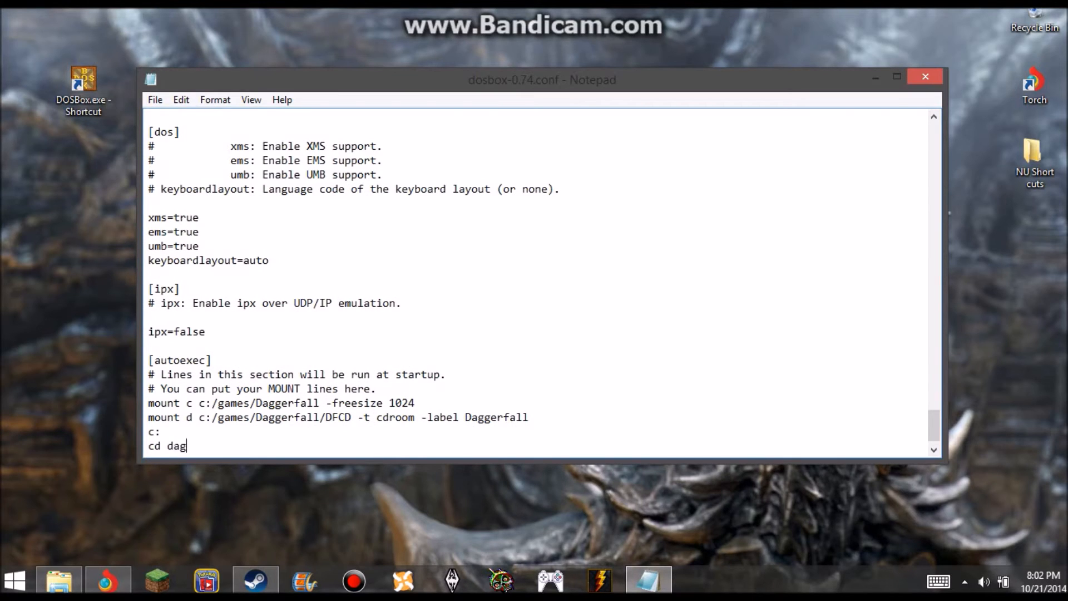
pyautogui.write('gerf')
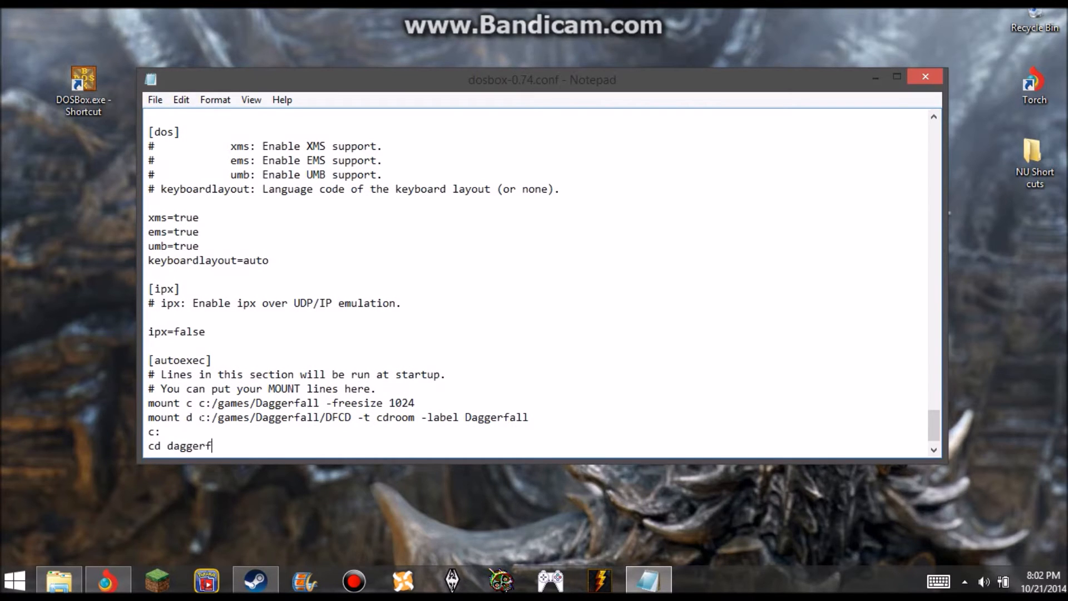
pyautogui.press('Backspace')
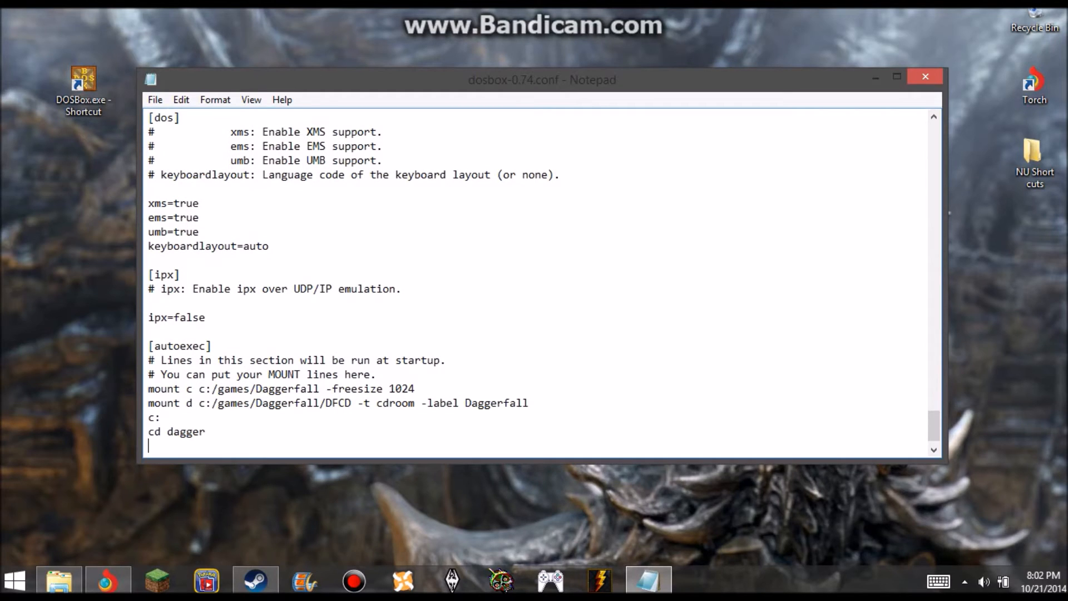
pyautogui.write('f')
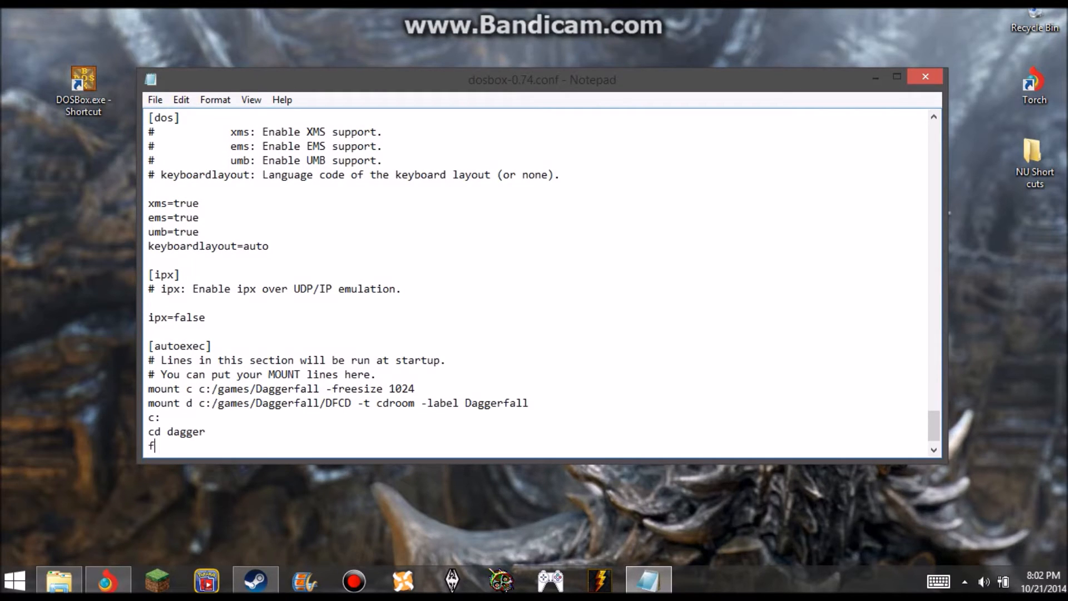
pyautogui.write('all.exe')
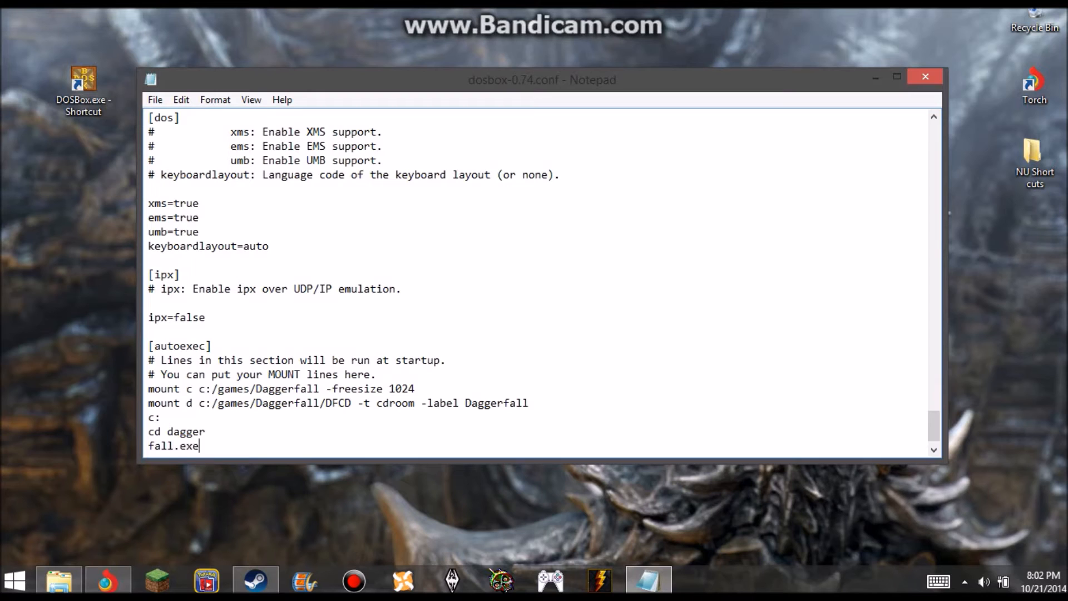
pyautogui.write('z')
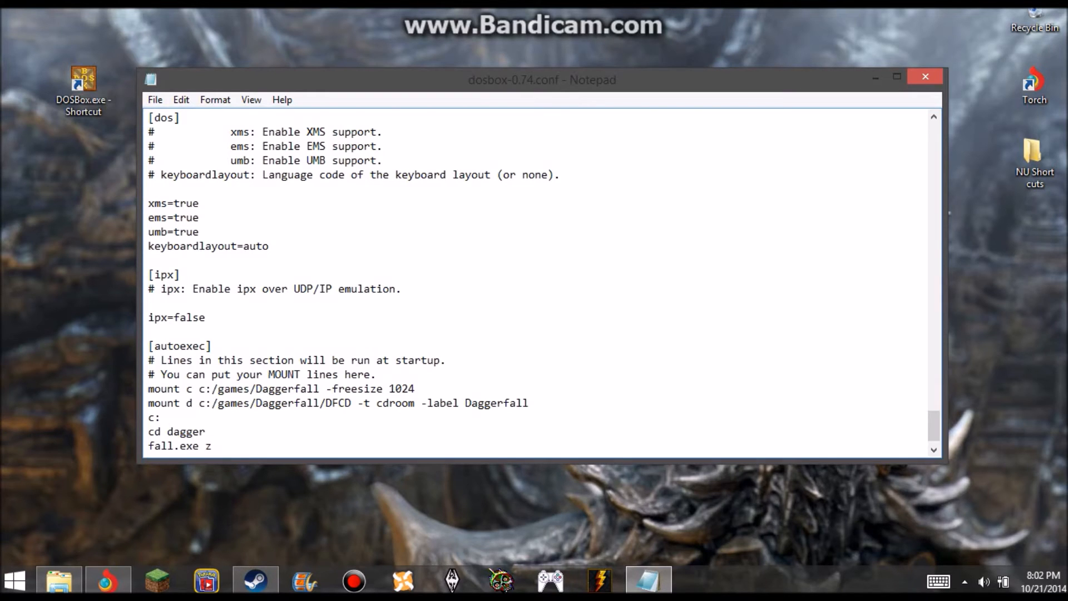
pyautogui.write('.cfg')
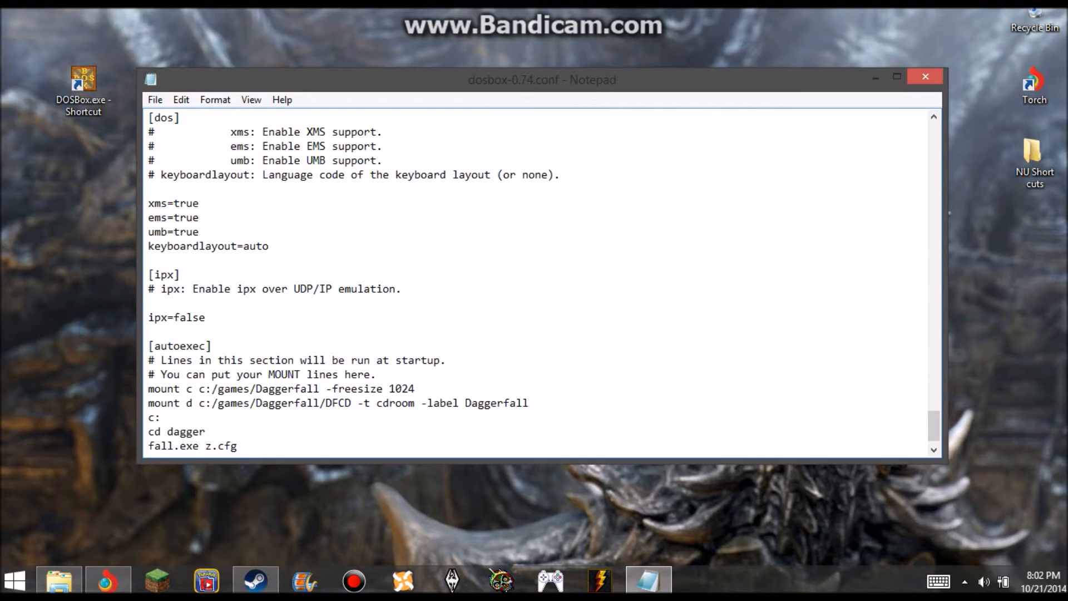
pyautogui.click(237, 446)
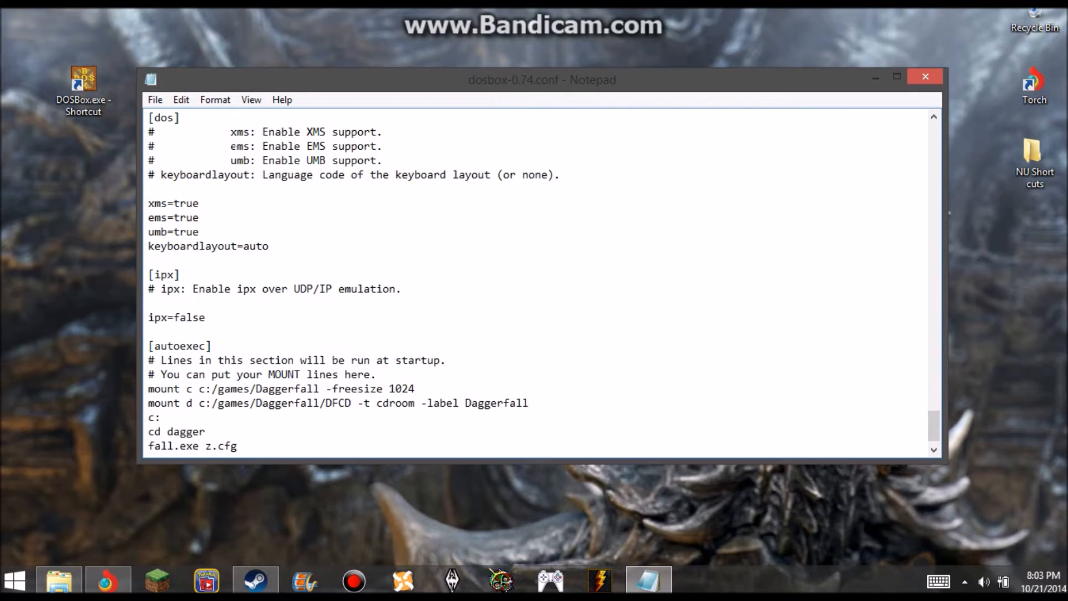
pyautogui.moveTo(155, 100)
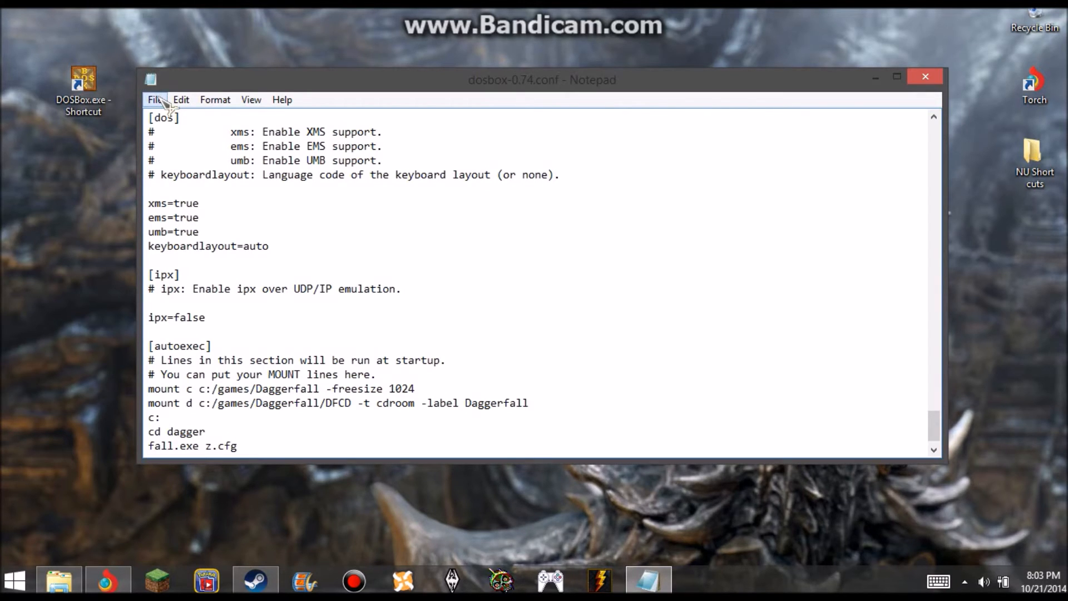
pyautogui.click(155, 99)
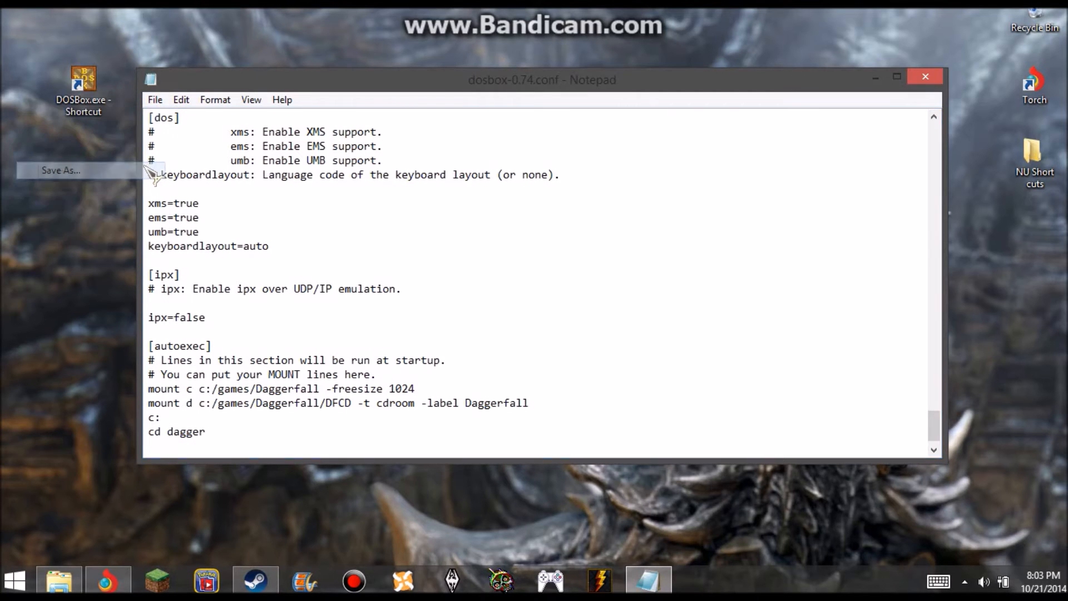
pyautogui.click(61, 169)
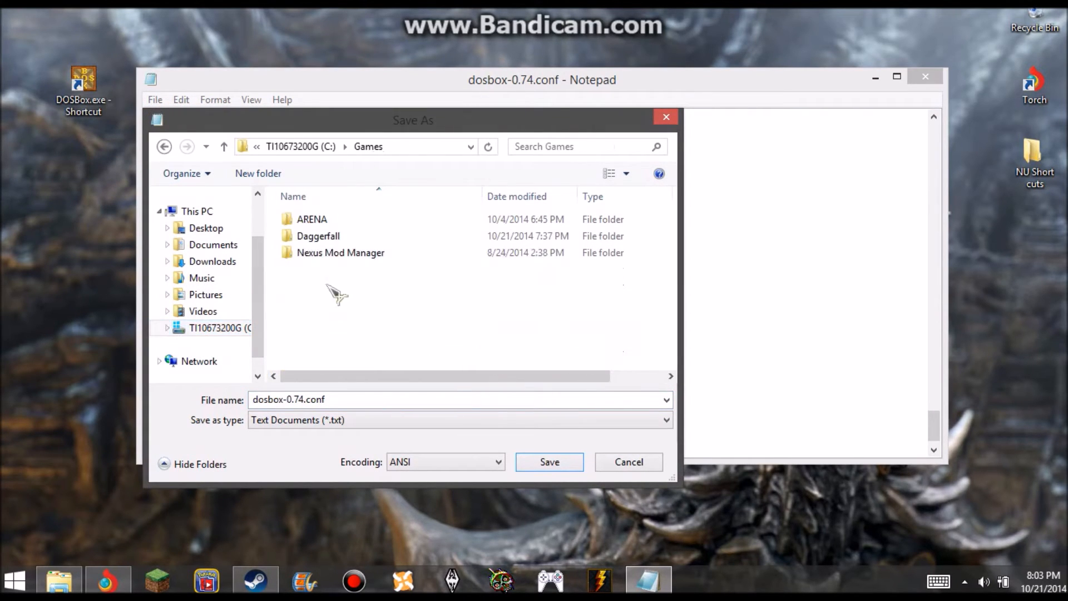
pyautogui.doubleClick(318, 236)
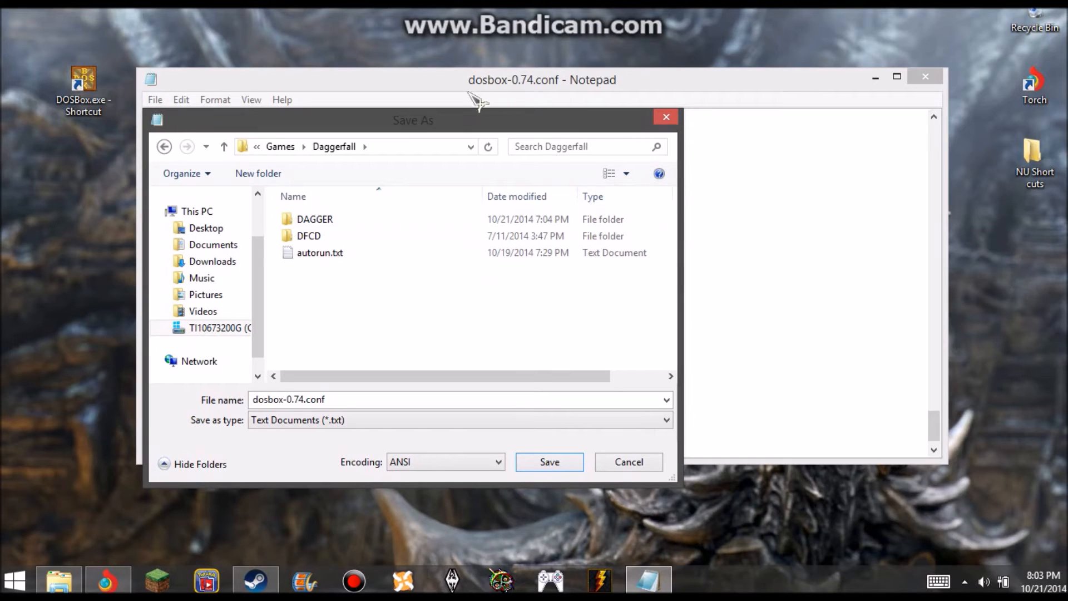
pyautogui.click(320, 252)
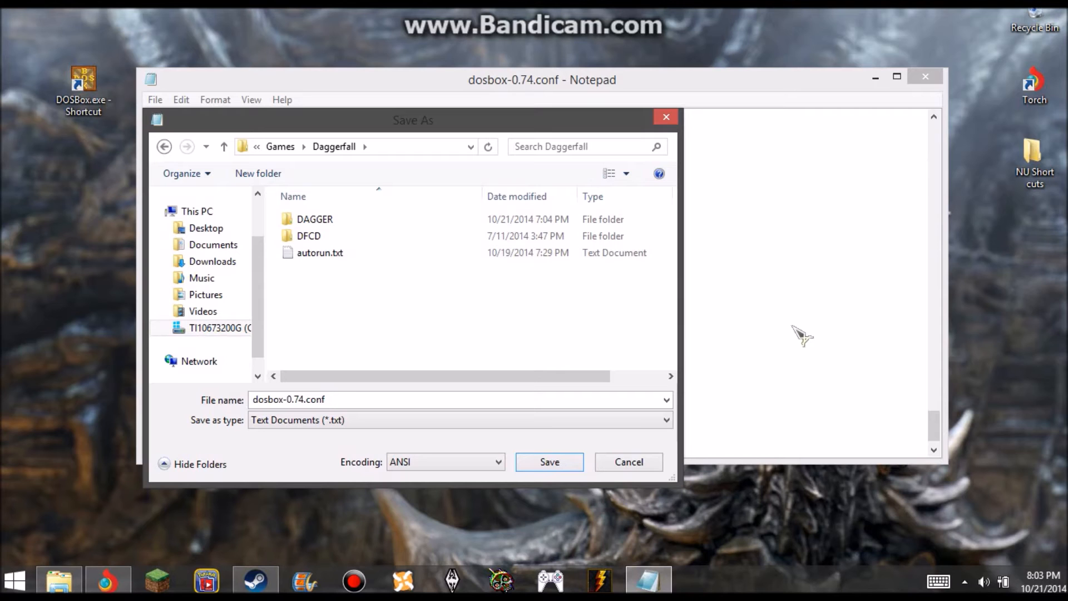
pyautogui.moveTo(665, 85)
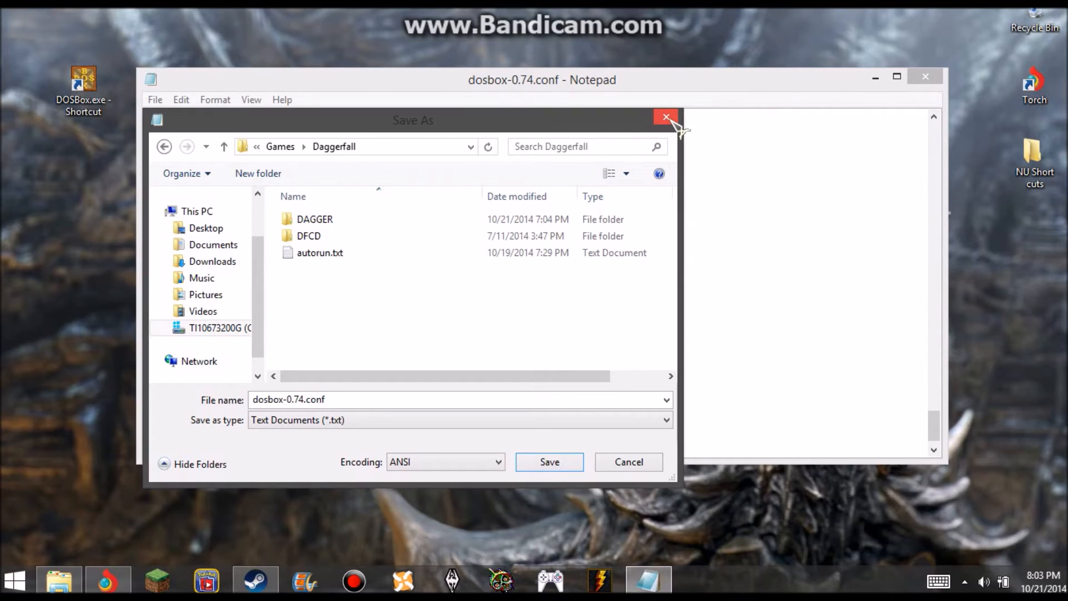
pyautogui.click(665, 118)
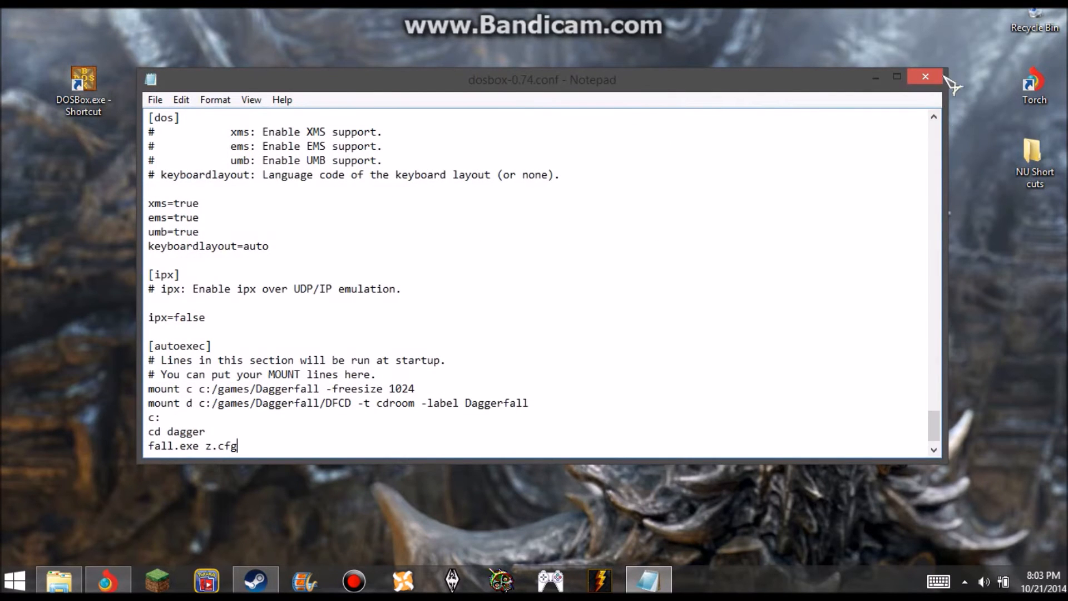
# Close Notepad and select the DOSBox shortcut in the middle of the desktop.
pyautogui.click(925, 76)
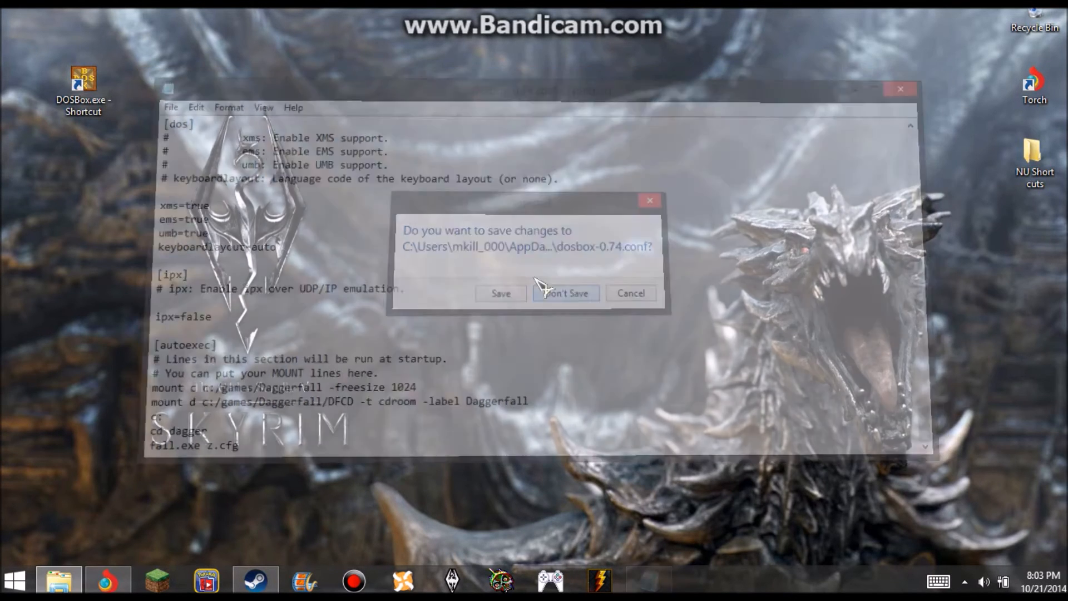
pyautogui.click(565, 293)
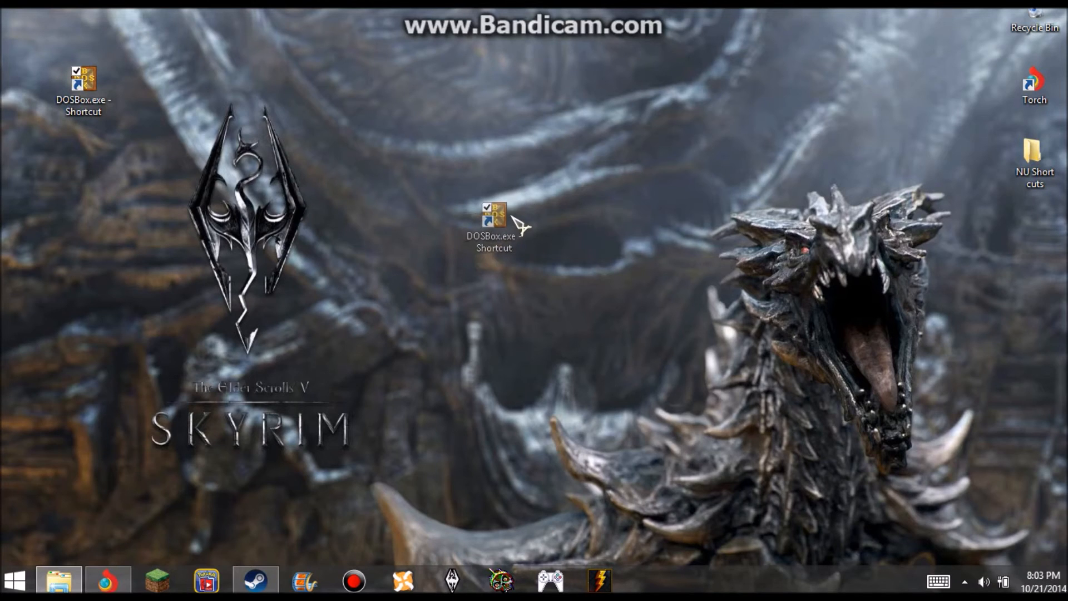
pyautogui.click(493, 218)
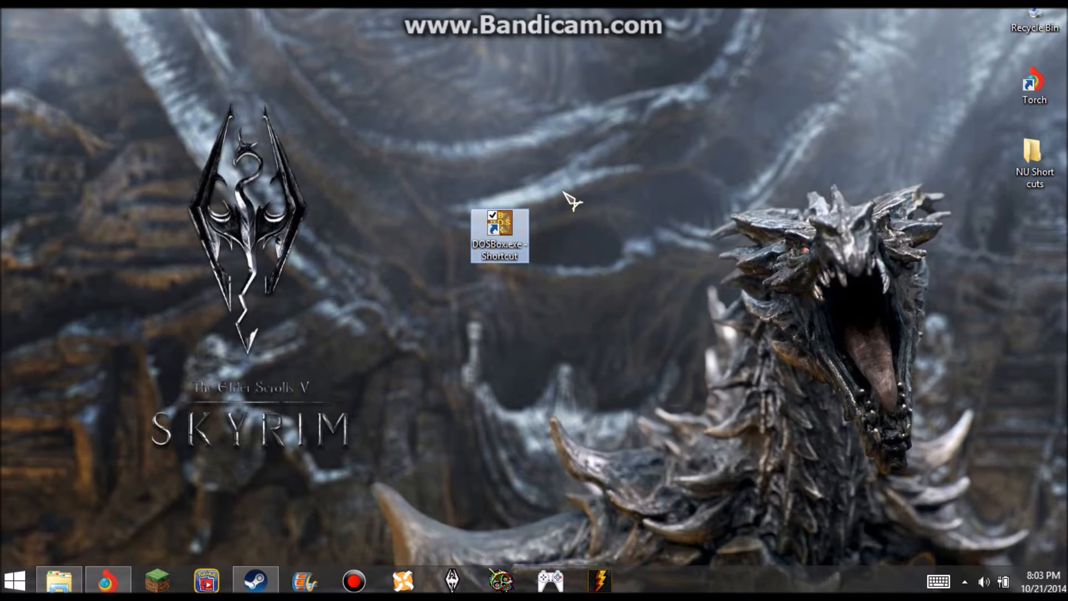
pyautogui.moveTo(643, 225)
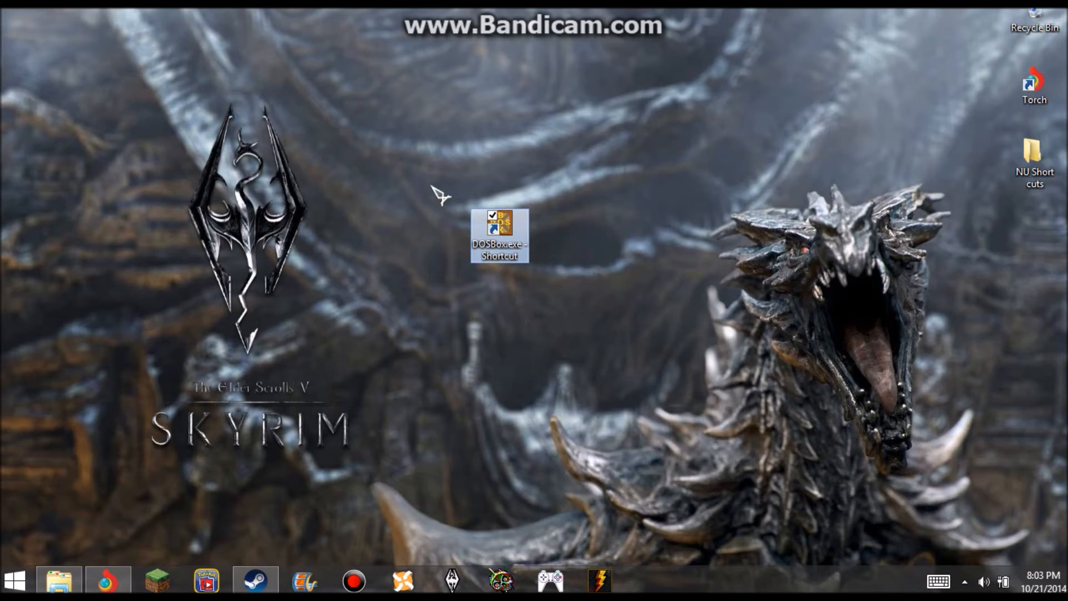
pyautogui.moveTo(497, 112)
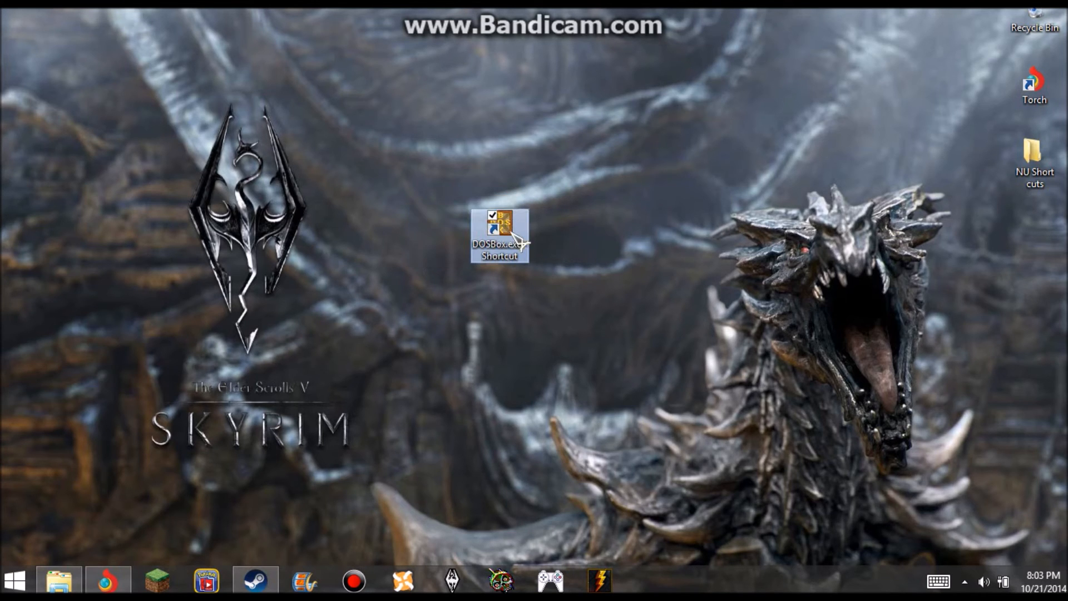
pyautogui.moveTo(501, 234)
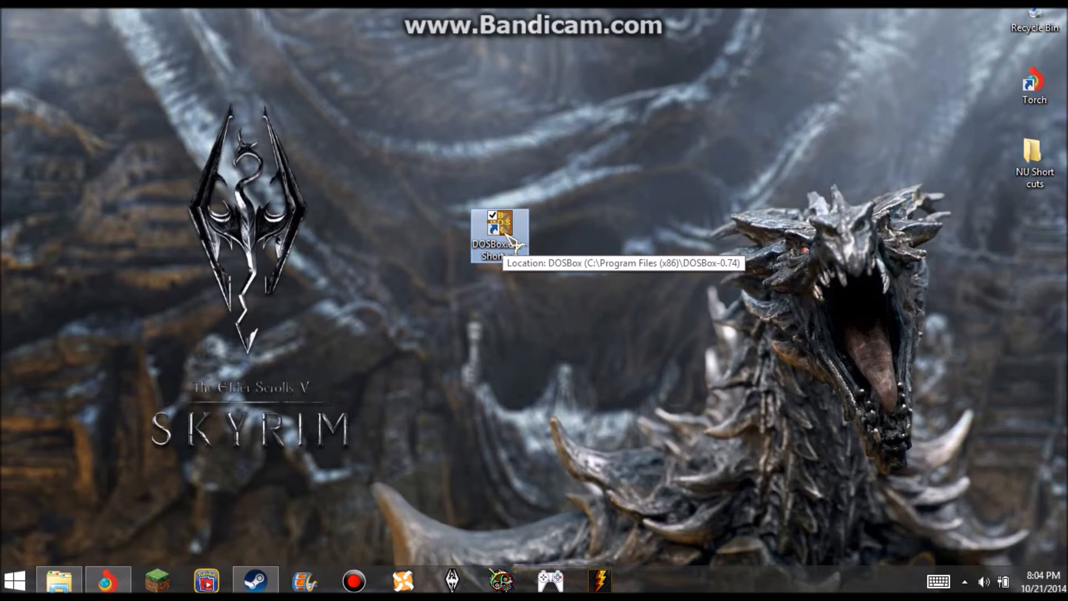
pyautogui.rightClick(497, 235)
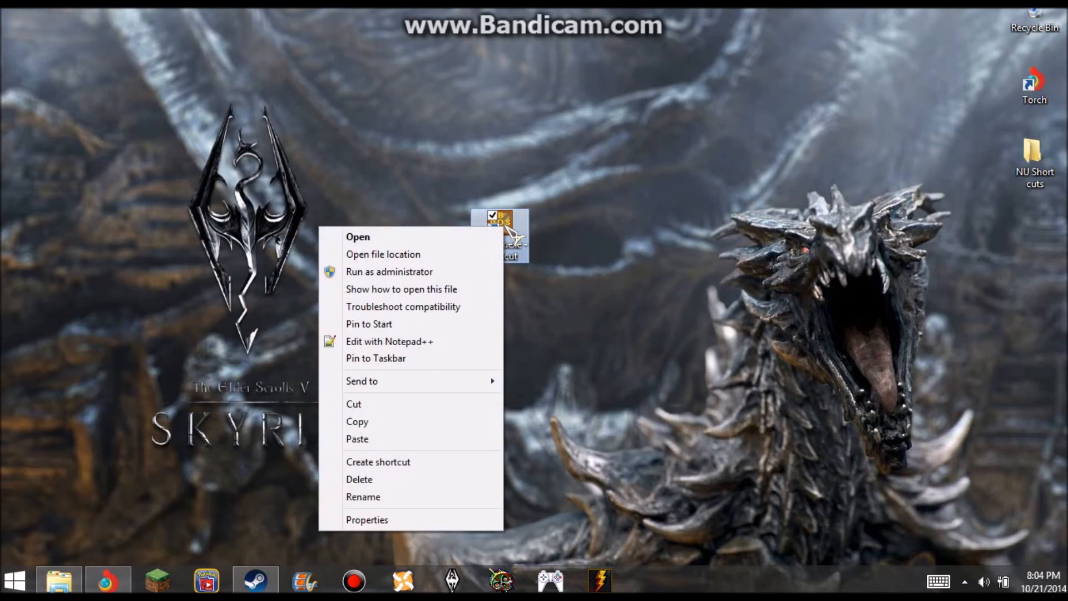
pyautogui.click(367, 520)
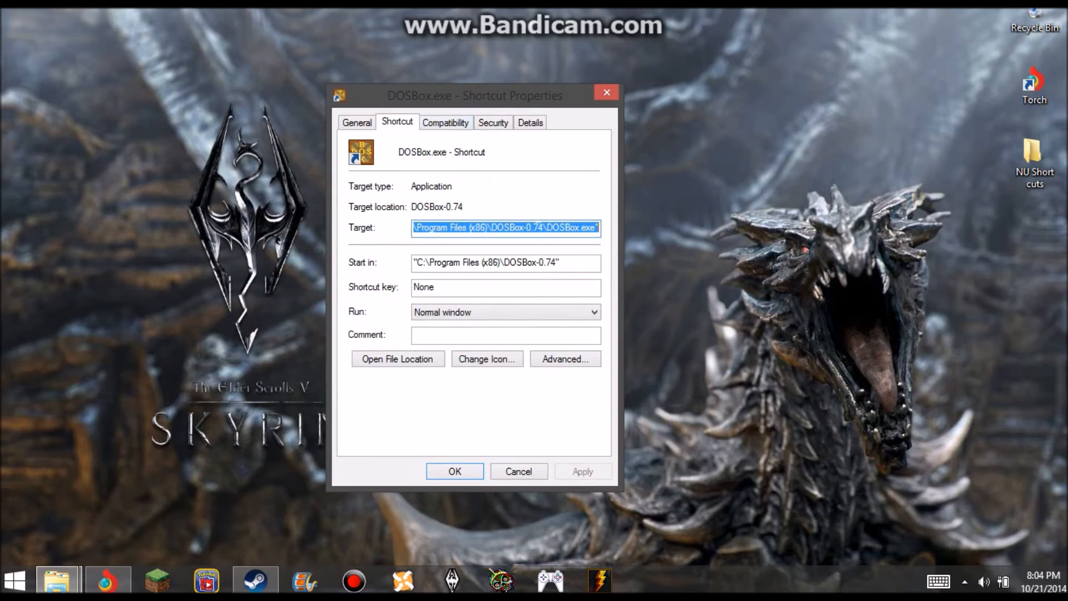
pyautogui.moveTo(398, 197)
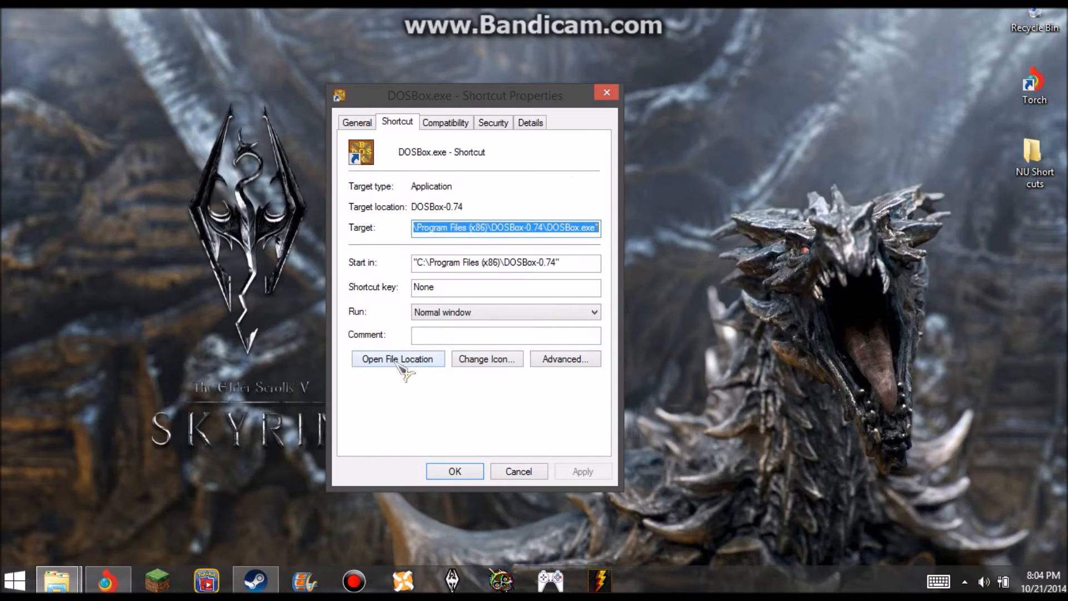
pyautogui.write('//')
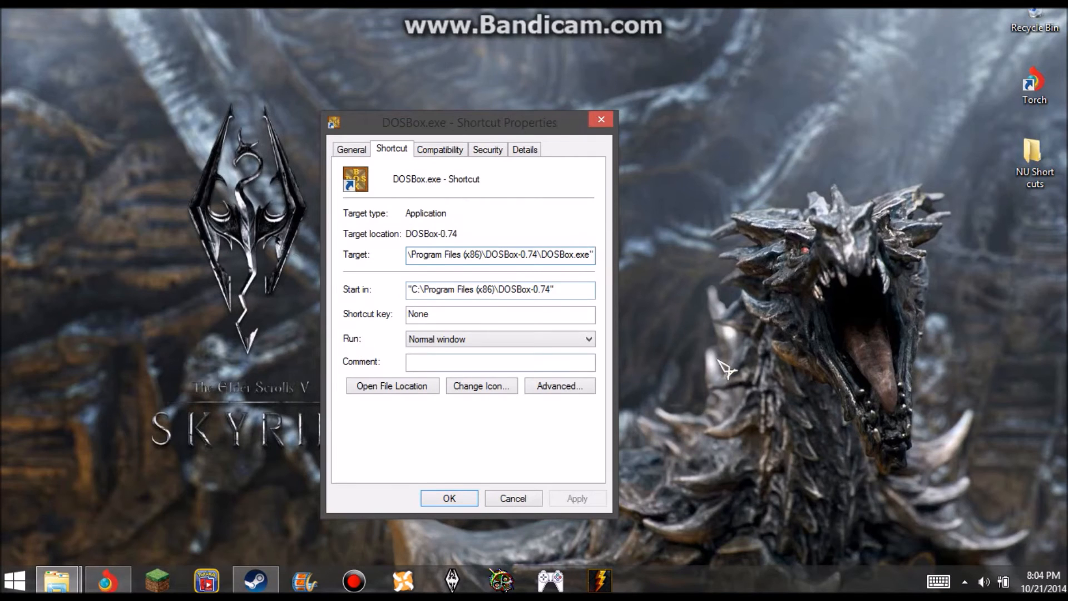
pyautogui.moveTo(654, 248)
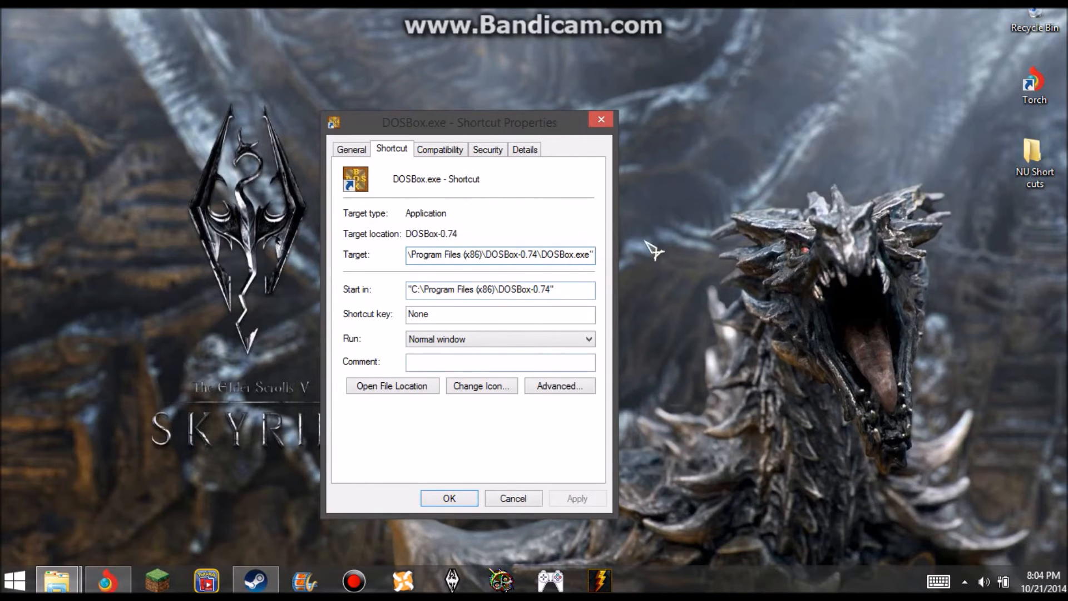
pyautogui.click(449, 497)
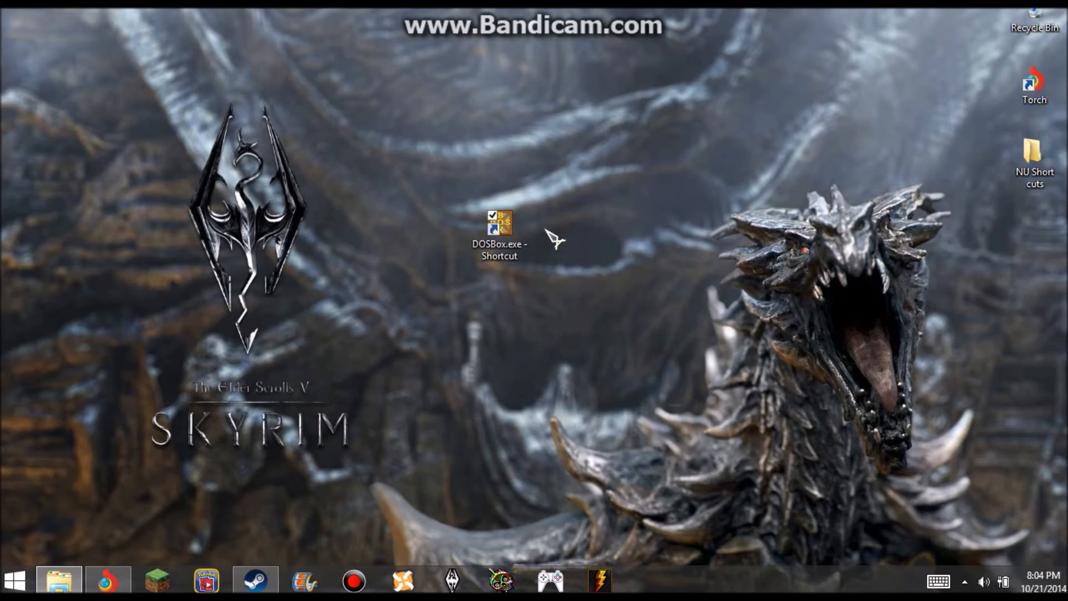
pyautogui.moveTo(546, 243)
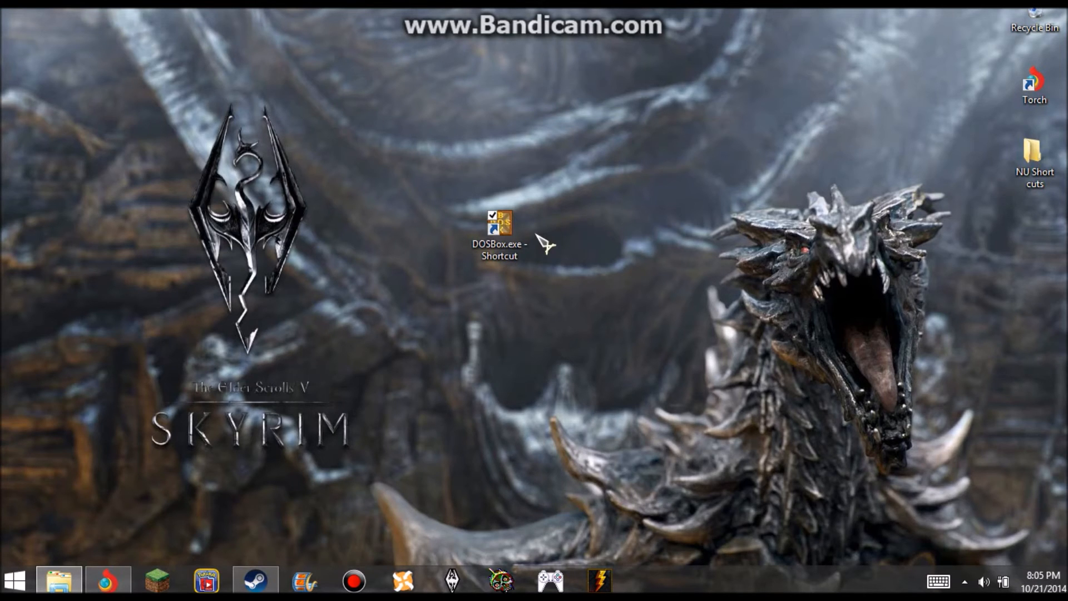
pyautogui.doubleClick(499, 223)
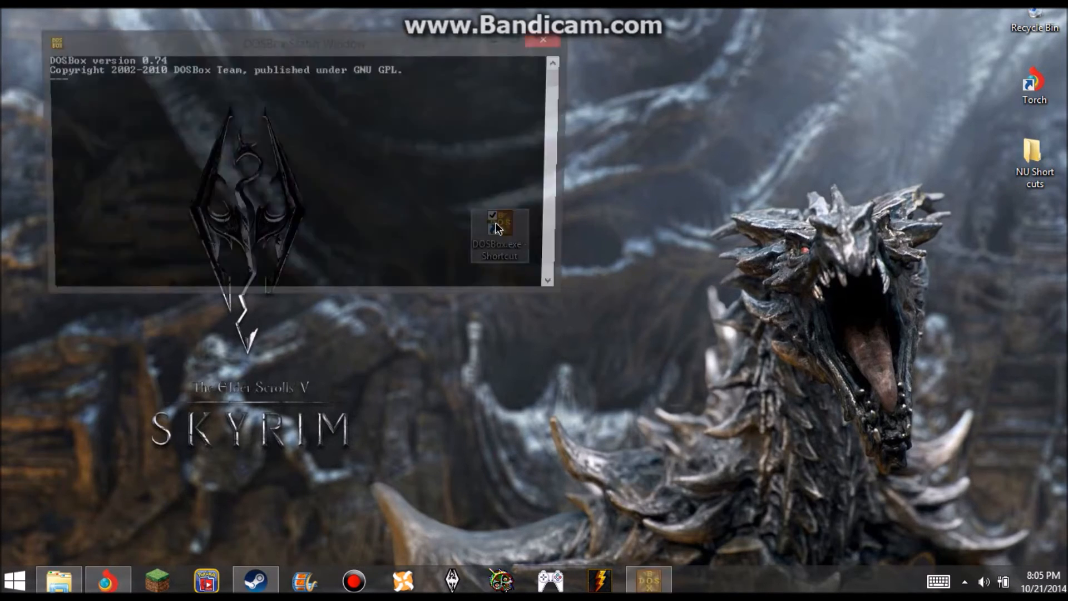
pyautogui.doubleClick(499, 225)
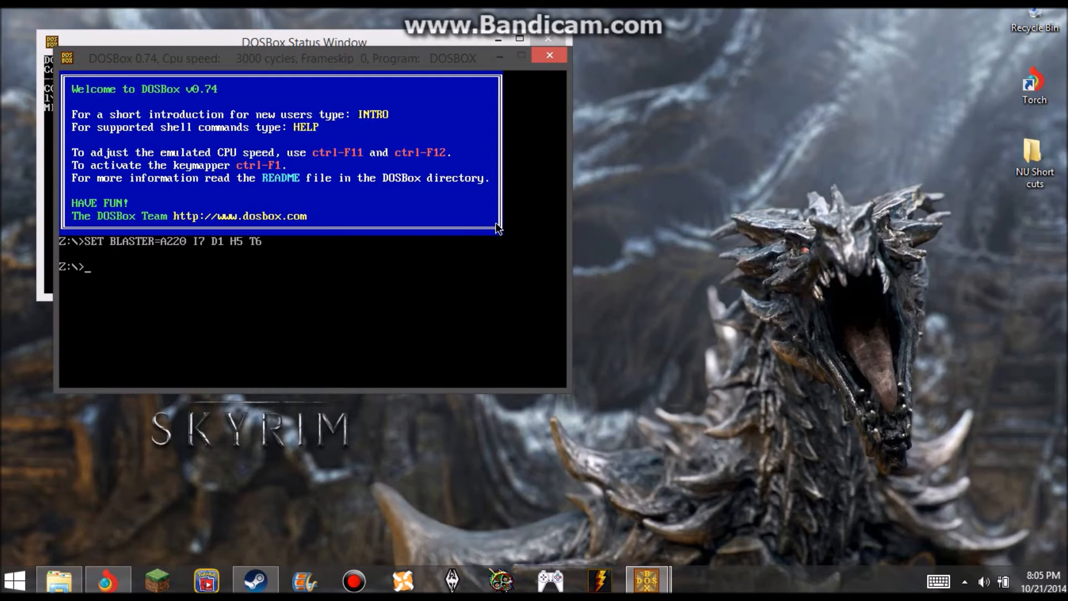
pyautogui.moveTo(545, 100)
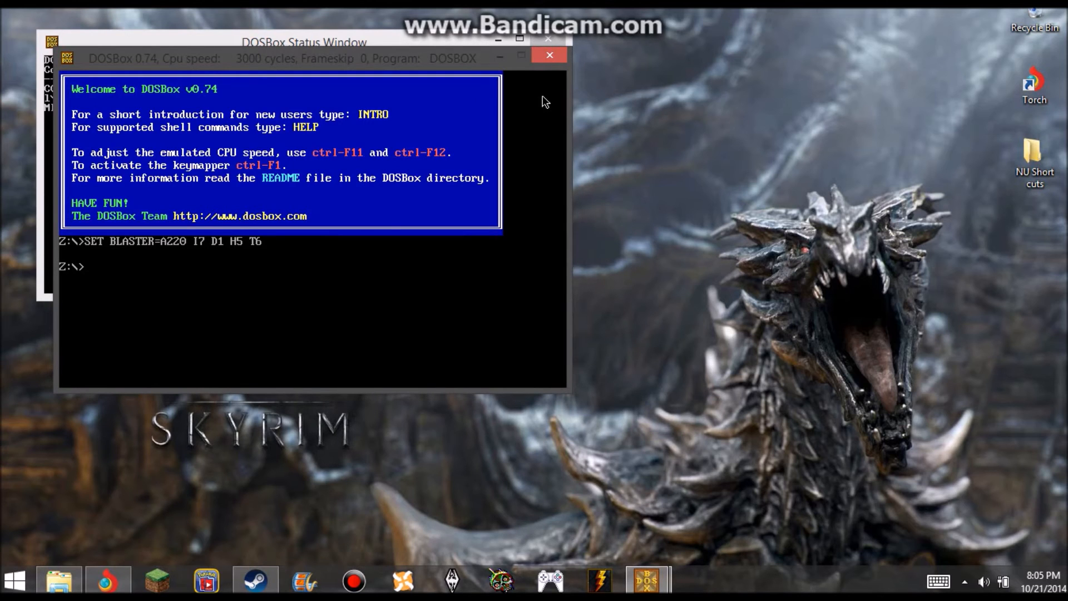
pyautogui.click(549, 55)
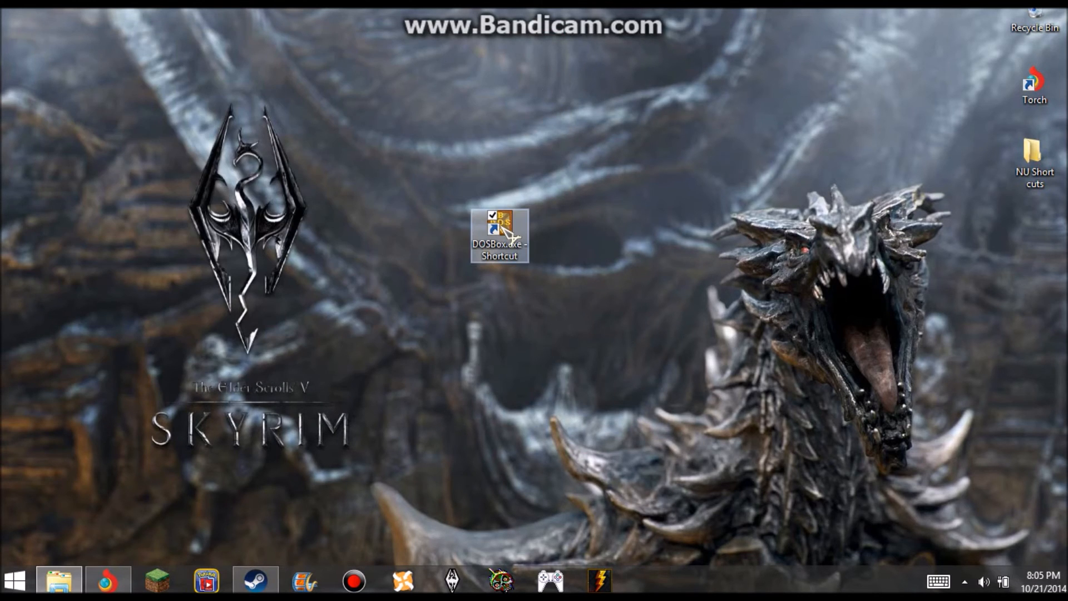
# Append -conf to the DOSBox shortcut's Target in its Properties.
pyautogui.rightClick(500, 231)
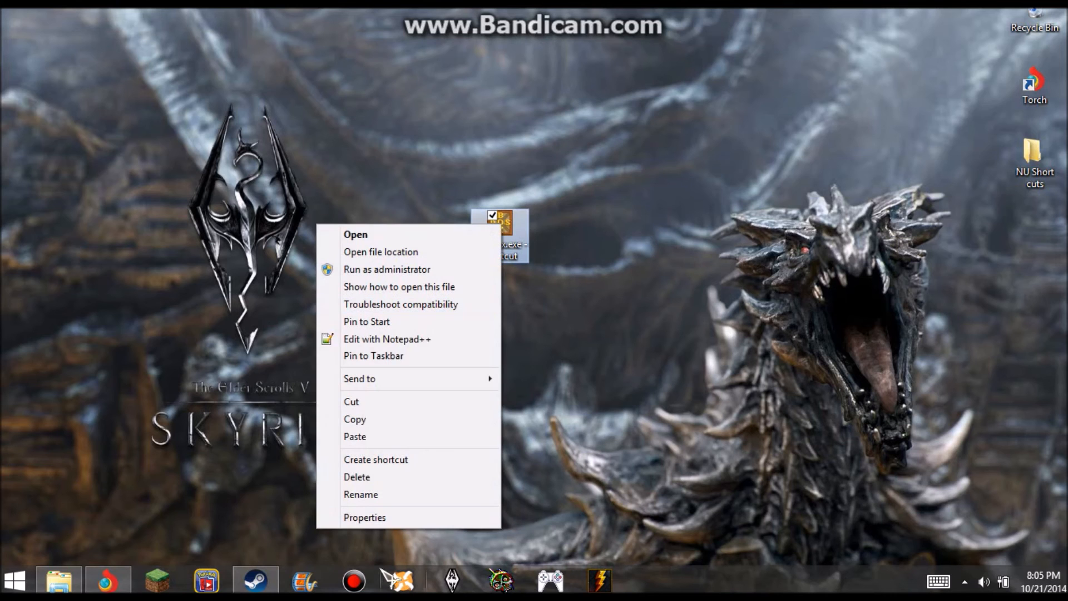
pyautogui.click(364, 516)
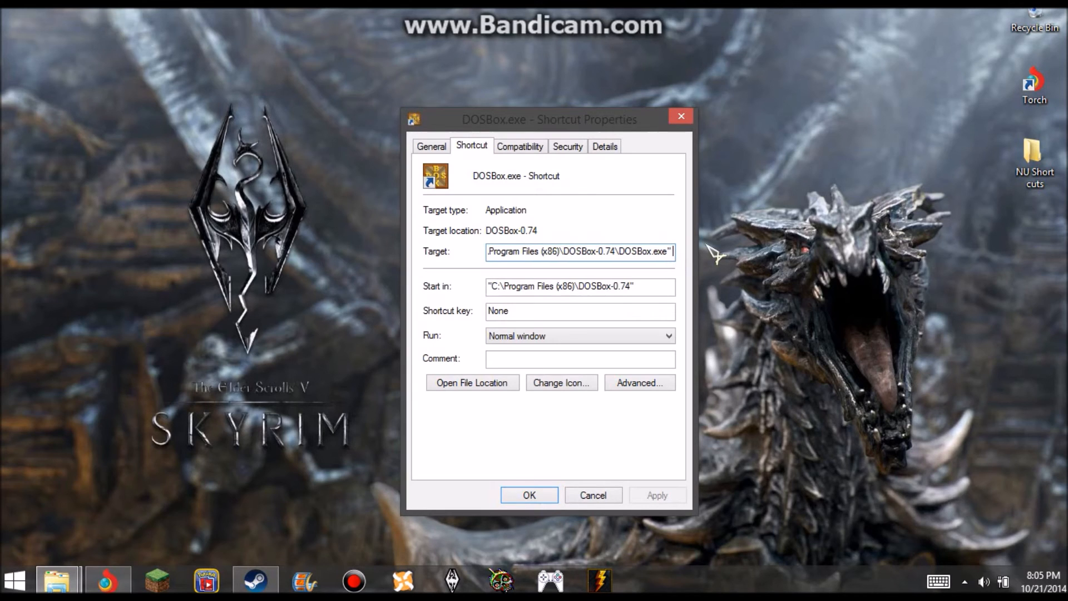
pyautogui.write('-c')
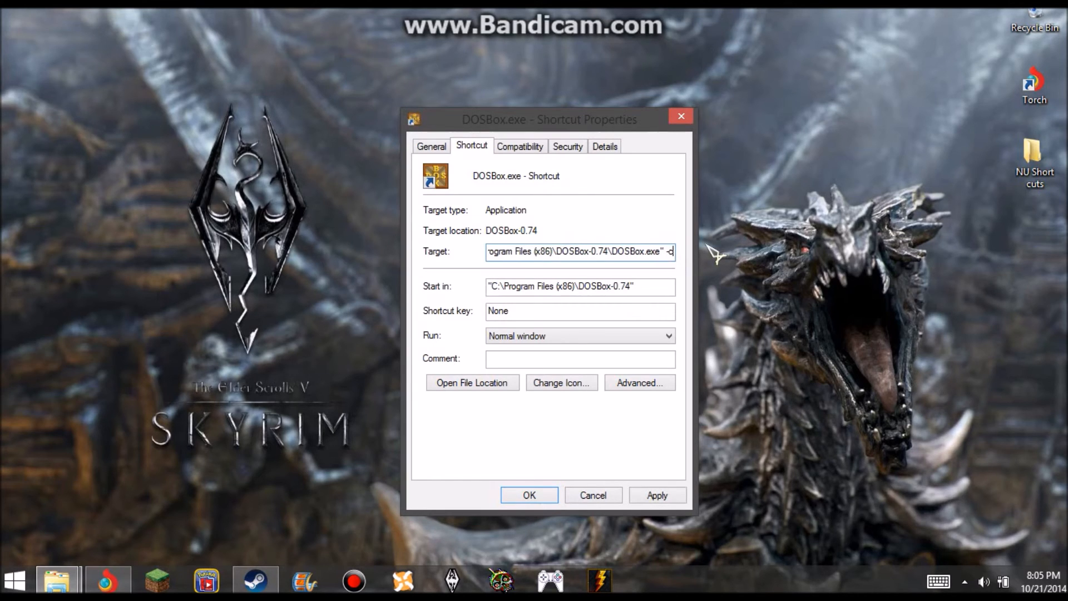
pyautogui.write('onf "')
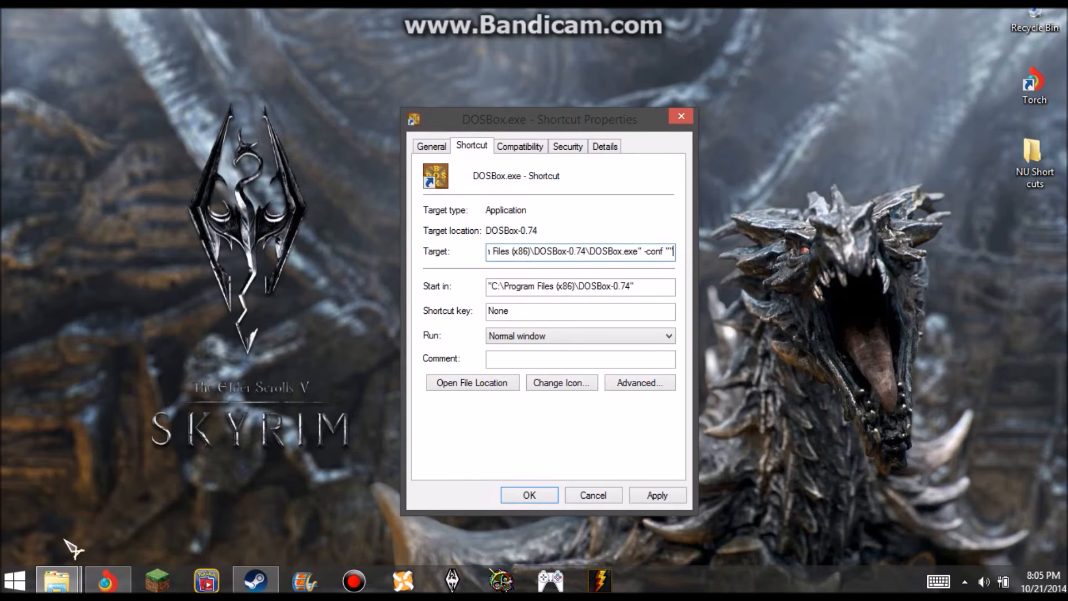
pyautogui.click(471, 382)
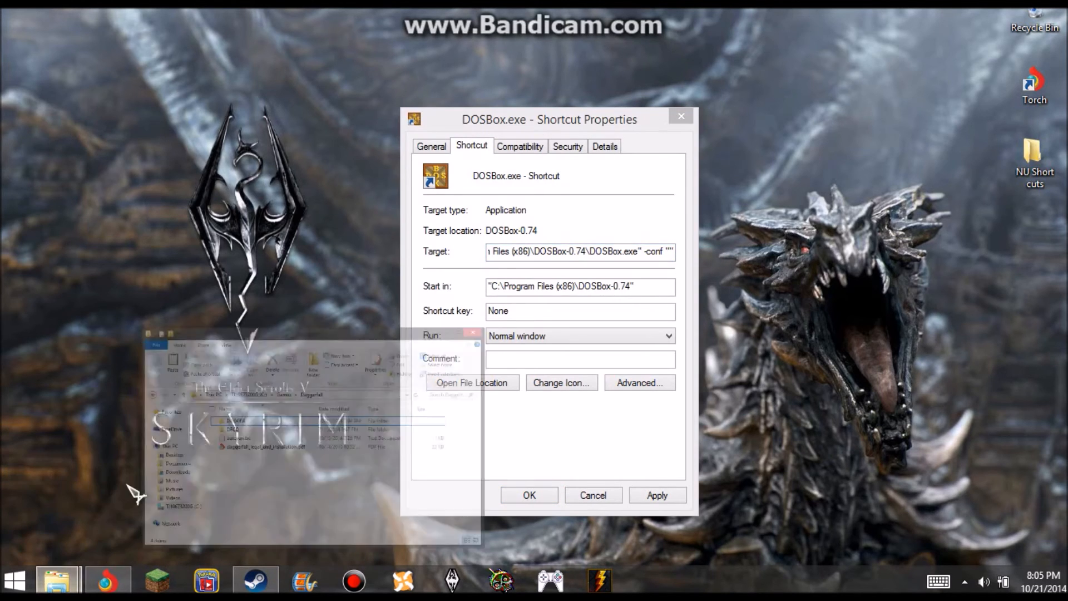
# Copy autorun.txt's full path, C:\Games\Daggerfall\autorun.txt, from its Security tab.
pyautogui.click(592, 496)
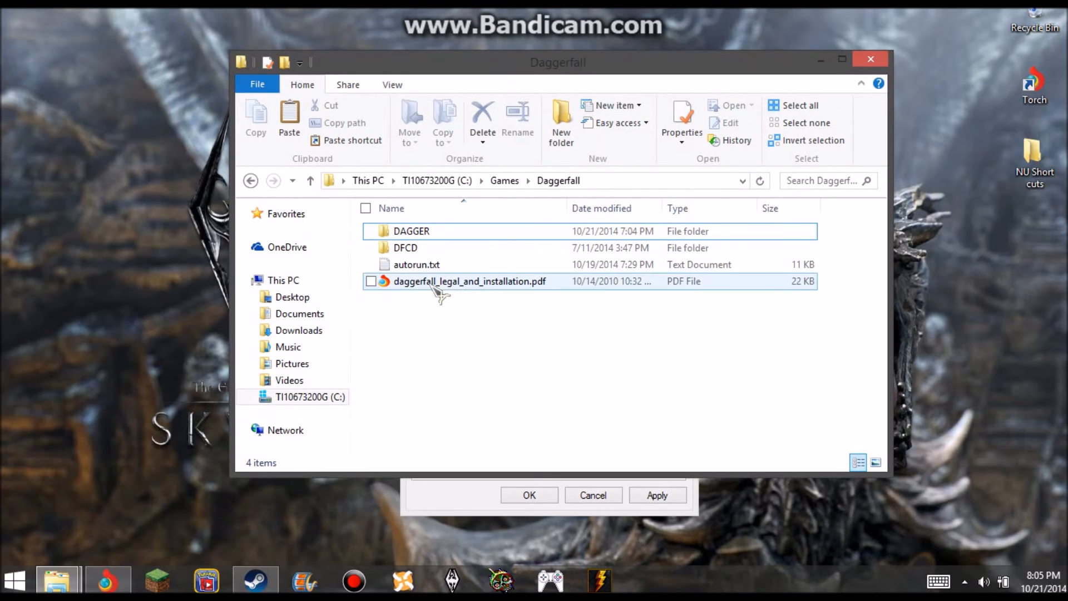
pyautogui.click(416, 264)
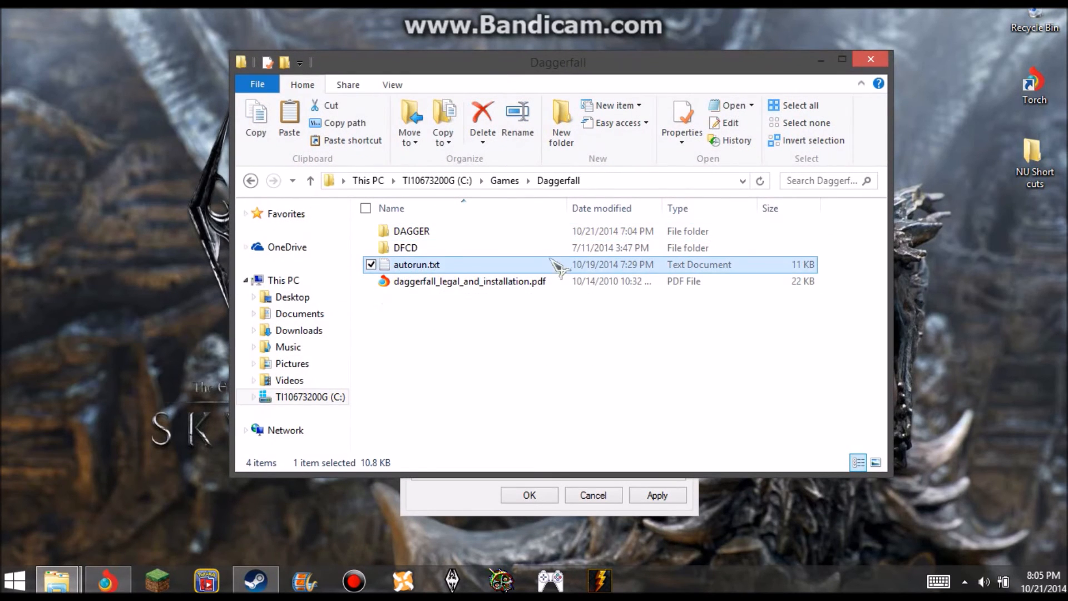
pyautogui.moveTo(442, 273)
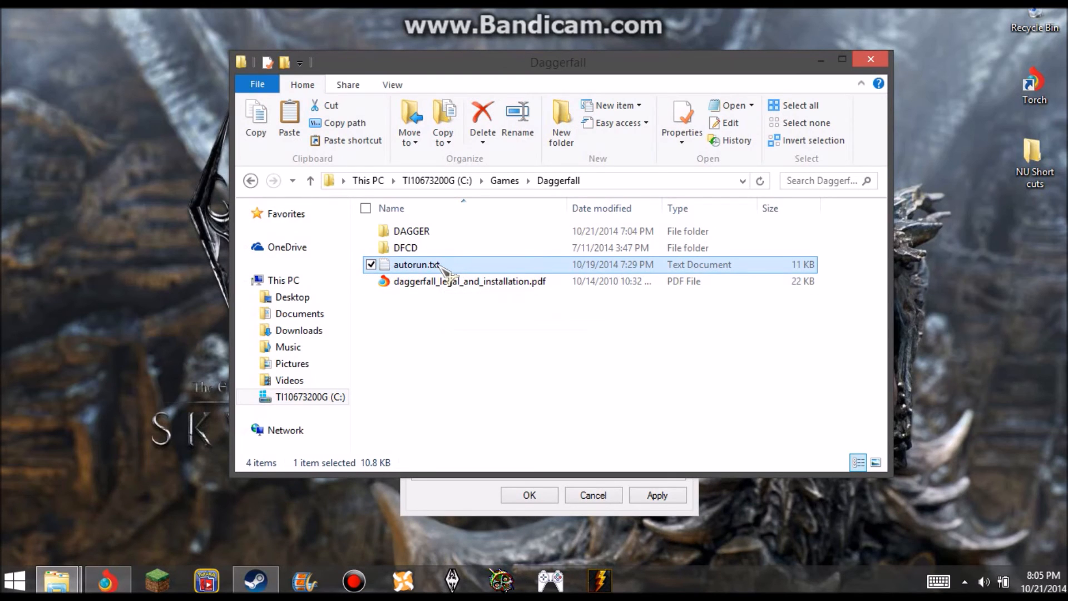
pyautogui.rightClick(416, 264)
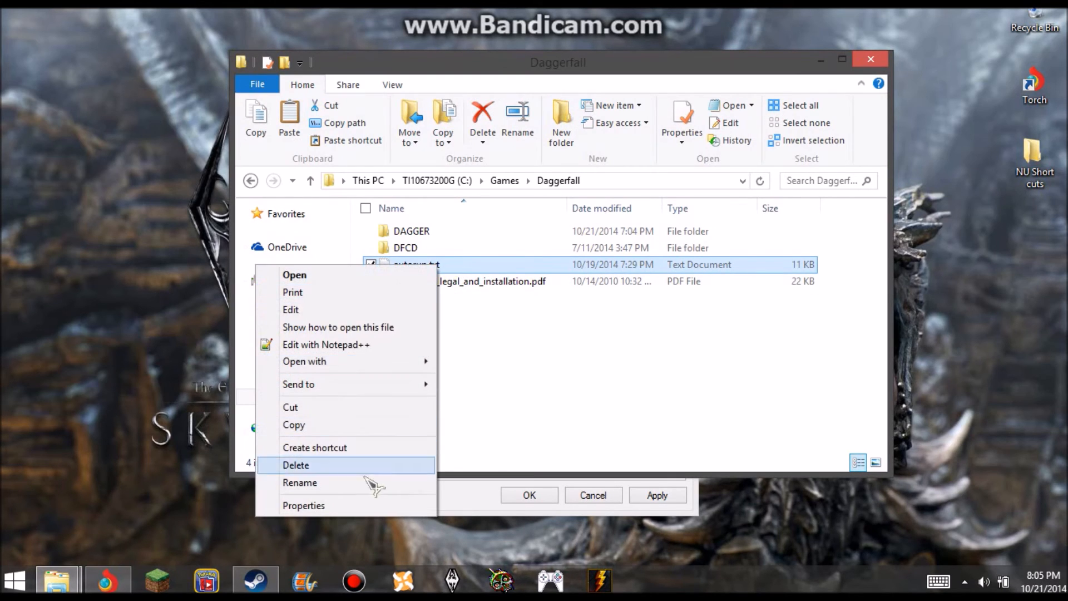
pyautogui.click(303, 506)
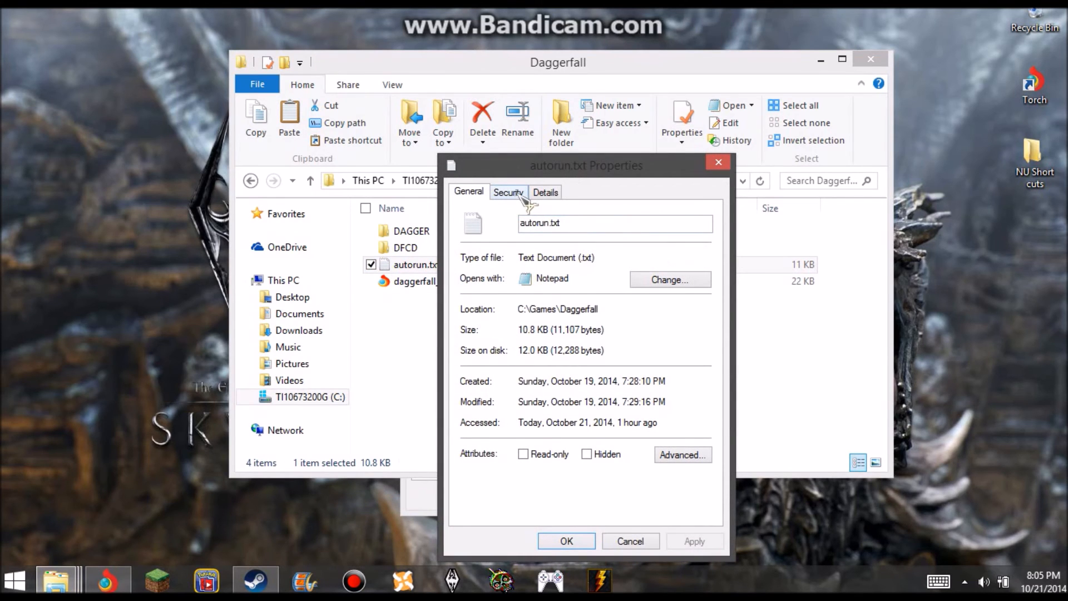
pyautogui.click(508, 191)
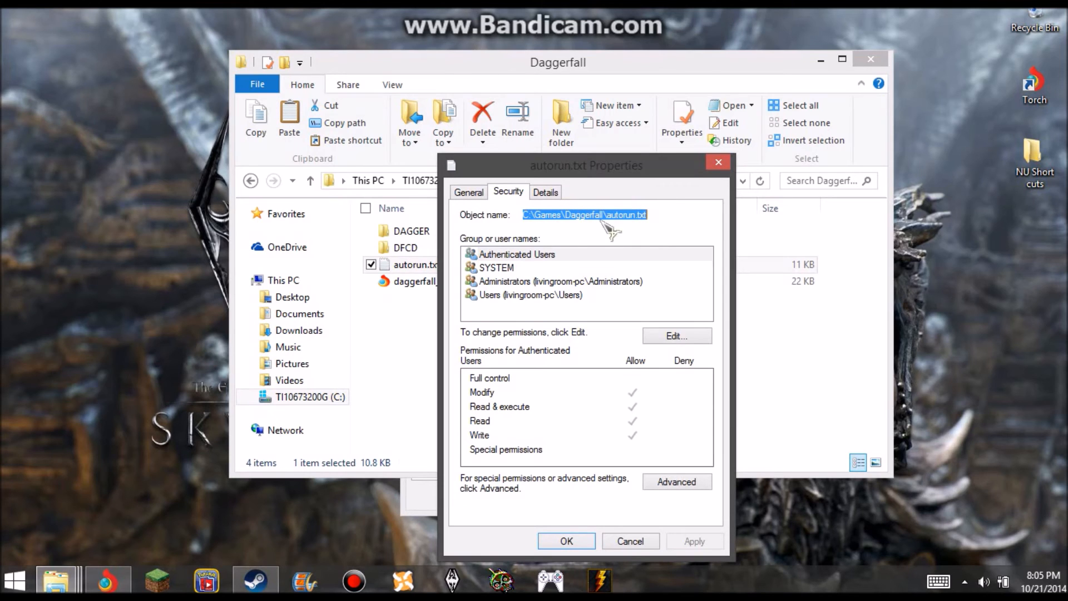
pyautogui.rightClick(584, 213)
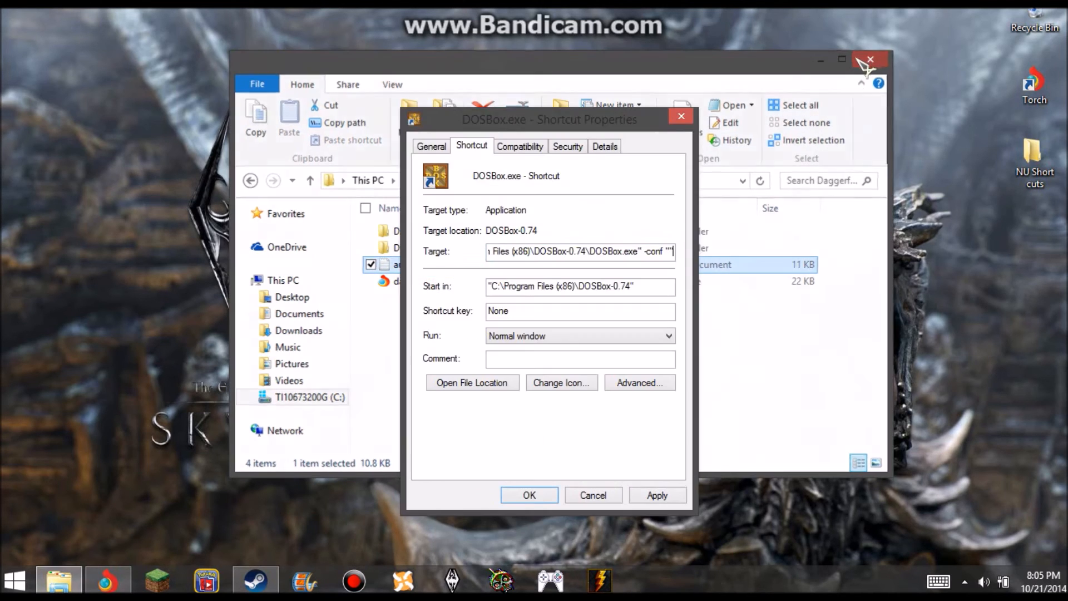
# Paste C:\Games\Daggerfall\autorun.txt into the Target's -conf quotes and confirm with OK.
pyautogui.click(869, 60)
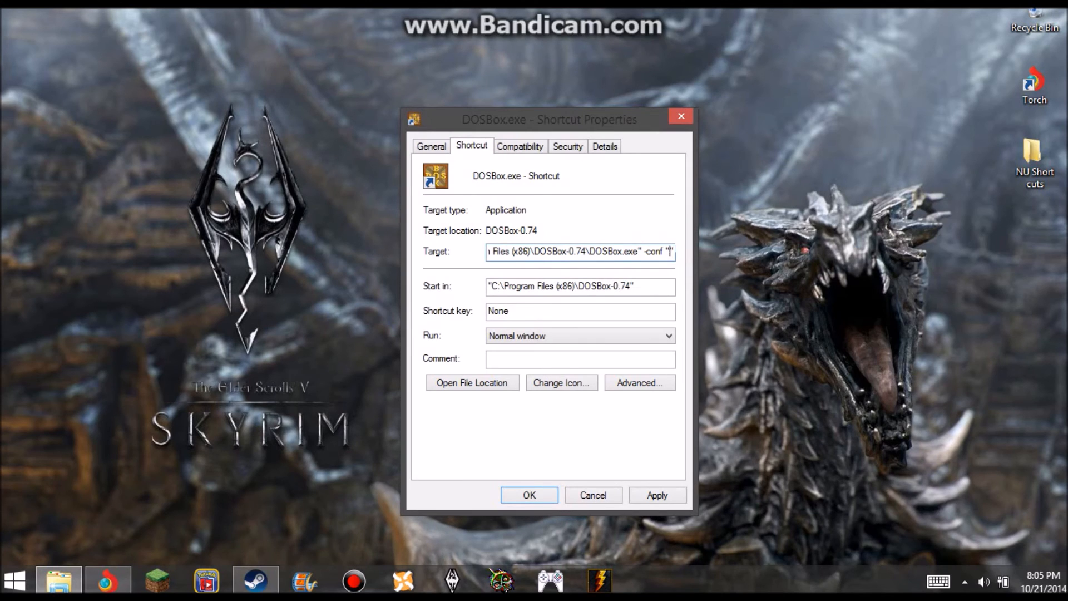
pyautogui.rightClick(580, 252)
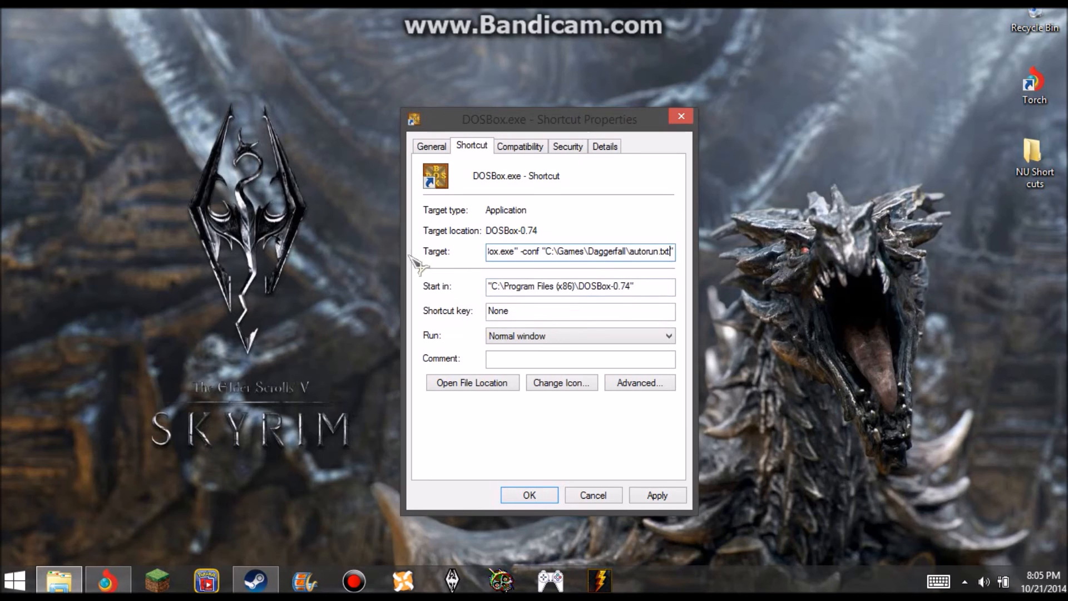
pyautogui.moveTo(587, 282)
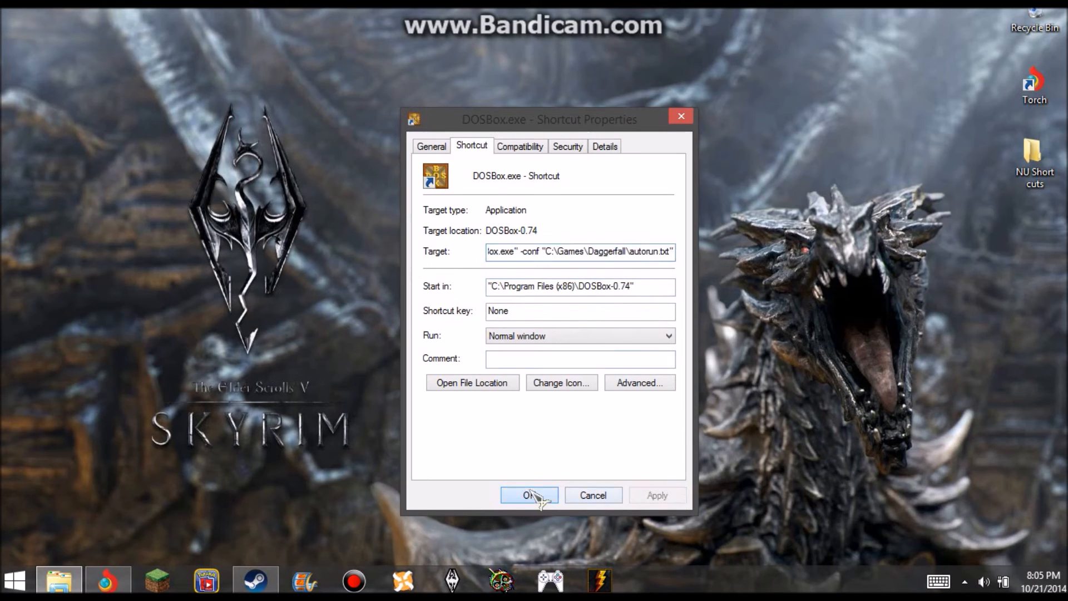
pyautogui.click(529, 495)
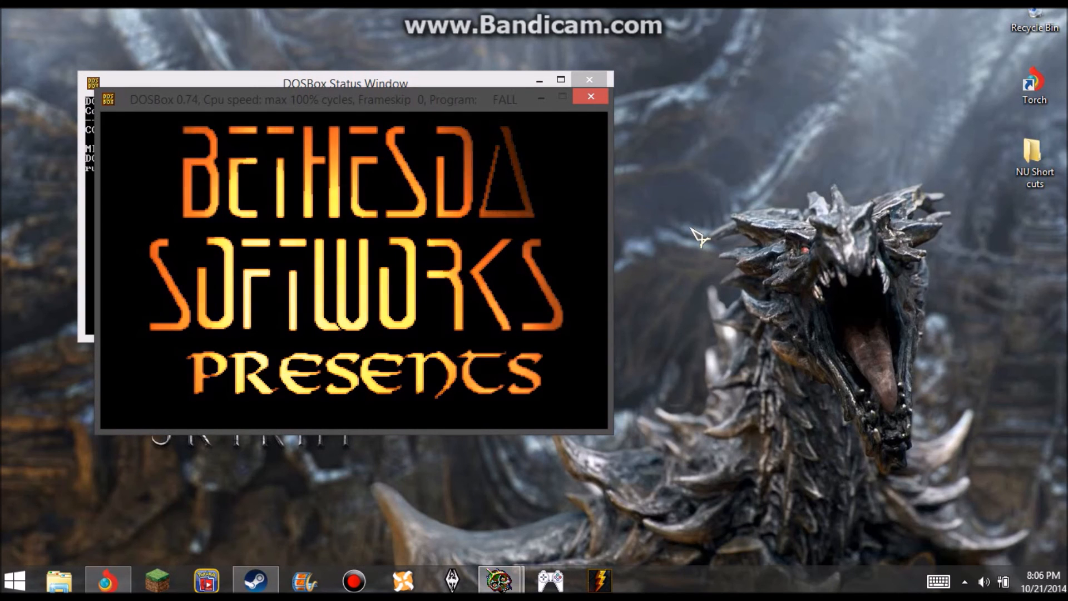
pyautogui.moveTo(627, 126)
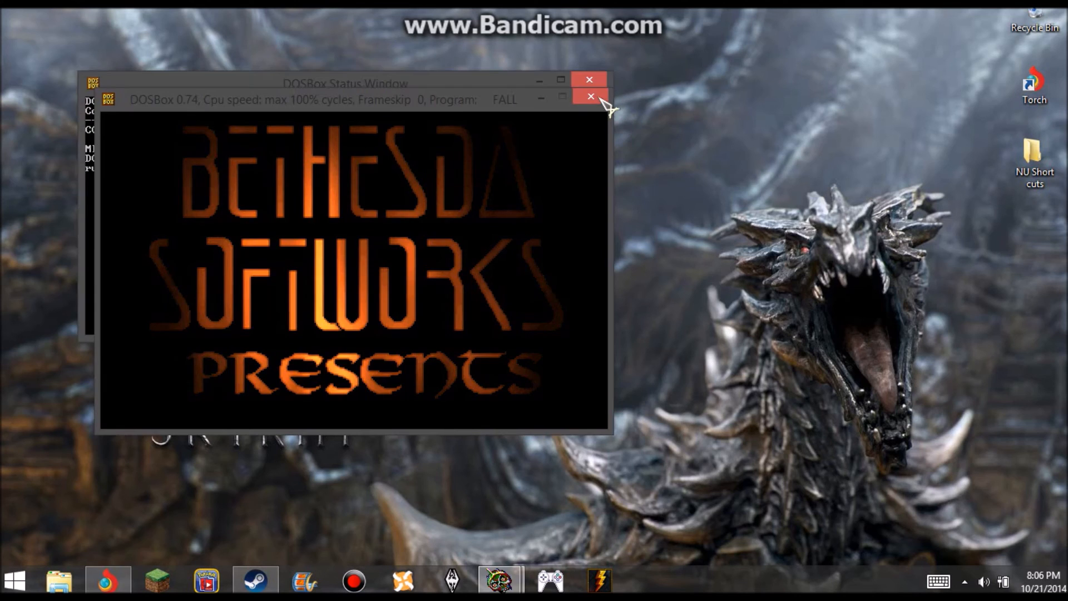
# Close the DOSBox window showing the Daggerfall intro.
pyautogui.click(589, 96)
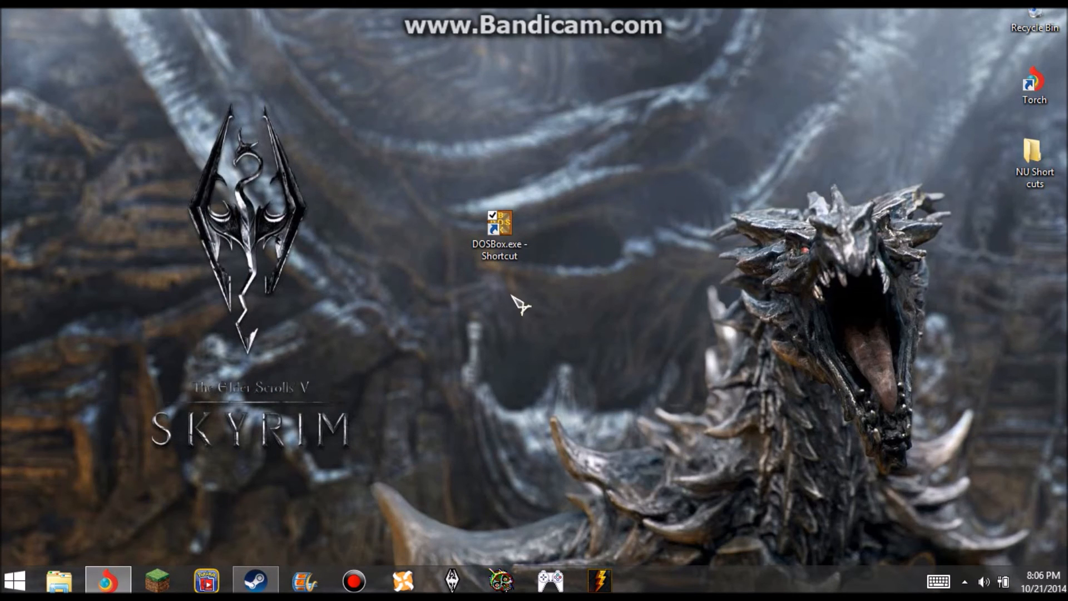
pyautogui.moveTo(528, 198)
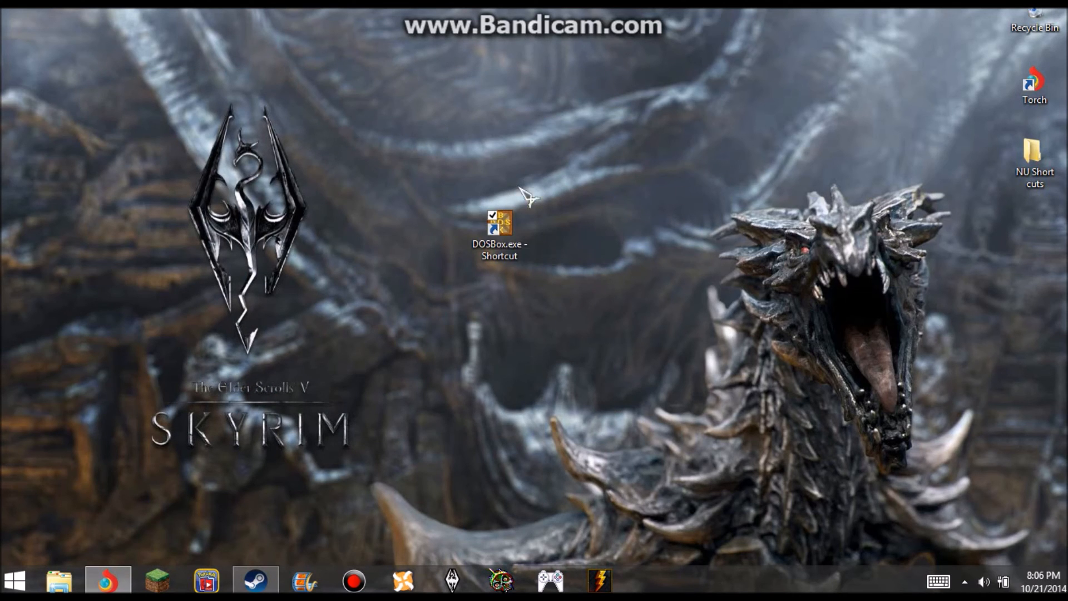
pyautogui.moveTo(576, 252)
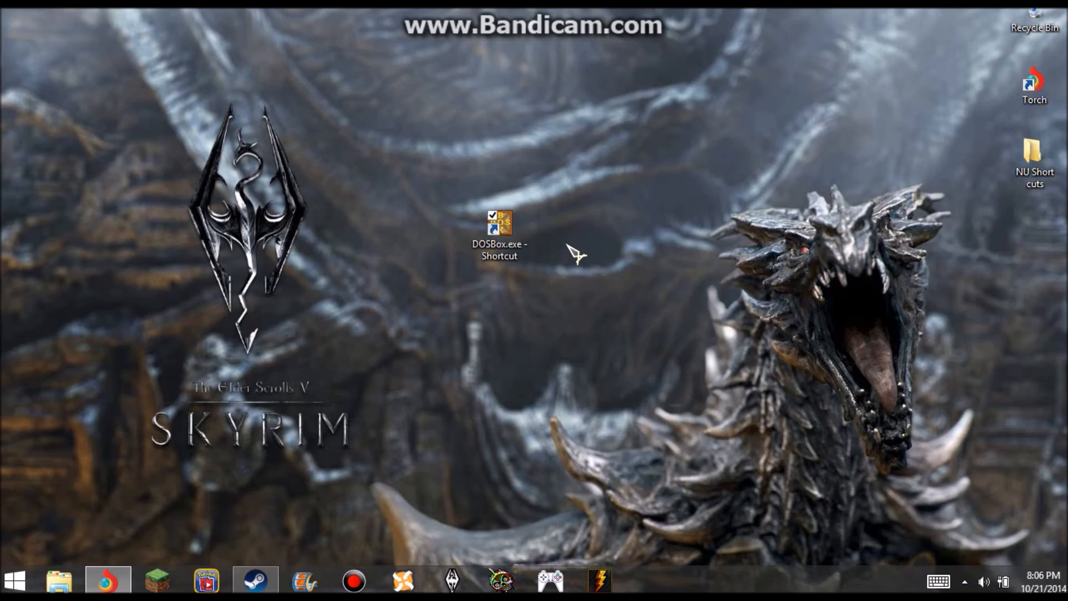
pyautogui.moveTo(537, 254)
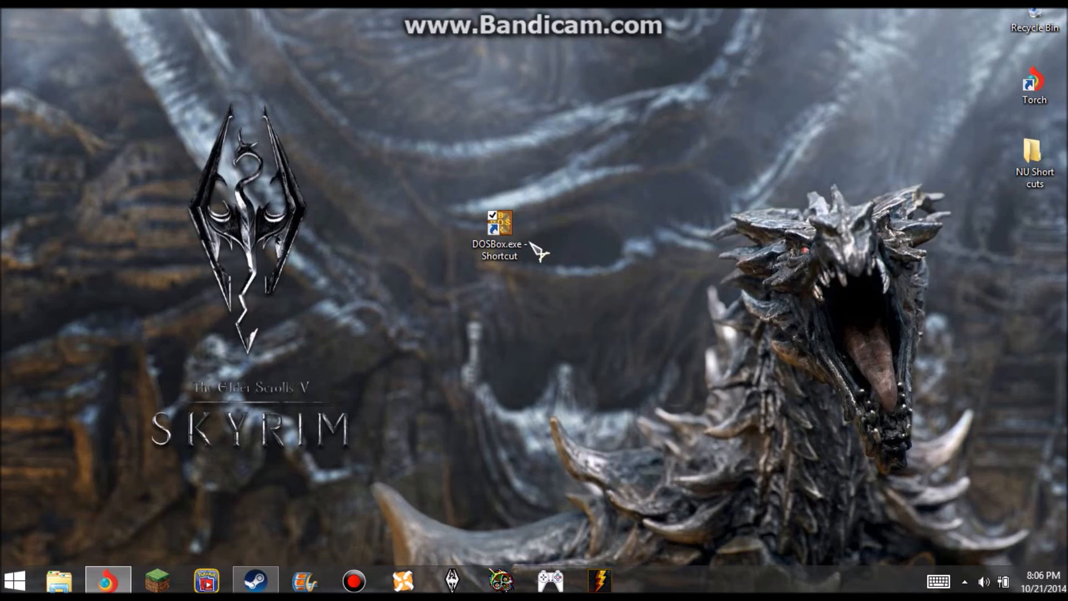
# Rename the desktop 'DOSBox.exe - Shortcut' icon to 'Daggerfall'.
pyautogui.click(498, 222)
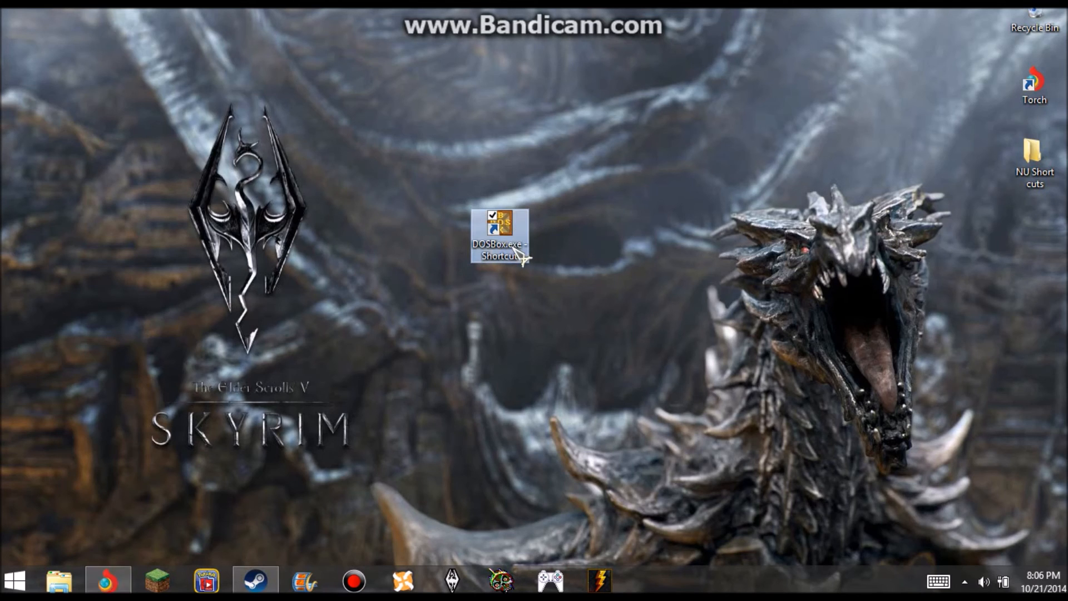
pyautogui.click(501, 250)
pyautogui.write('Daggerfall')
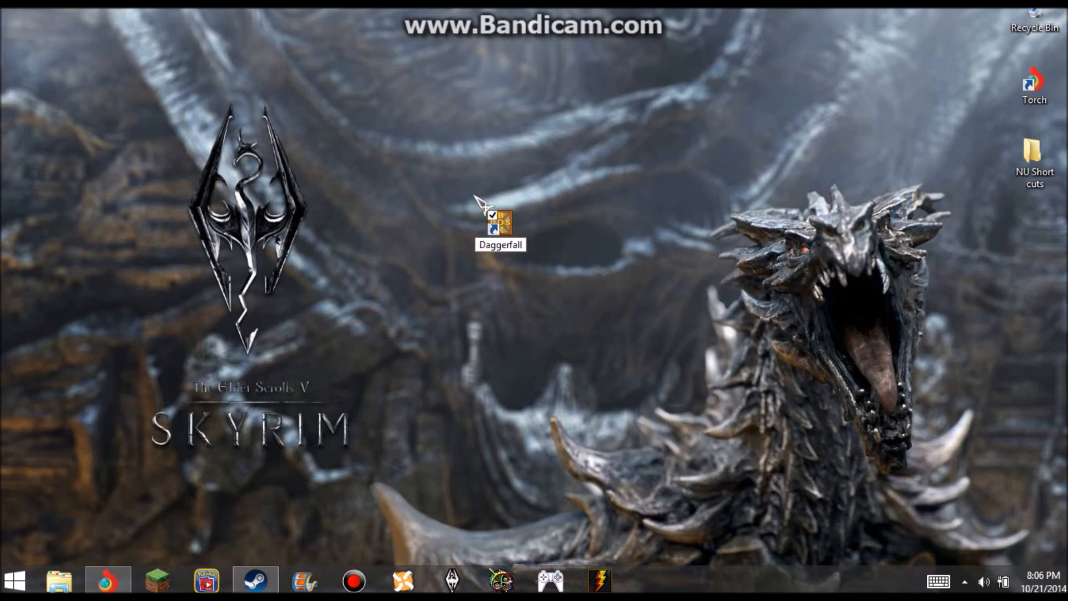
pyautogui.click(498, 224)
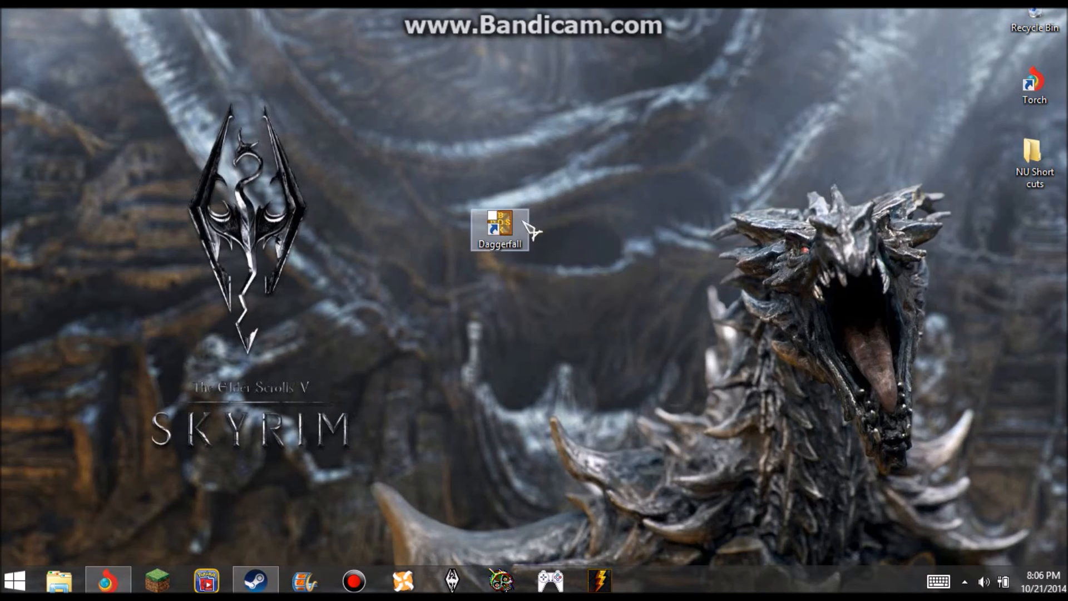
pyautogui.rightClick(499, 230)
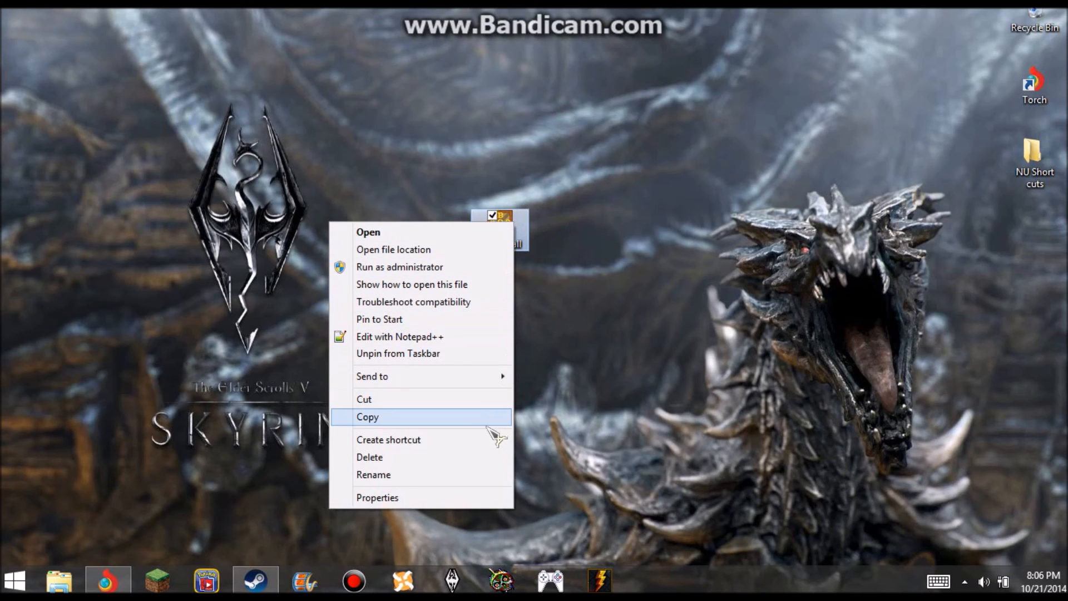
pyautogui.moveTo(388, 463)
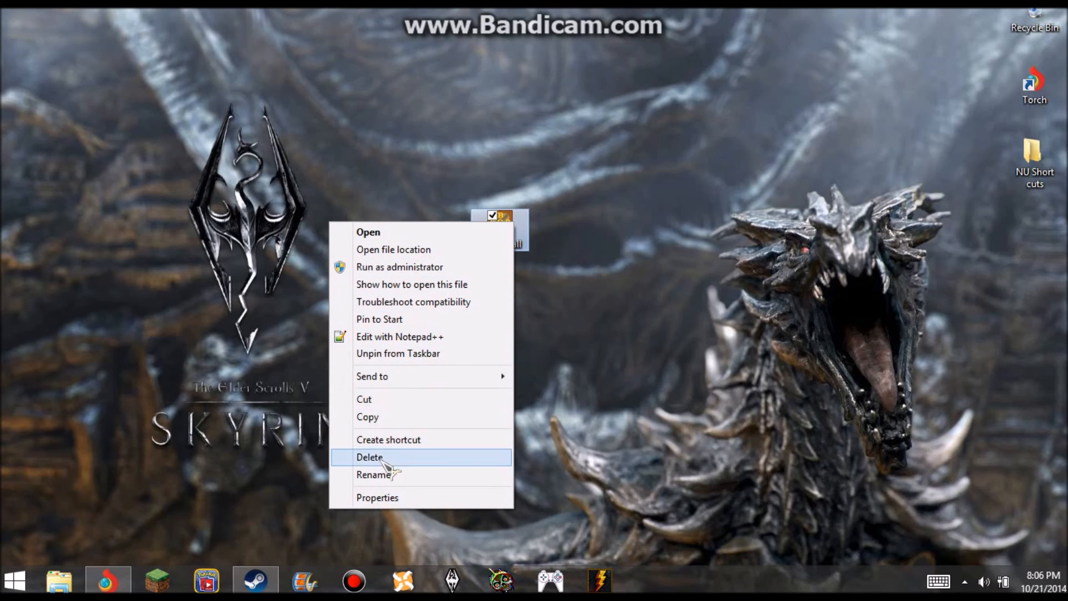
# From the shortcut's properties, browse for an icon file starting in C:\Games\Daggerfall.
pyautogui.click(377, 497)
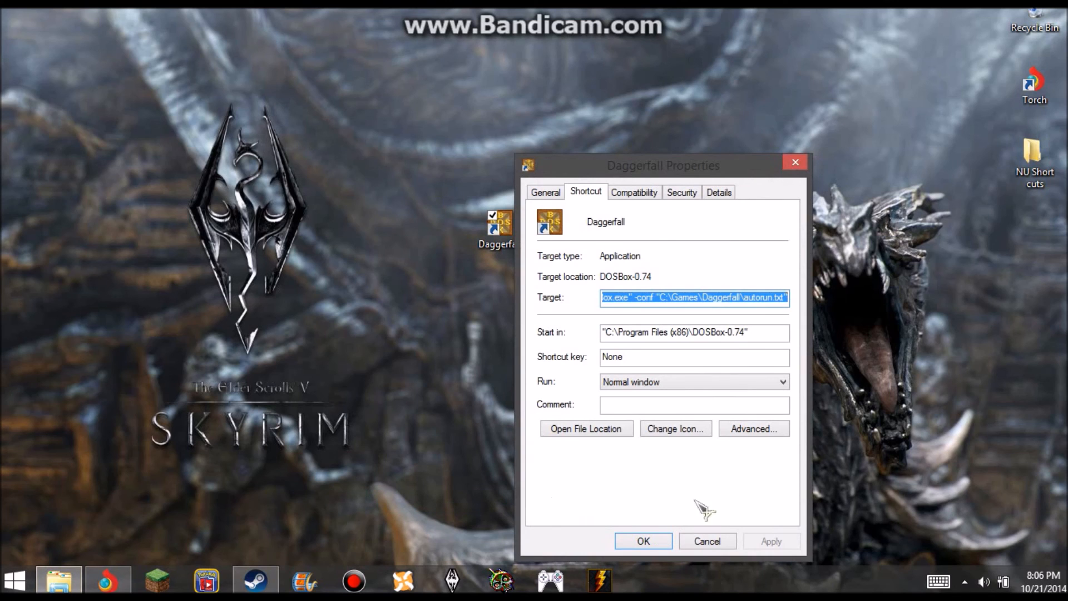
pyautogui.click(674, 429)
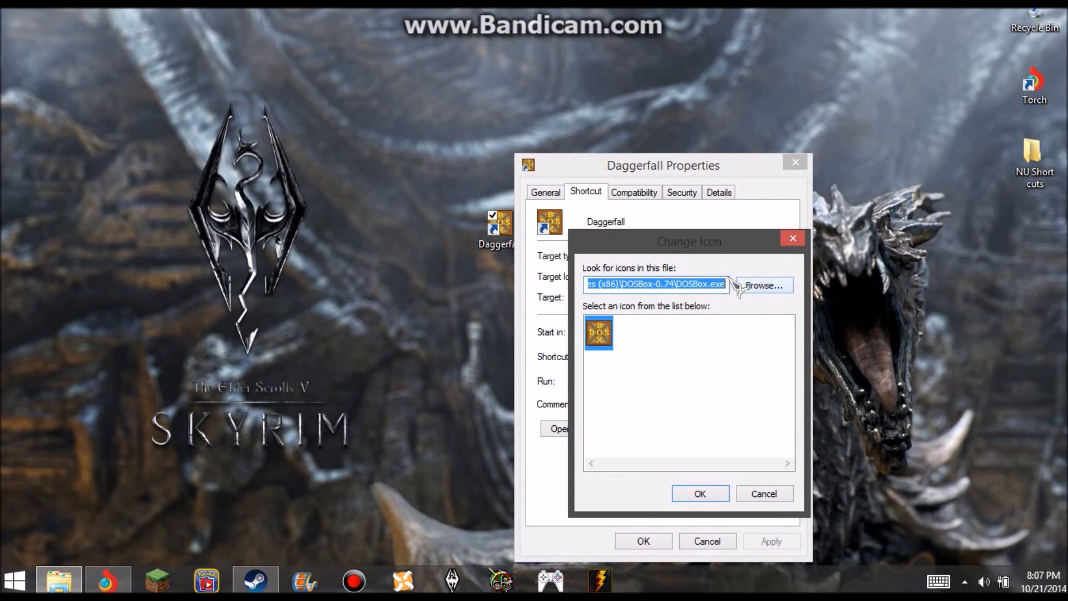
pyautogui.click(763, 285)
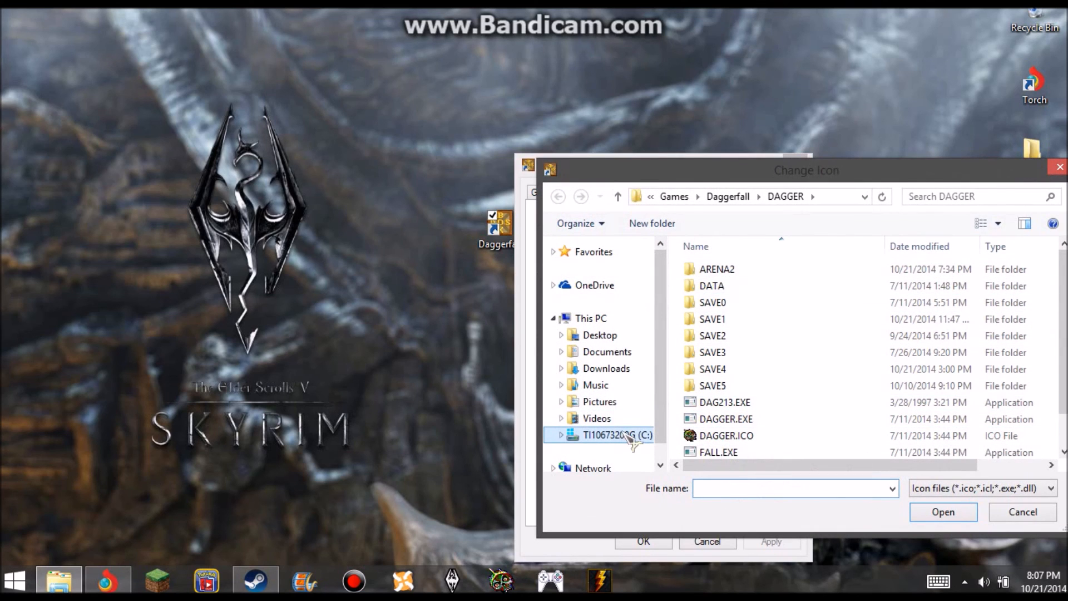
pyautogui.click(673, 197)
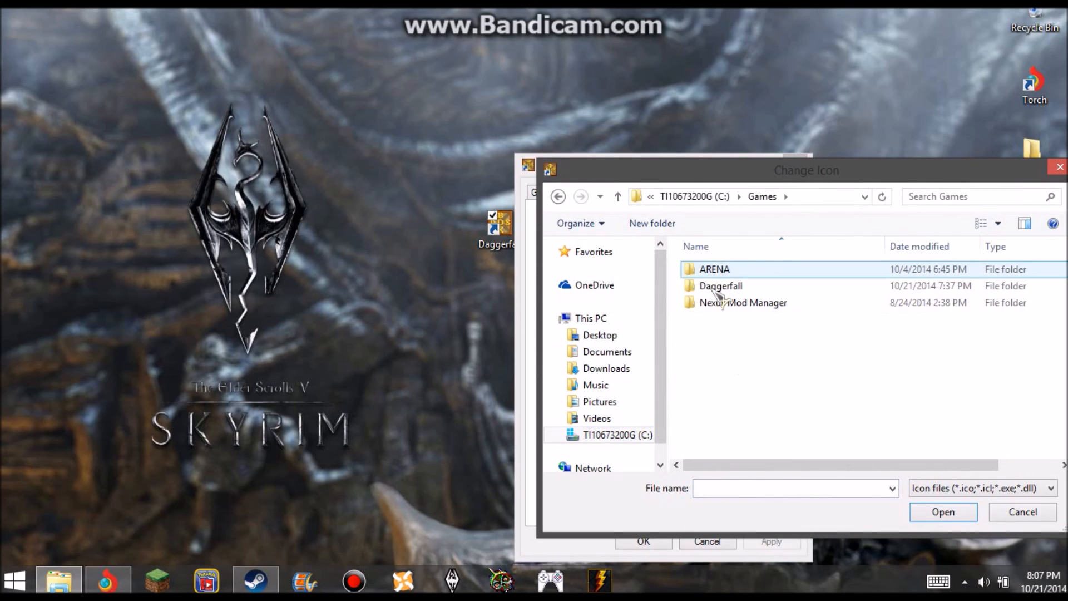
pyautogui.doubleClick(720, 286)
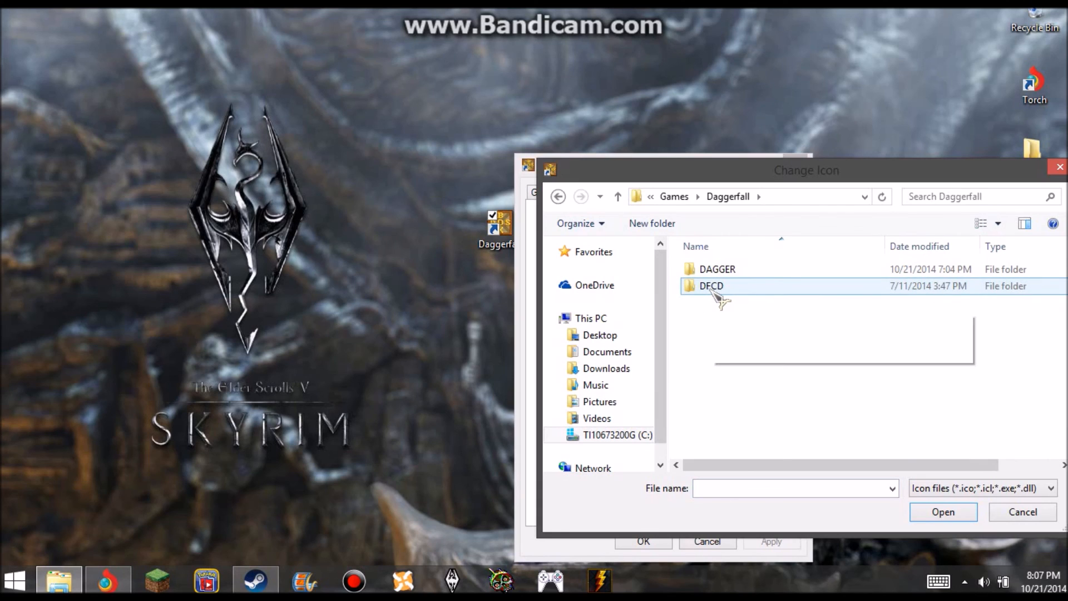
pyautogui.moveTo(711, 285)
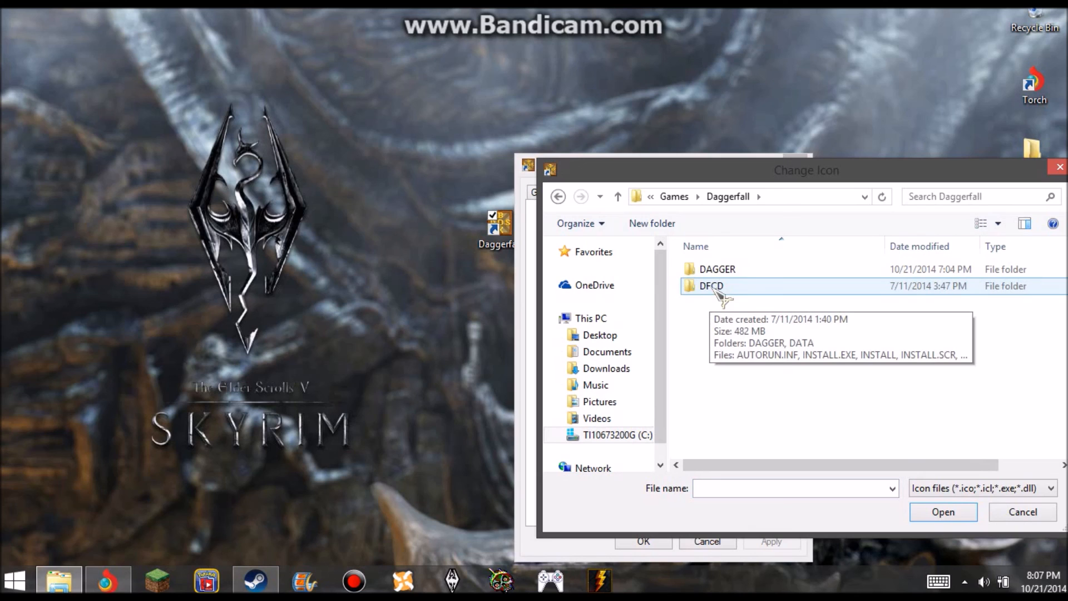
# Load DAGGER.ICO from the DAGGER folder and choose its dragon icon.
pyautogui.doubleClick(711, 285)
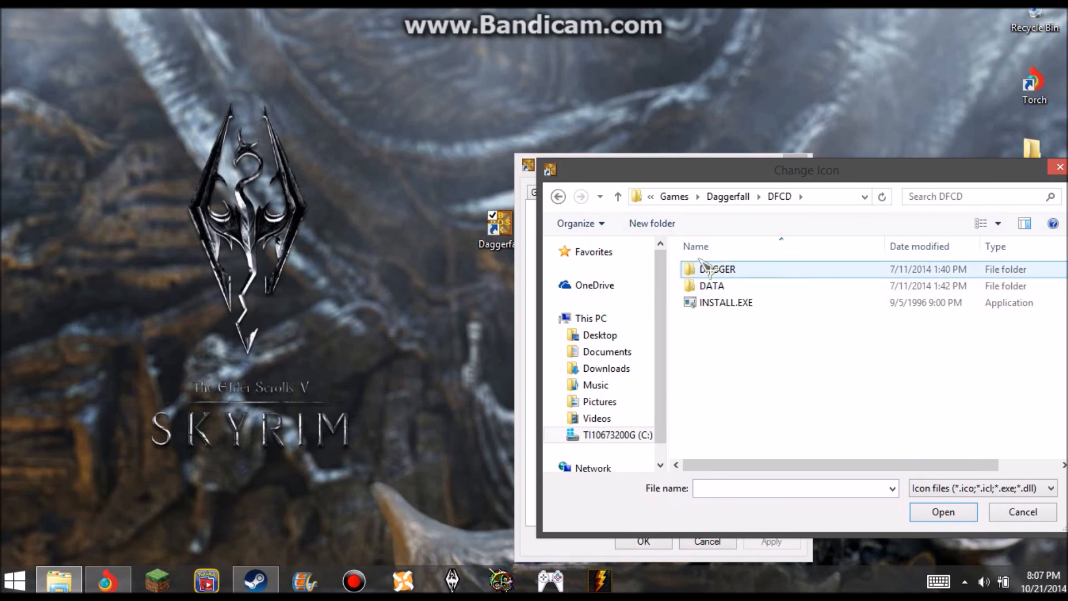
pyautogui.doubleClick(711, 285)
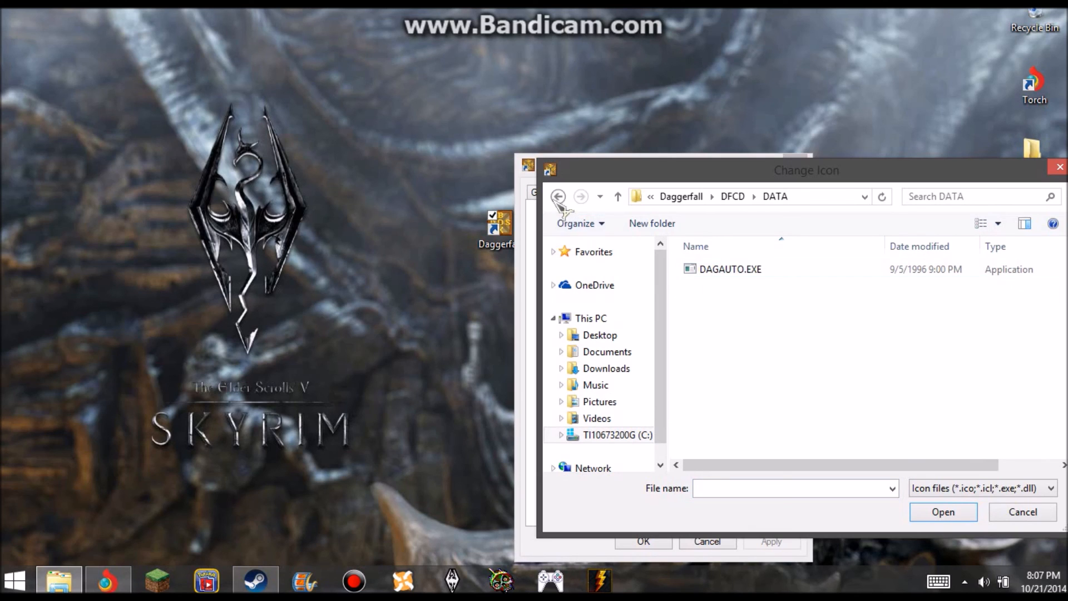
pyautogui.click(558, 196)
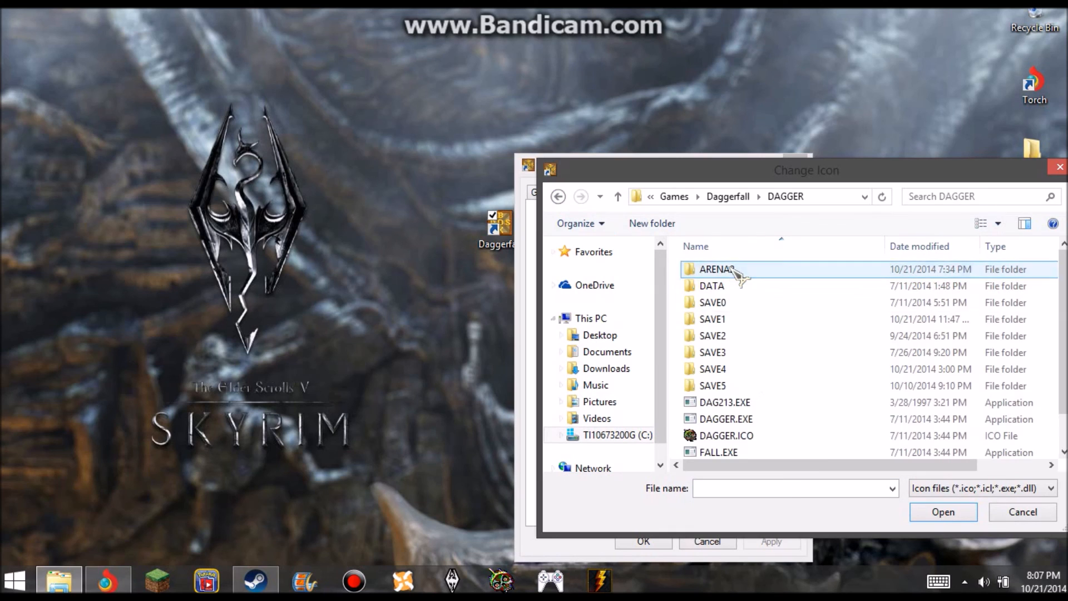
pyautogui.moveTo(694, 441)
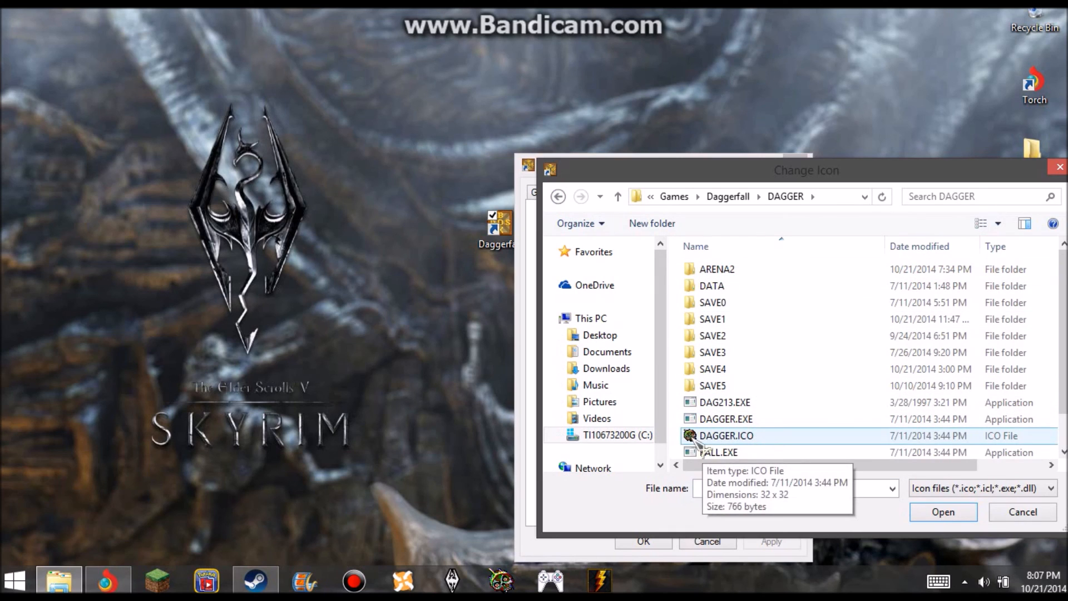
pyautogui.moveTo(746, 447)
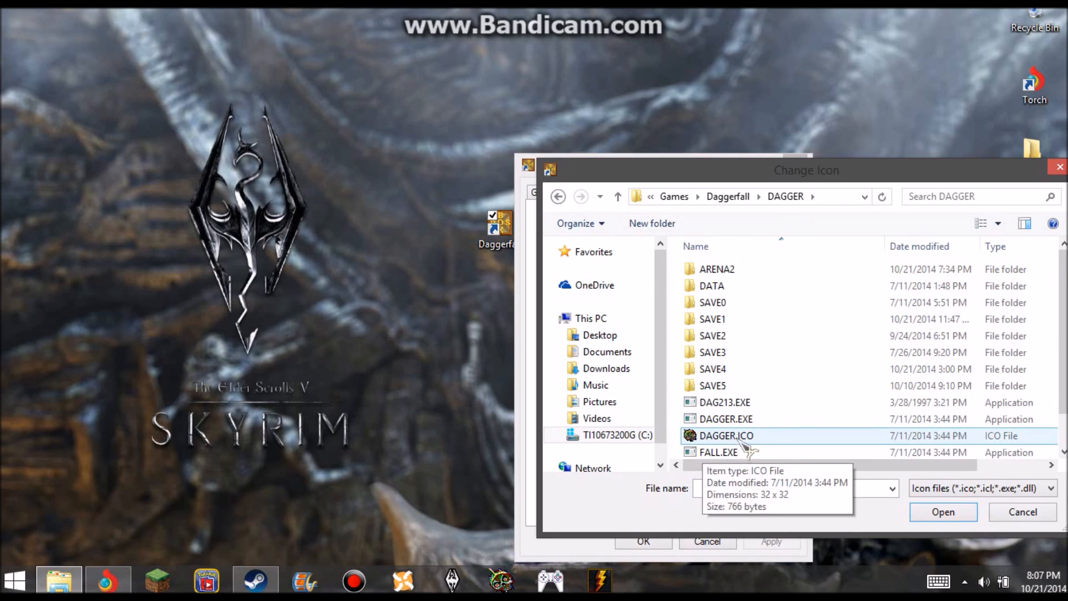
pyautogui.click(726, 435)
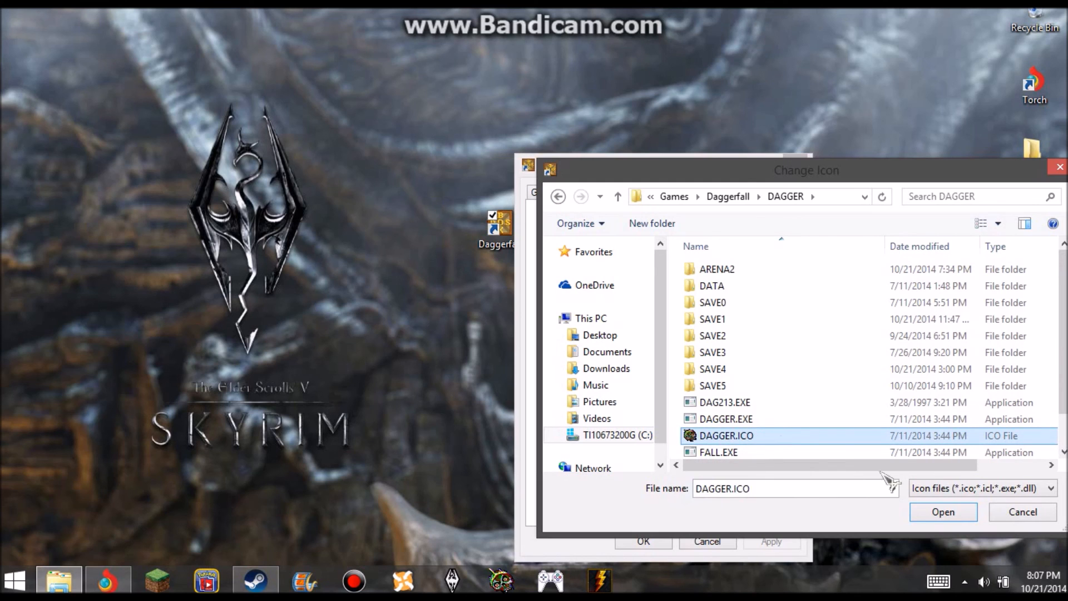
pyautogui.click(943, 512)
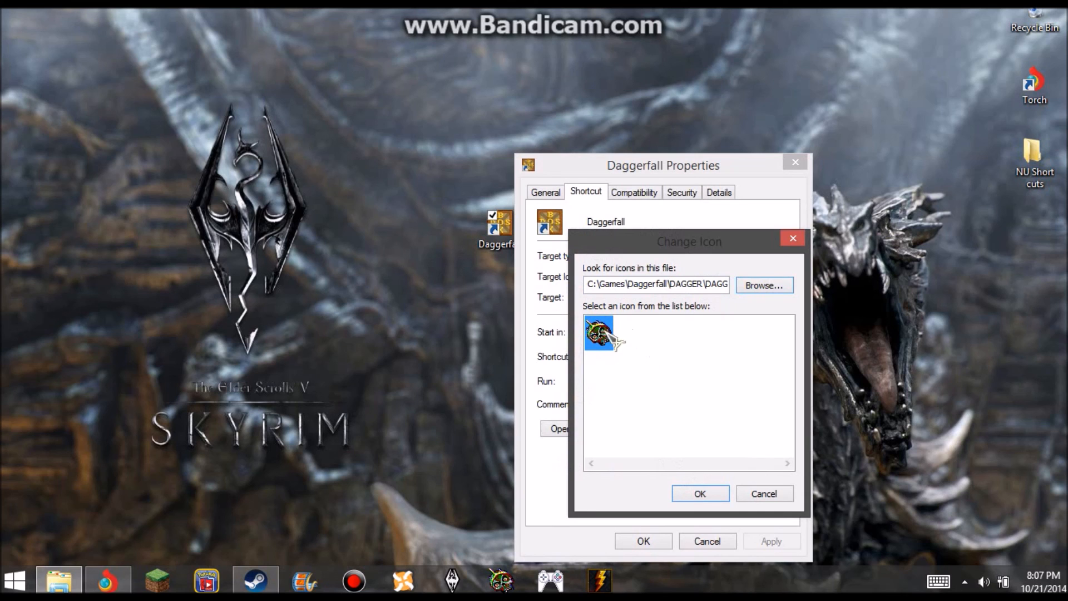
pyautogui.click(700, 493)
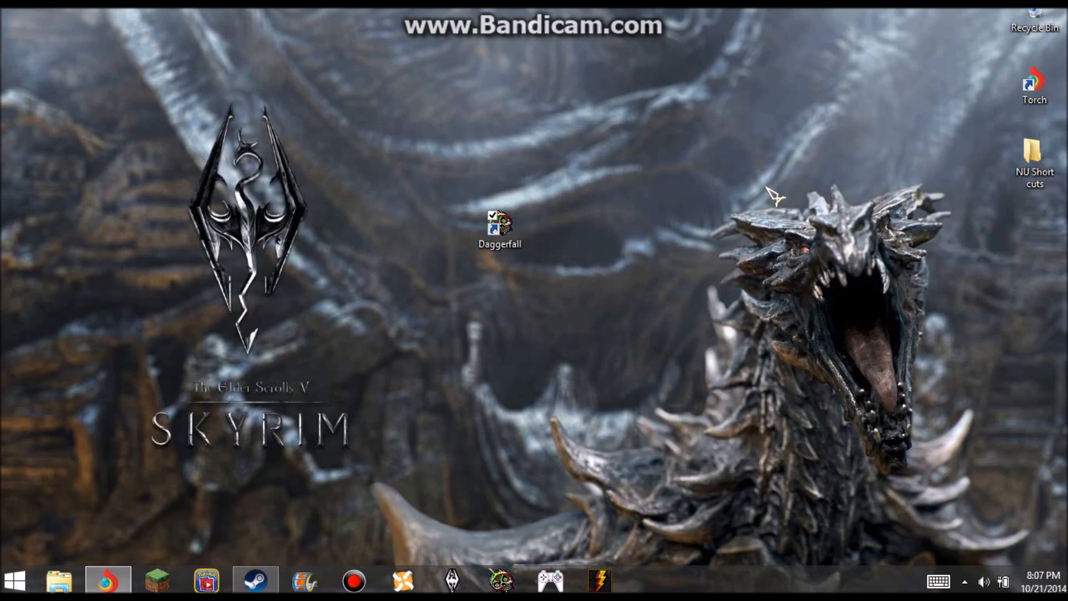
pyautogui.moveTo(739, 147)
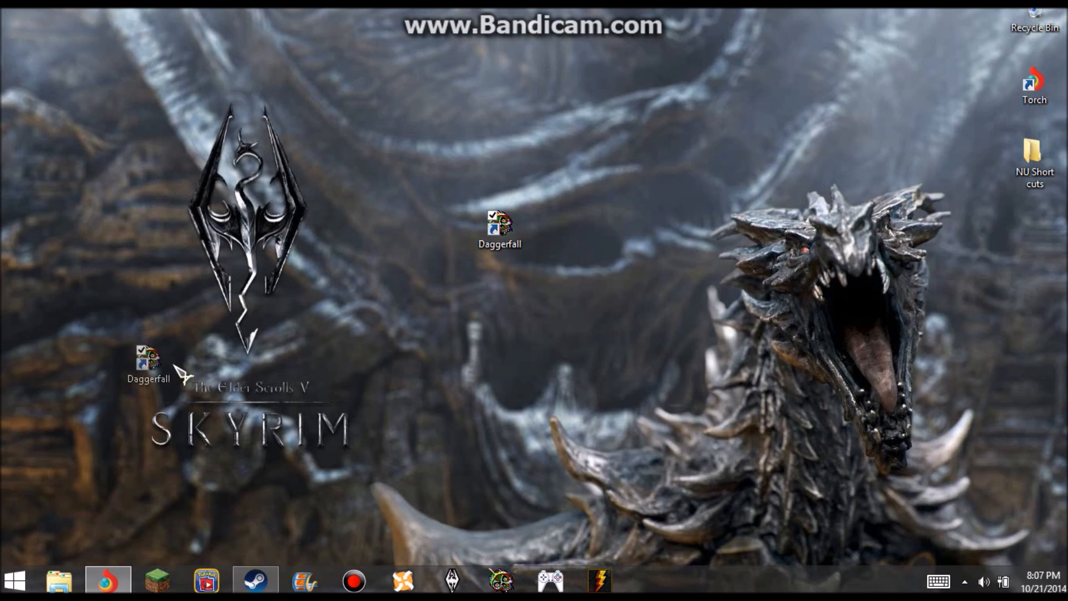
# Select the newly iconed Daggerfall shortcut on the desktop.
pyautogui.click(500, 225)
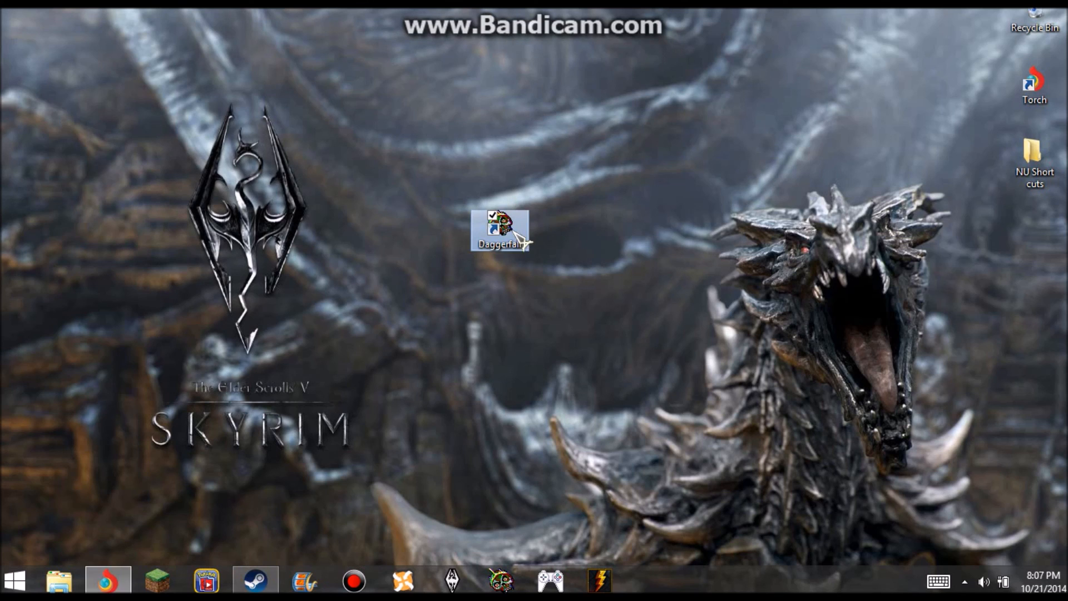
pyautogui.moveTo(729, 204)
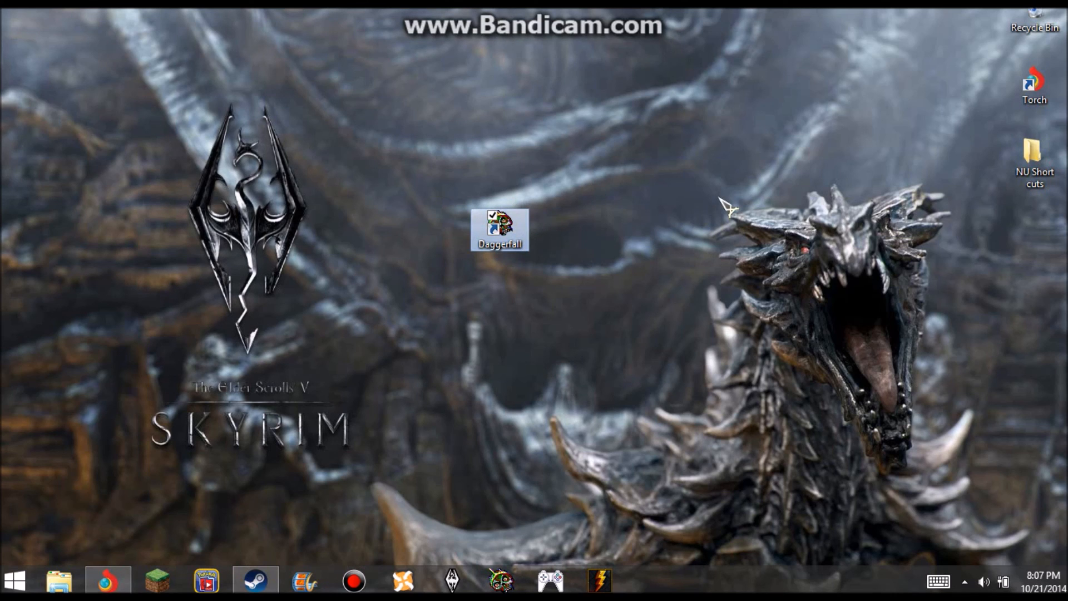